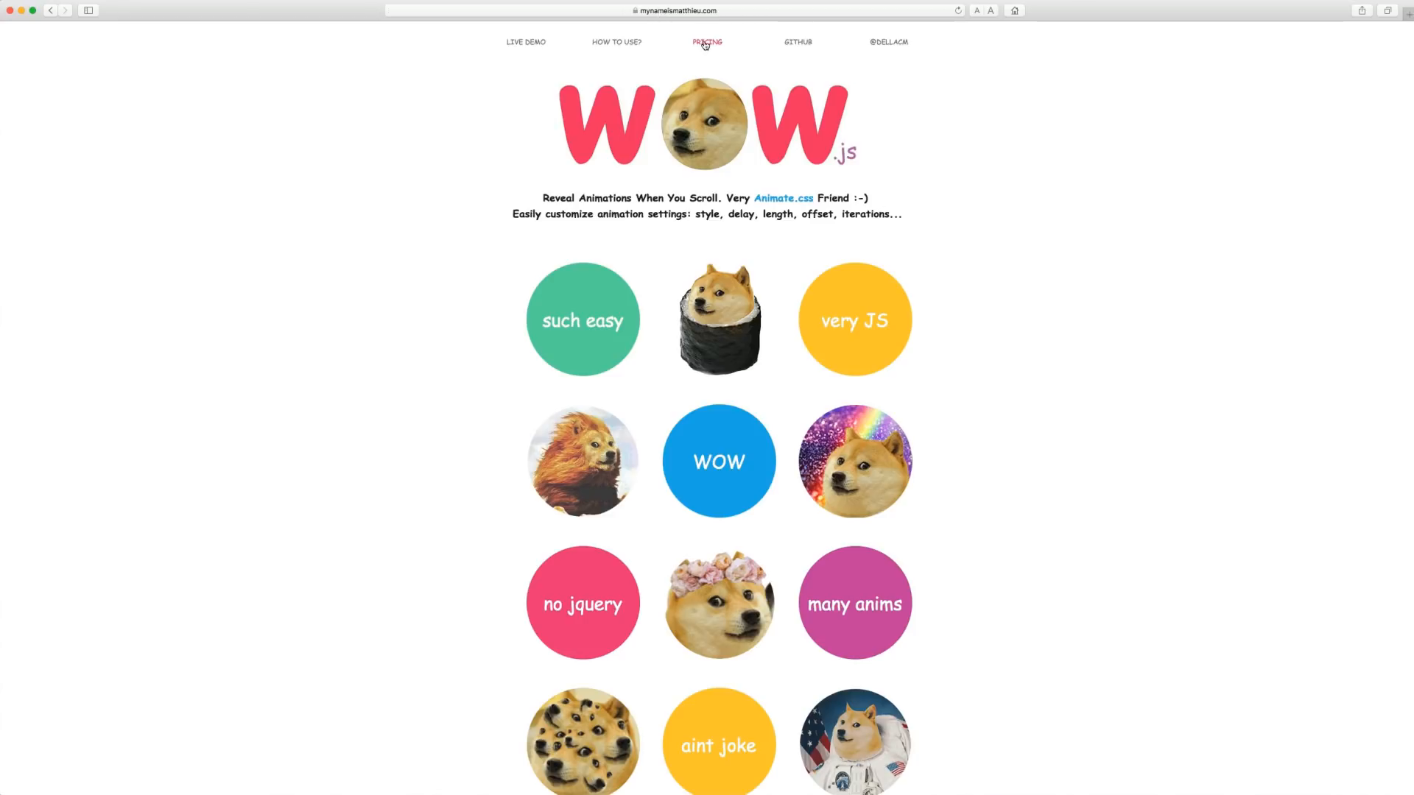
# - Review the WOW.js license and pricing section, then view the GitHub repo's Clone or download options
pyautogui.click(707, 41)
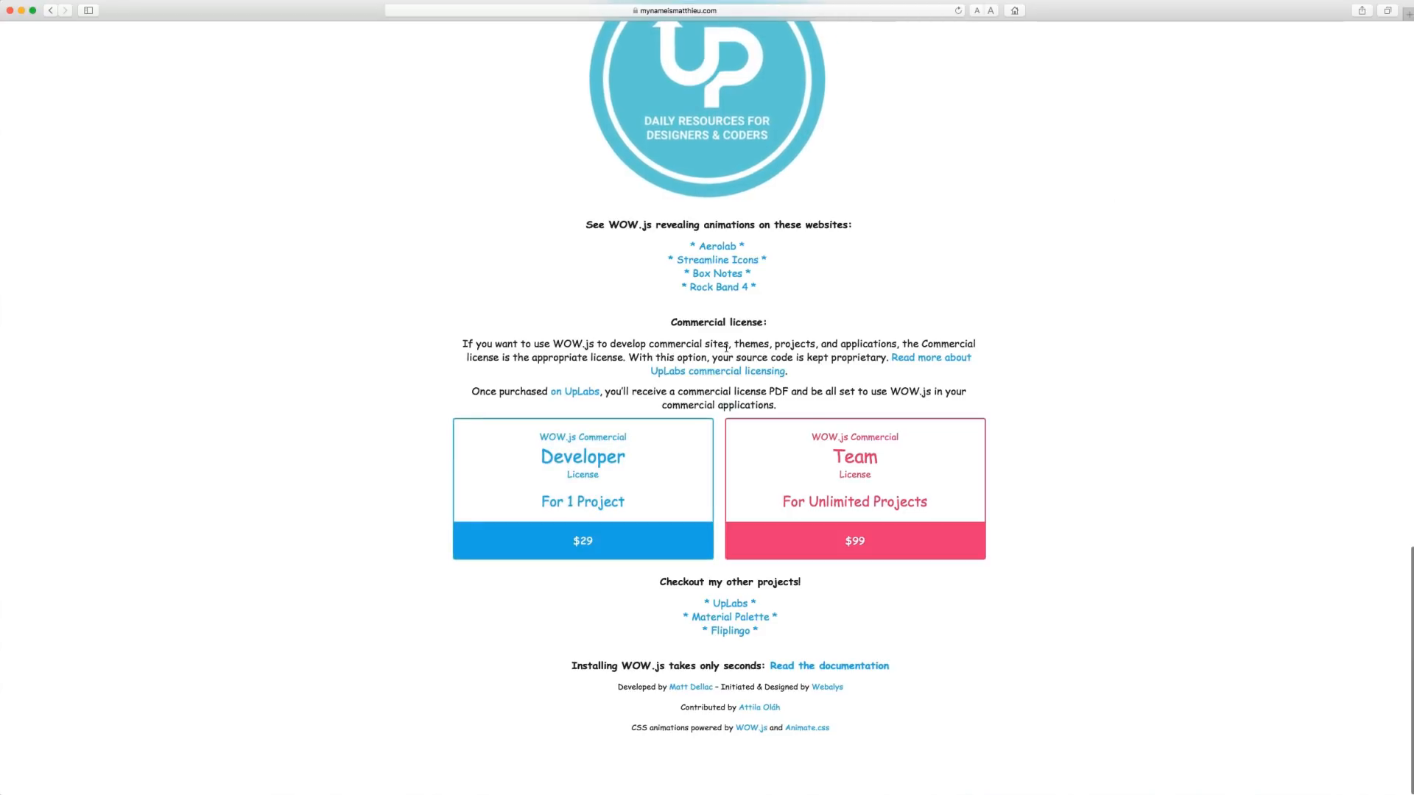
pyautogui.moveTo(1088, 316)
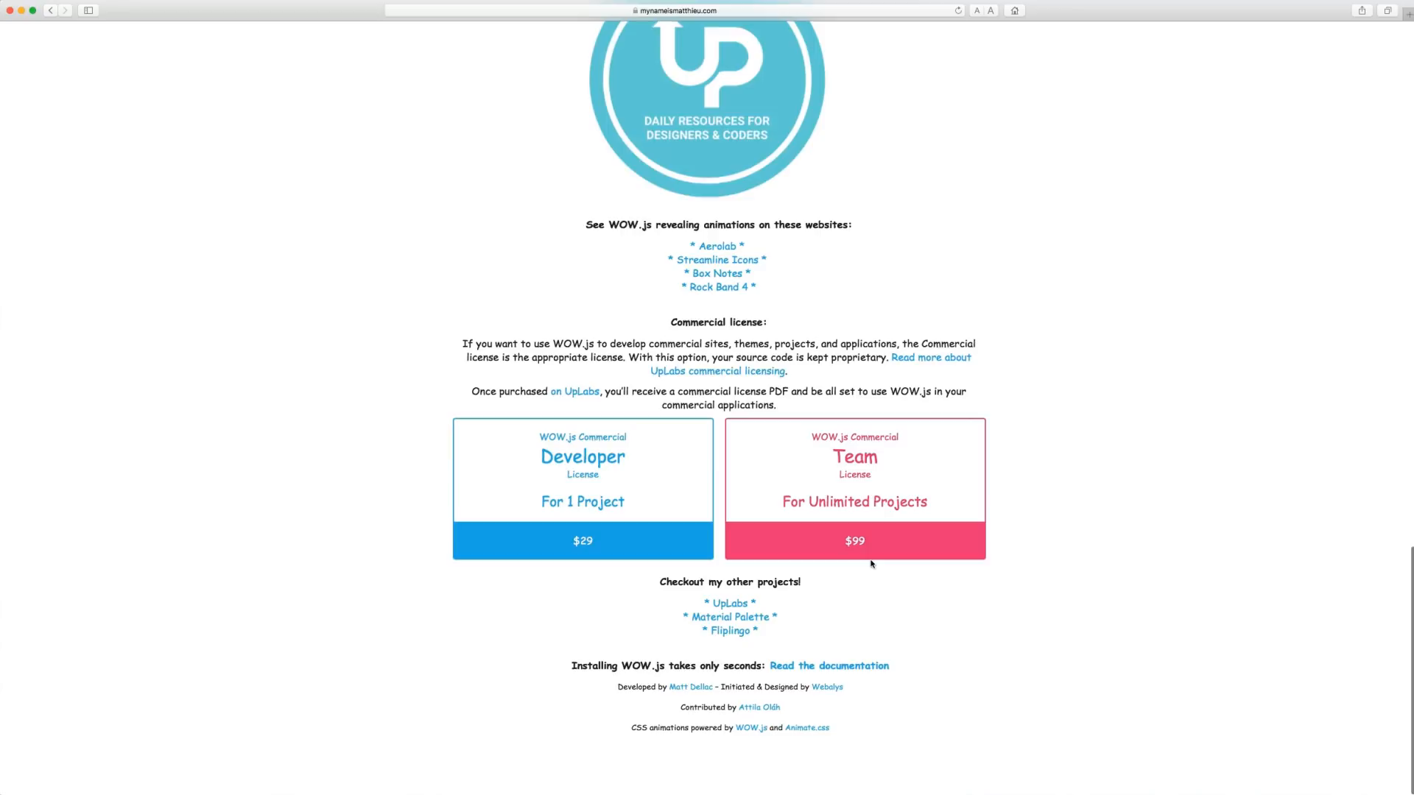
pyautogui.moveTo(1167, 647)
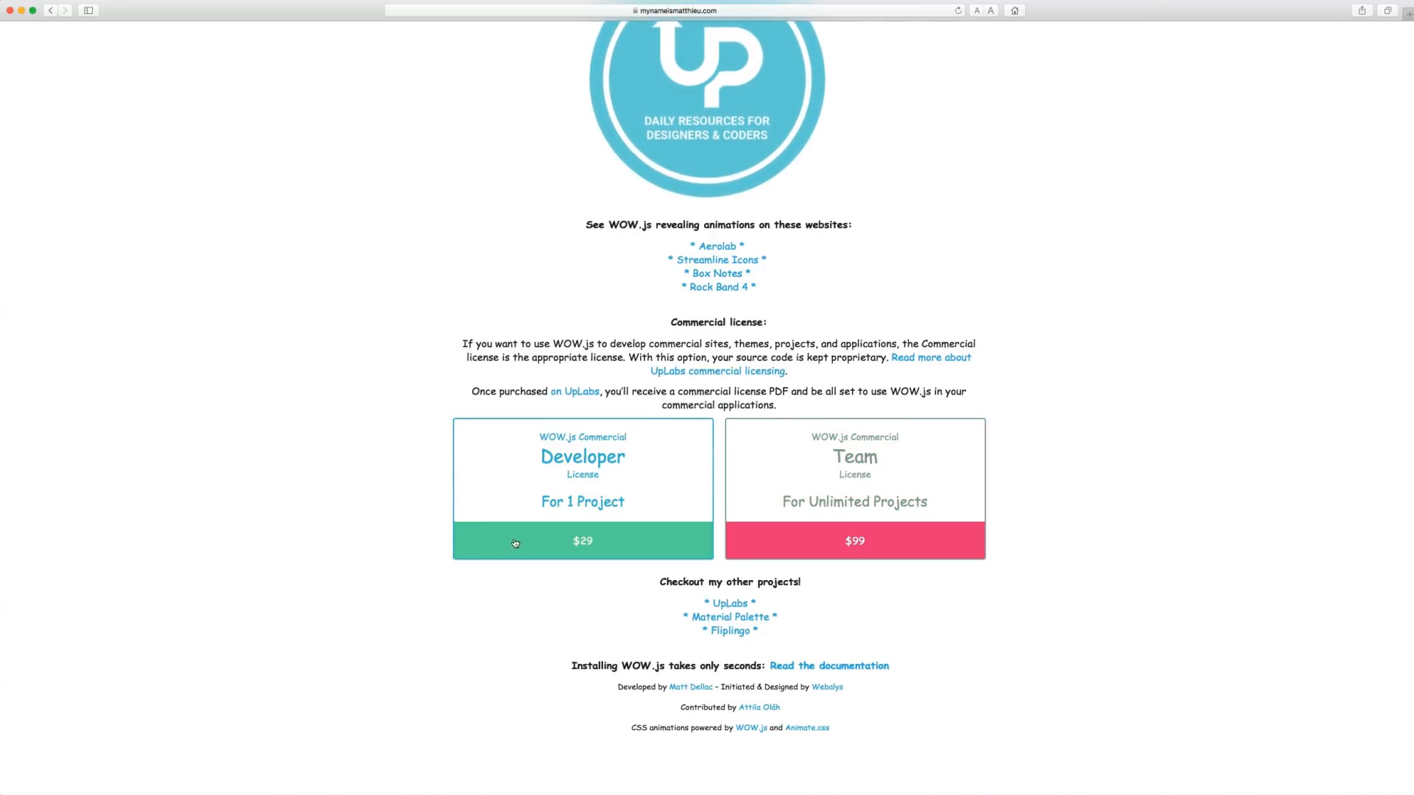
pyautogui.moveTo(1177, 543)
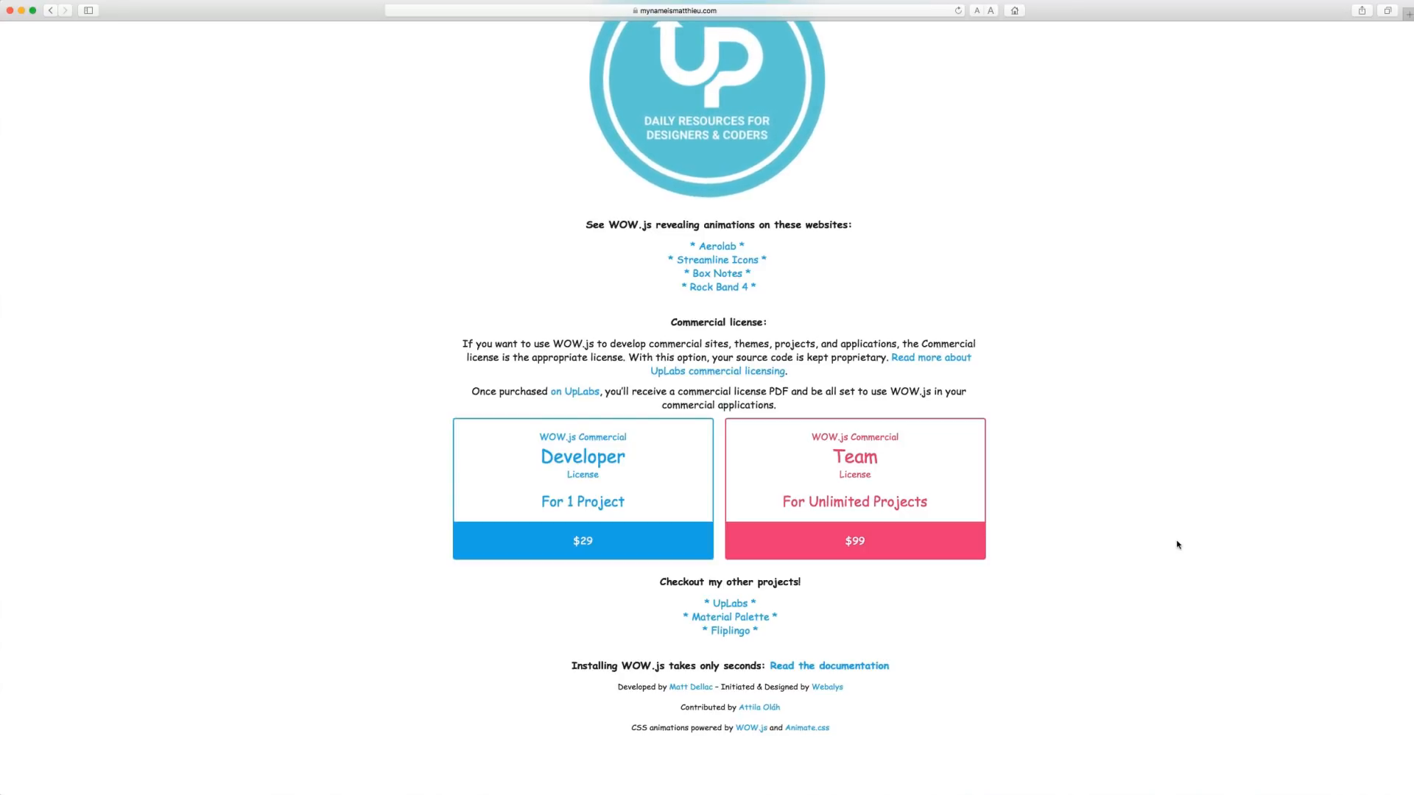
pyautogui.moveTo(602, 572)
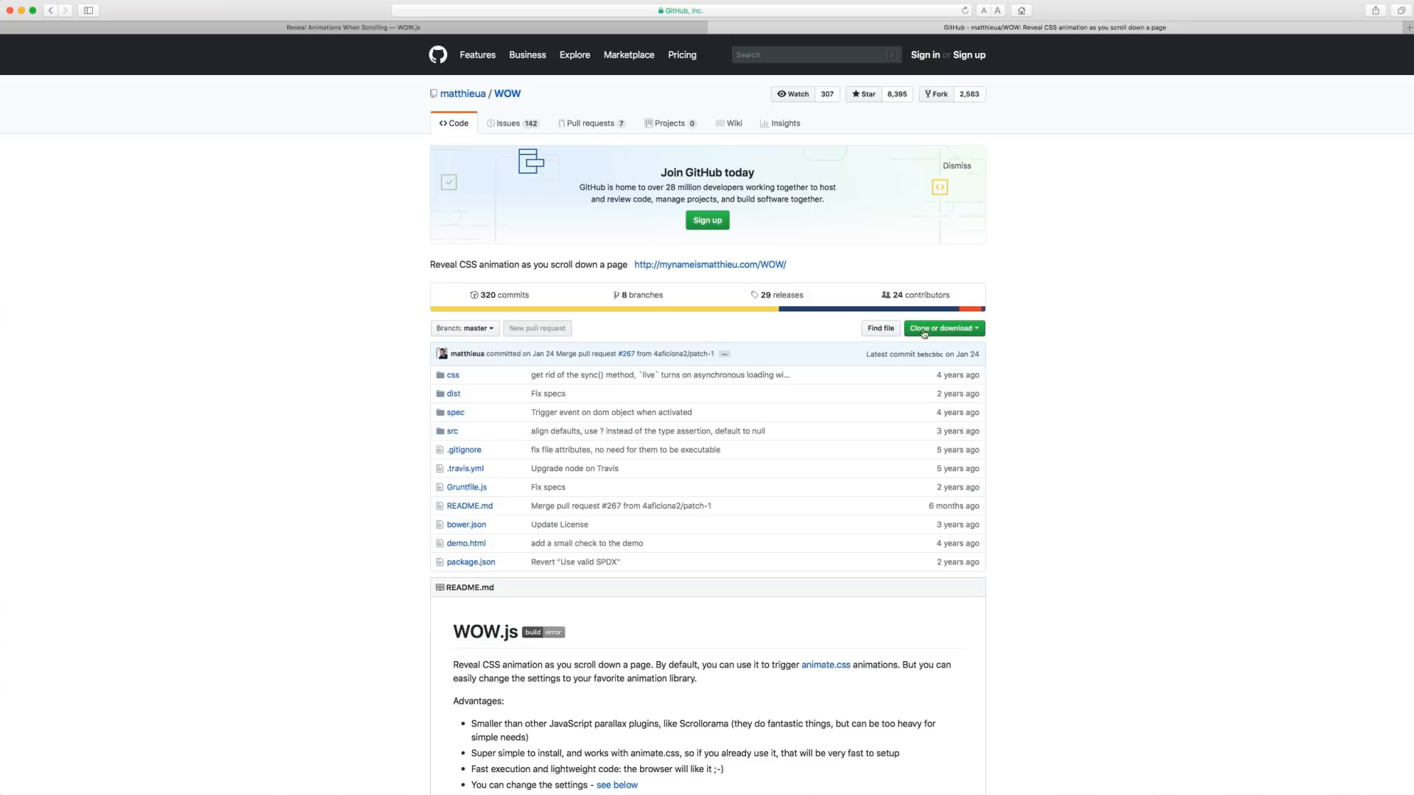
pyautogui.click(941, 326)
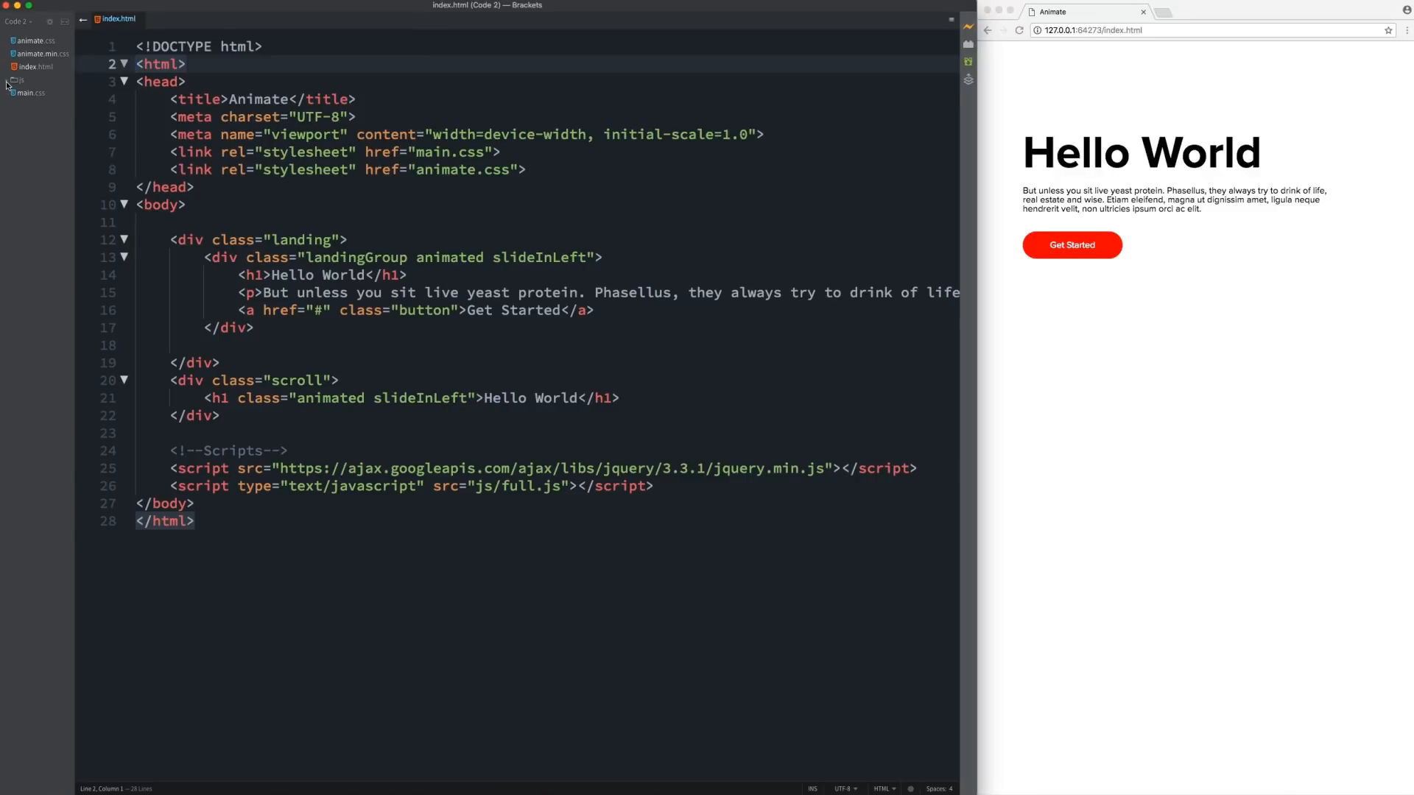
# - Expand the js folder showing full.js and wow.min.js, and open full.js for editing
pyautogui.click(17, 79)
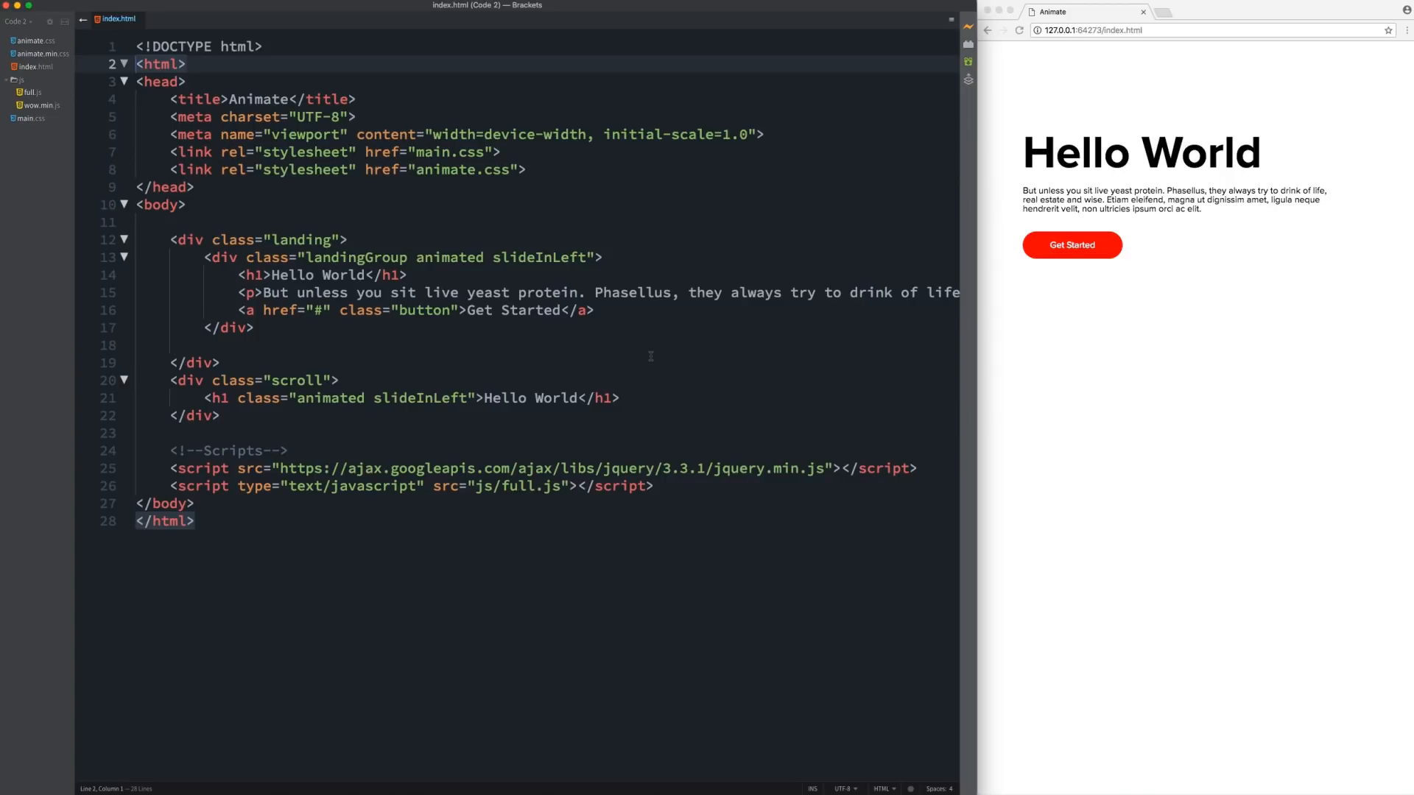
pyautogui.moveTo(321, 443)
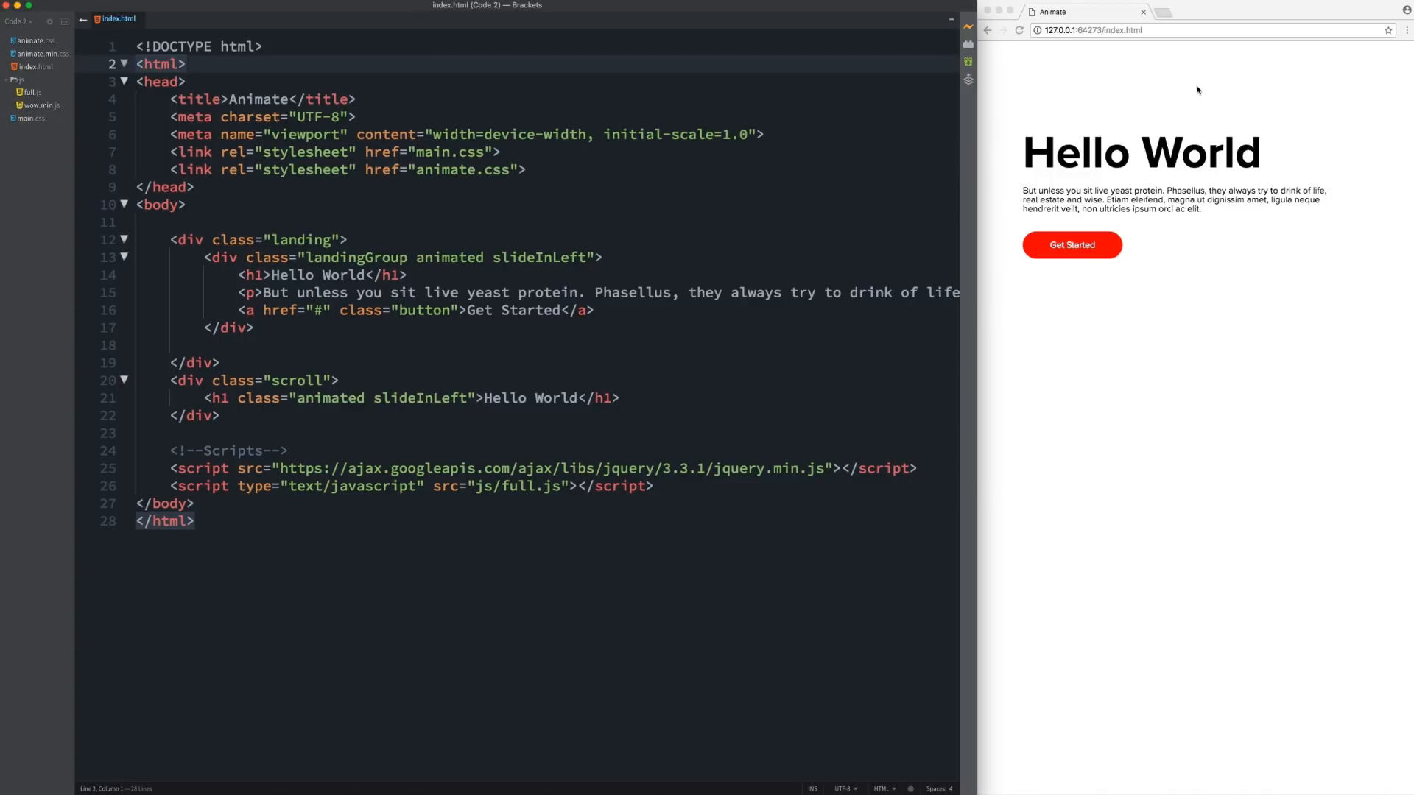
pyautogui.moveTo(1145, 60)
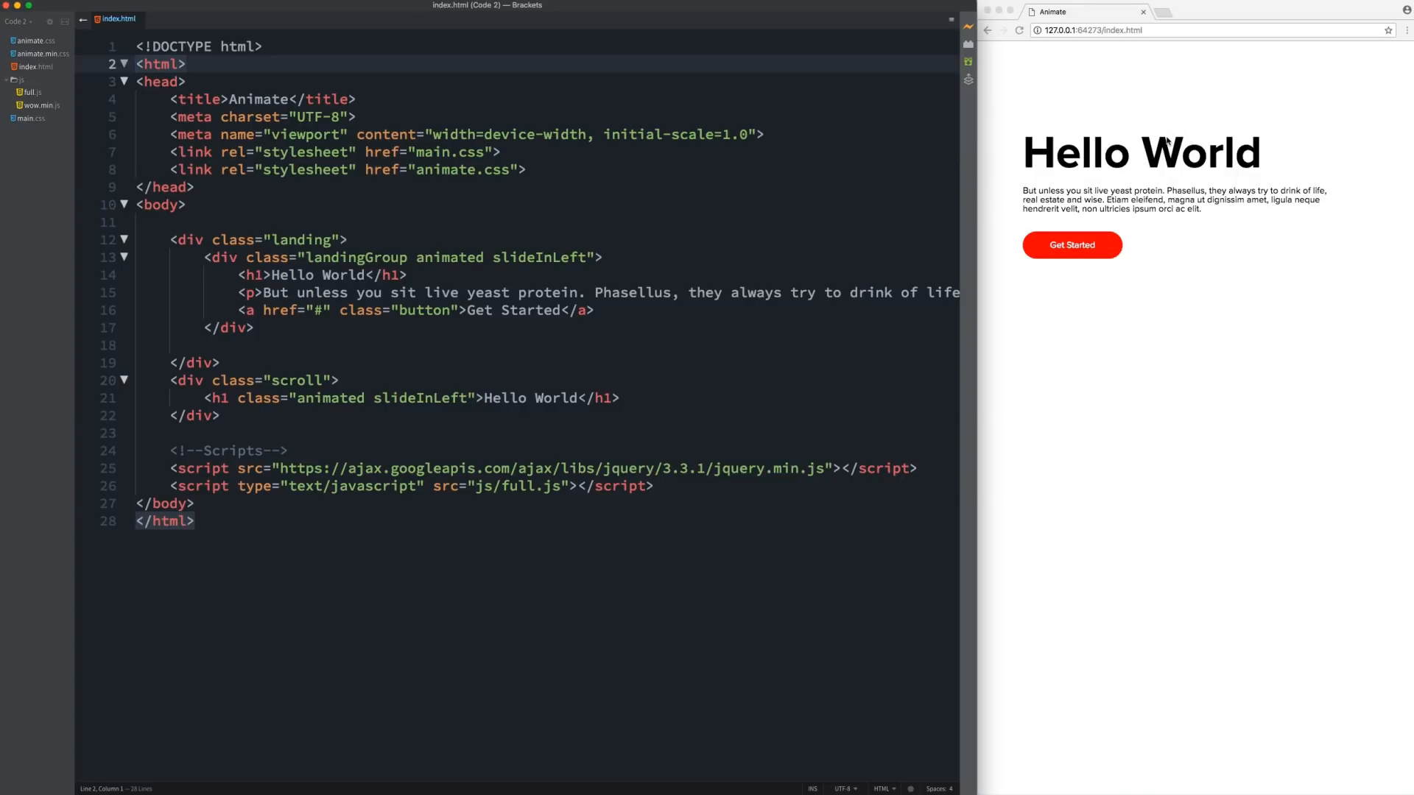
pyautogui.moveTo(1021, 62)
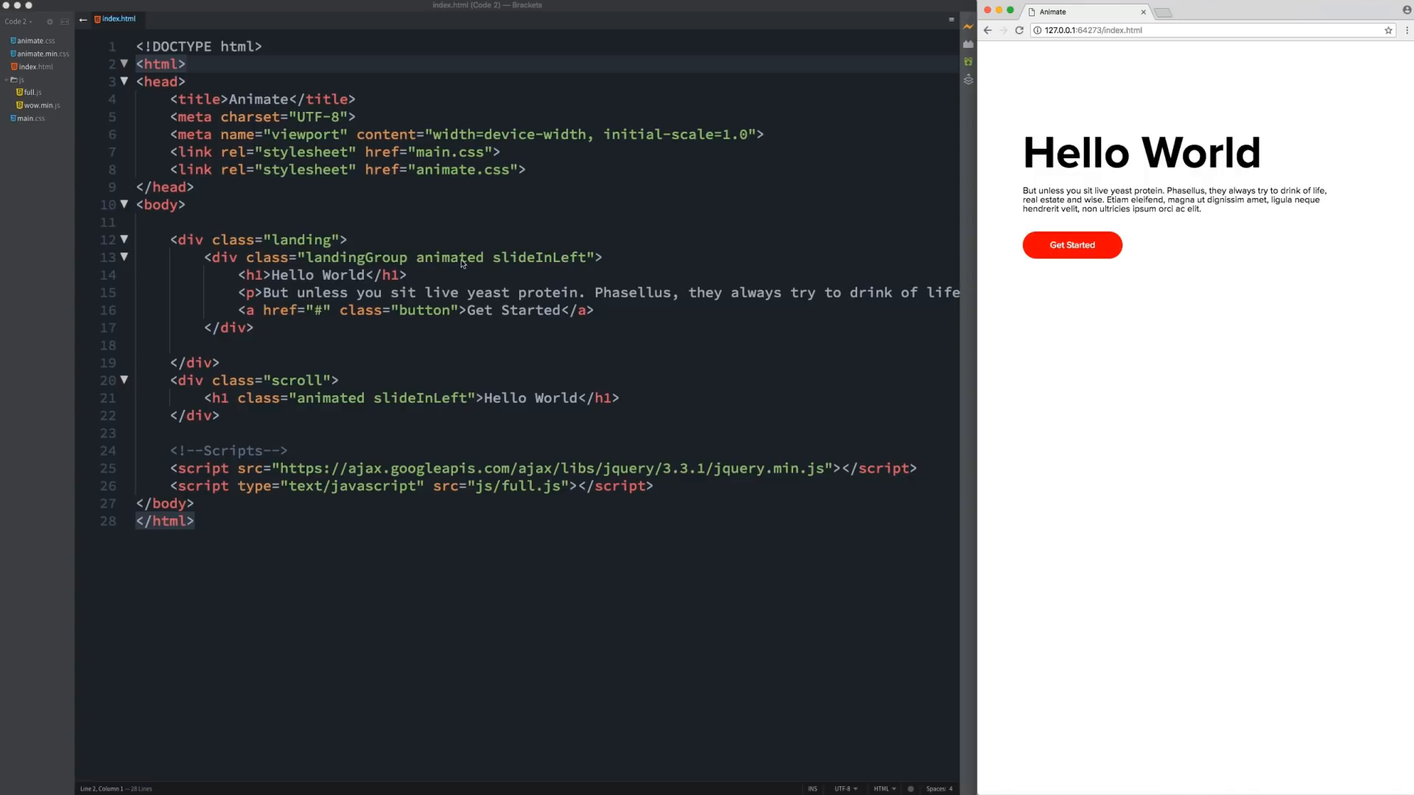
pyautogui.moveTo(1190, 191)
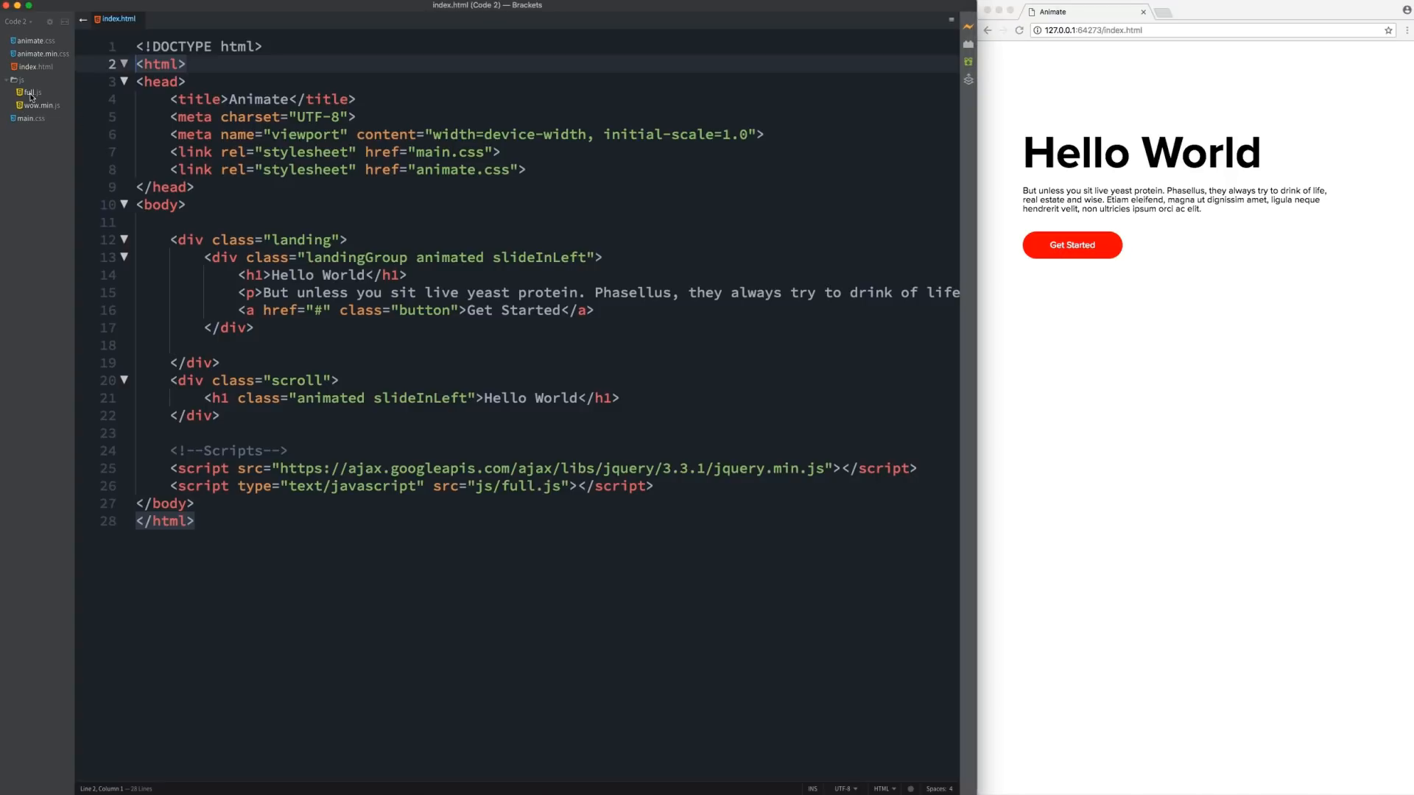
pyautogui.click(32, 92)
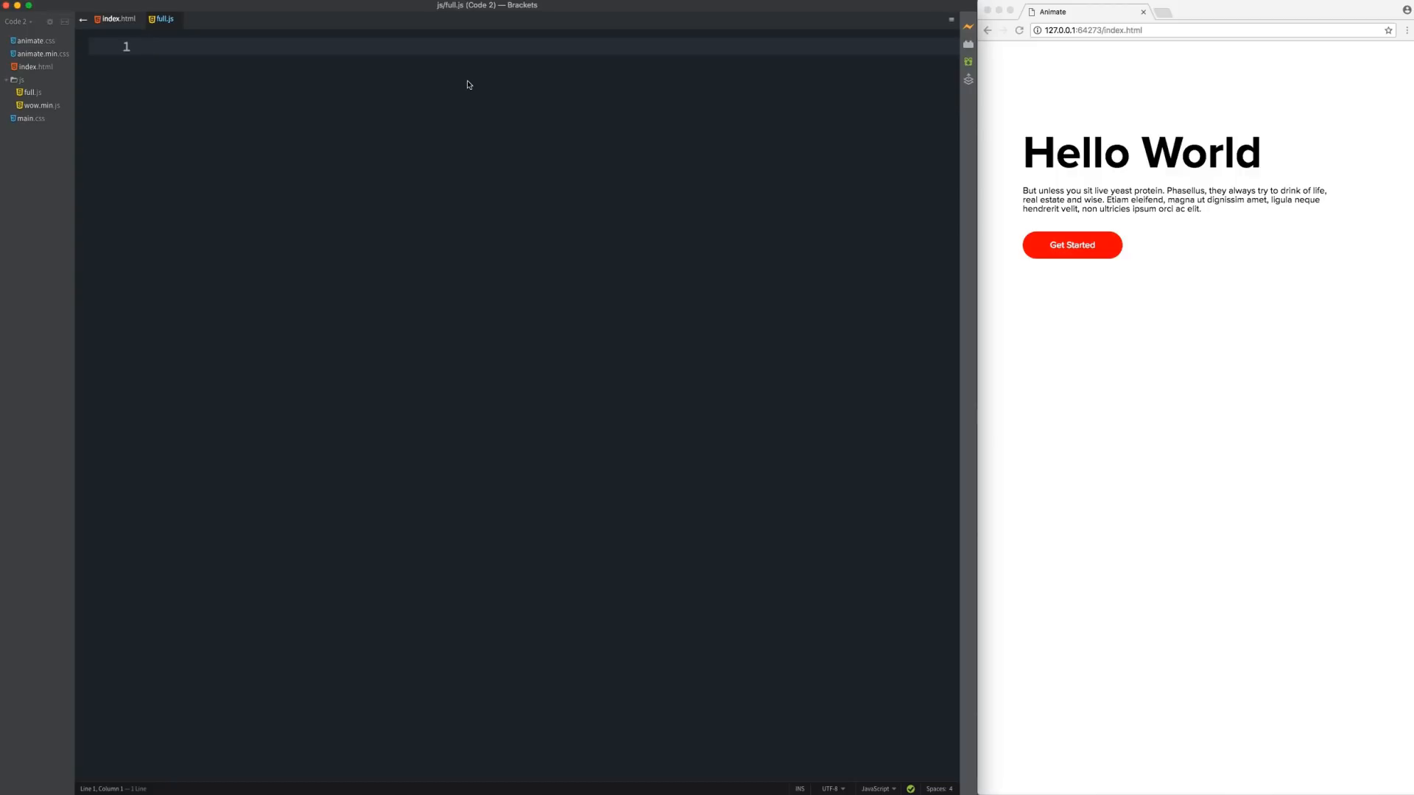
# - Write an empty jQuery ready wrapper $(function() { }); in full.js
pyautogui.write('$()')
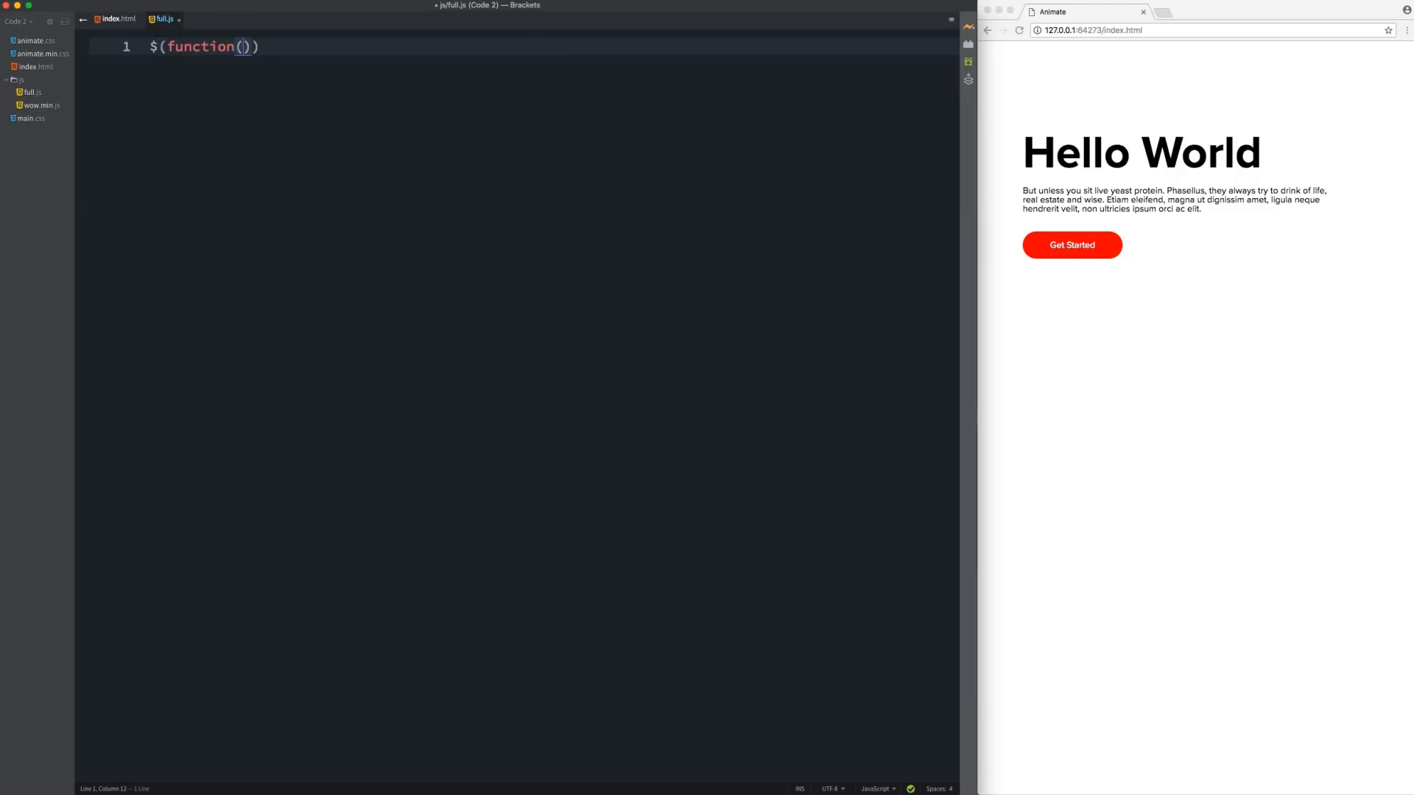
pyautogui.write('{}')
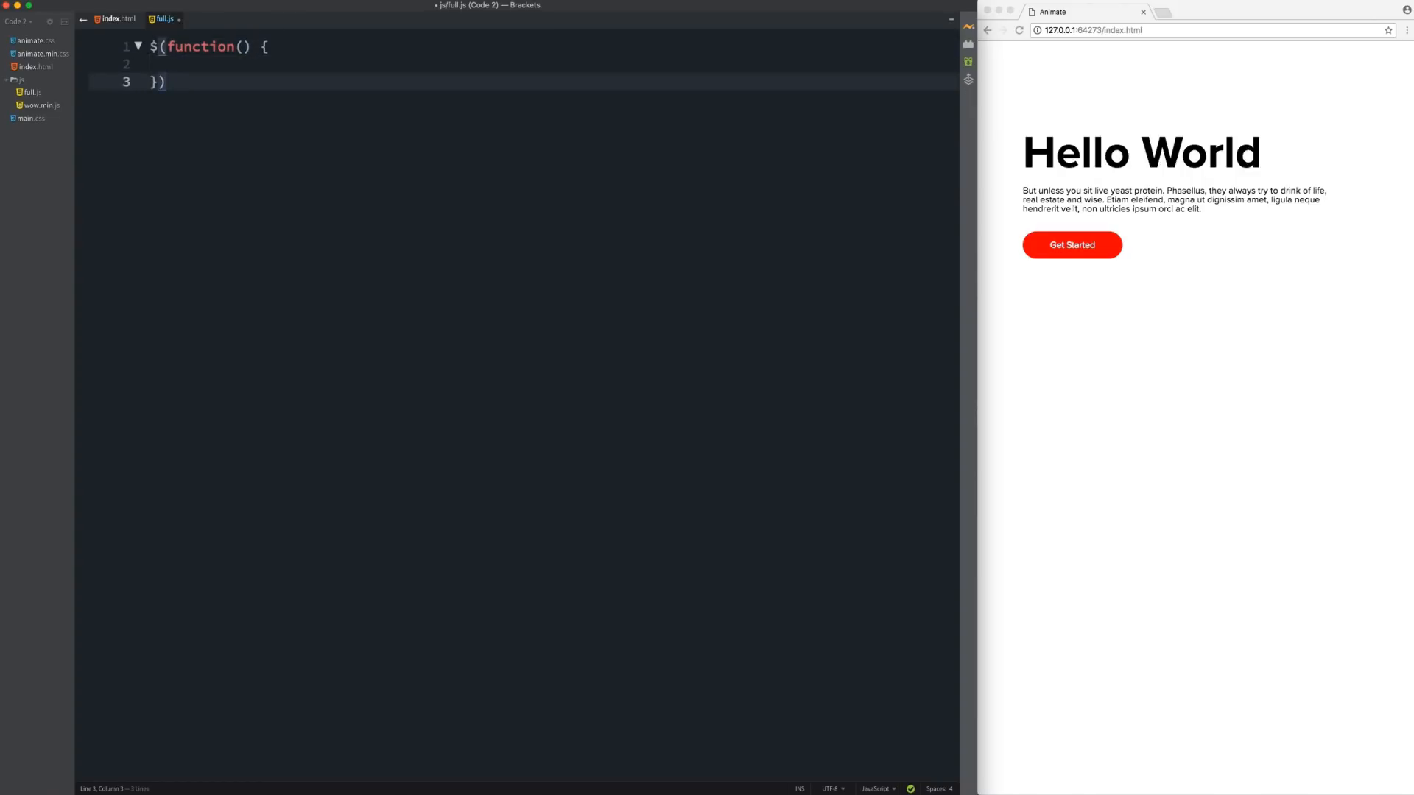
pyautogui.write(';')
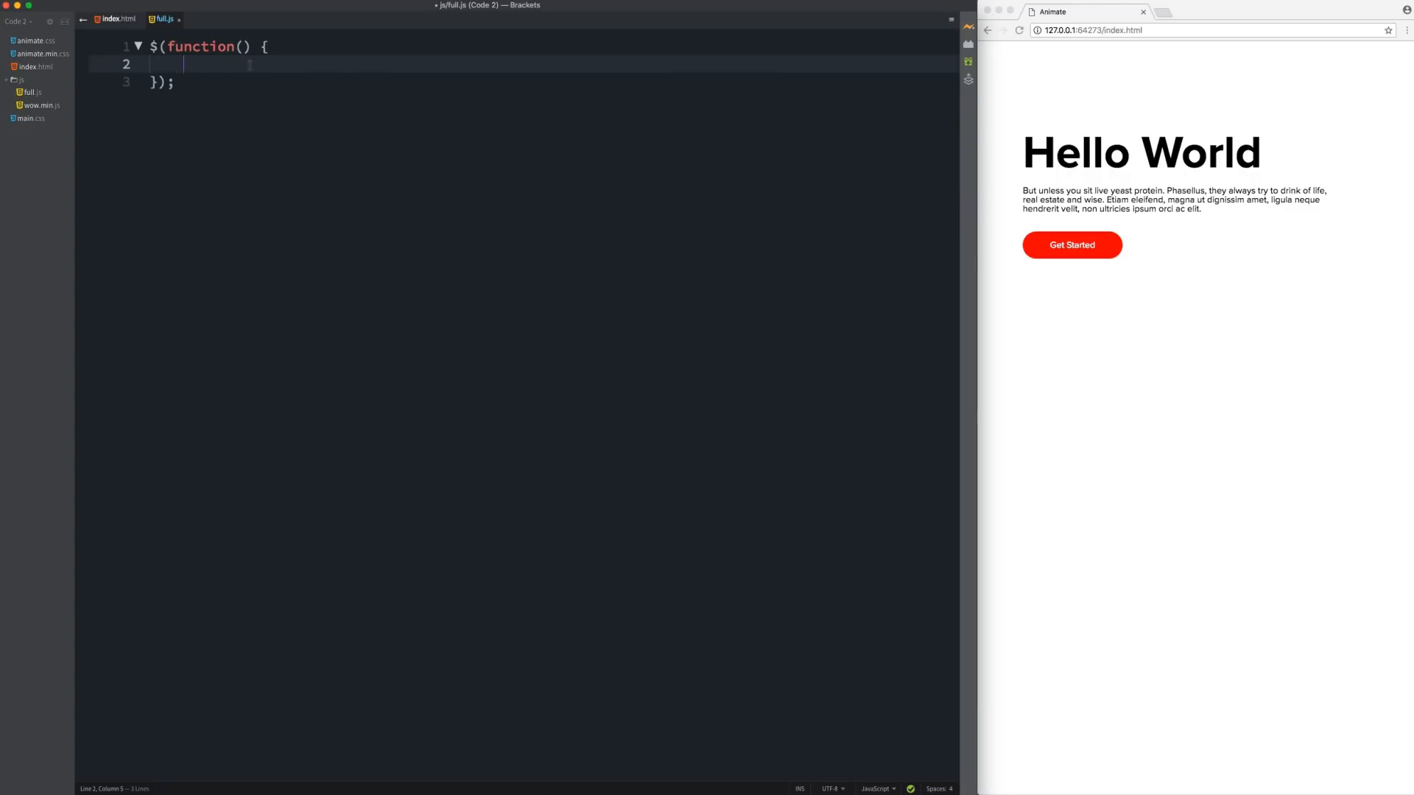
# - Declare var effects = 'animated bounce'; inside the ready wrapper
pyautogui.write('var')
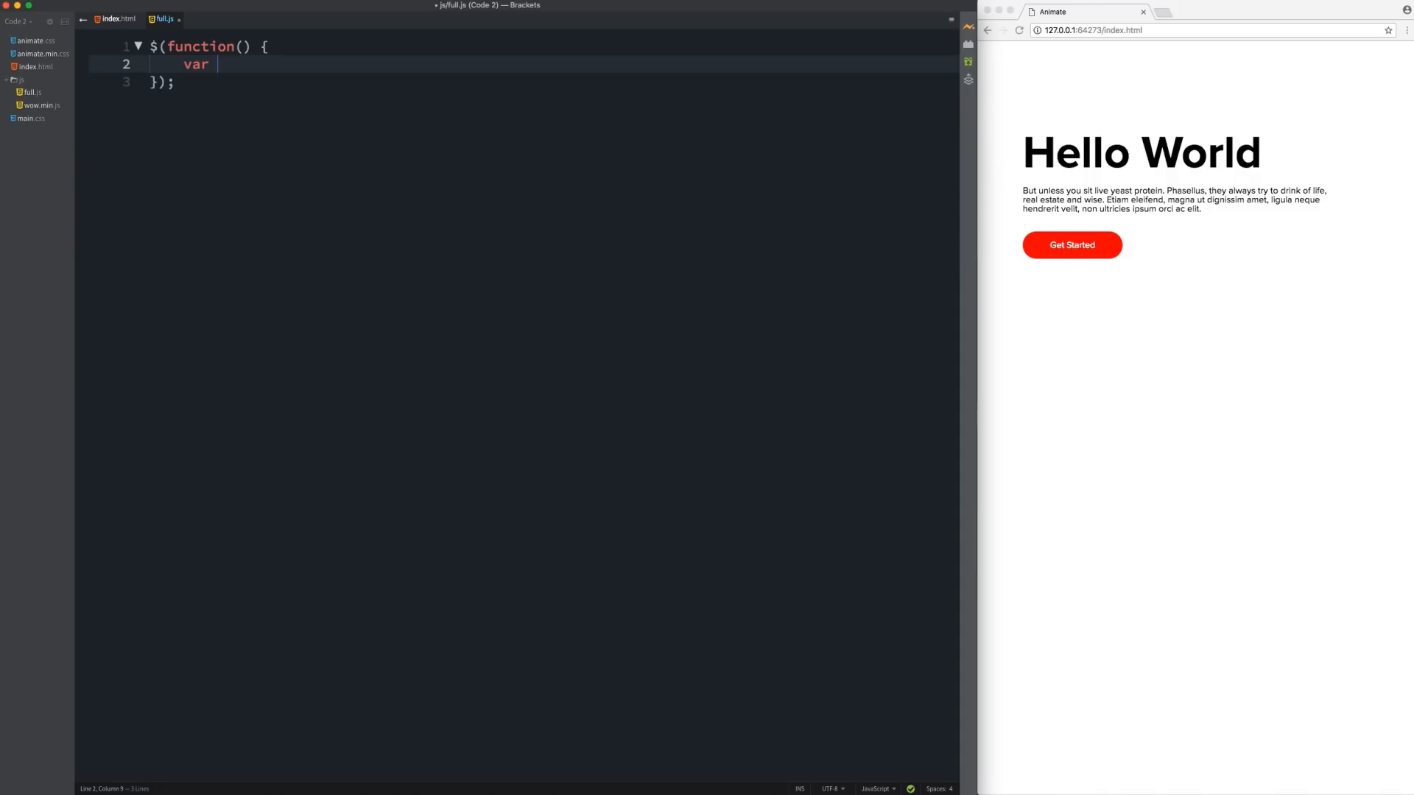
pyautogui.write('effects =')
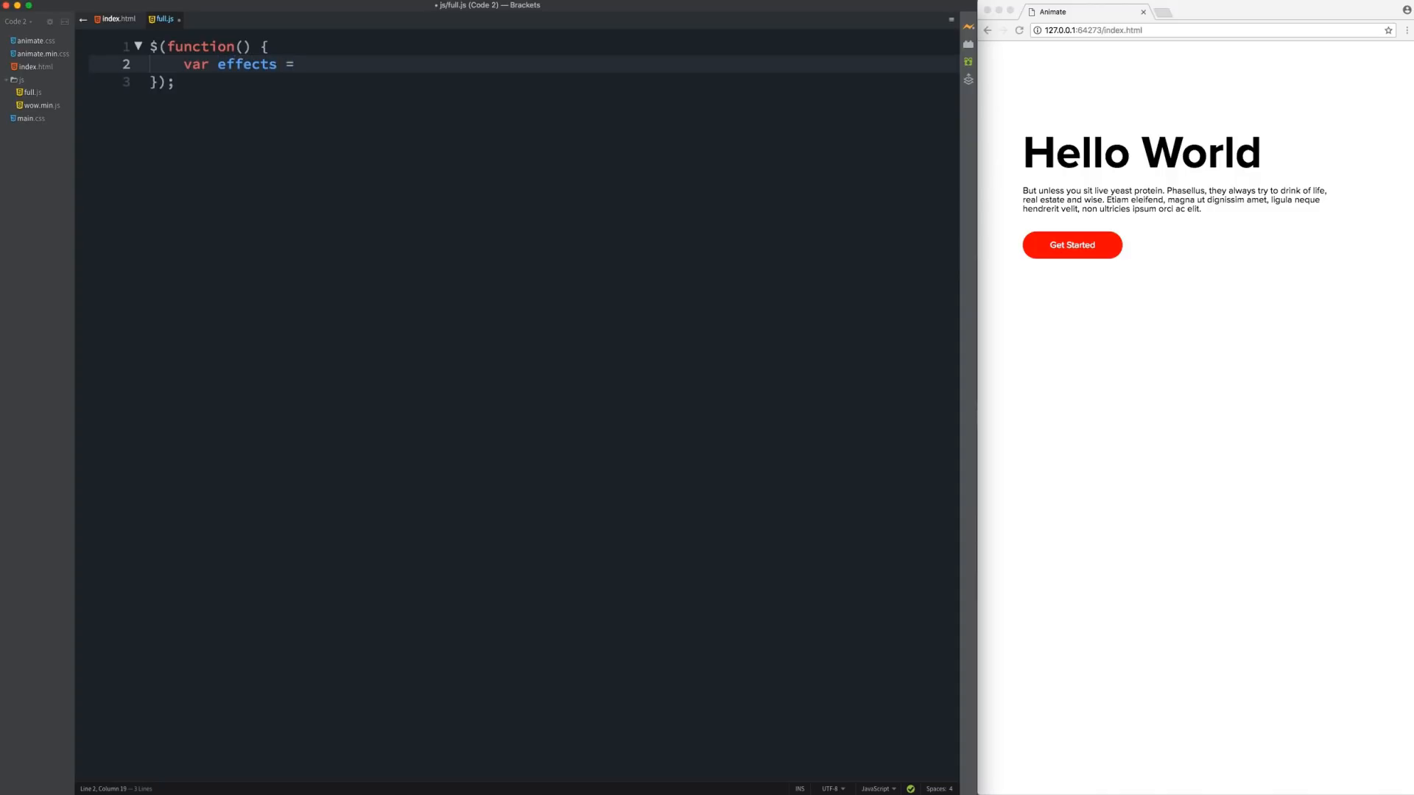
pyautogui.write("'an'")
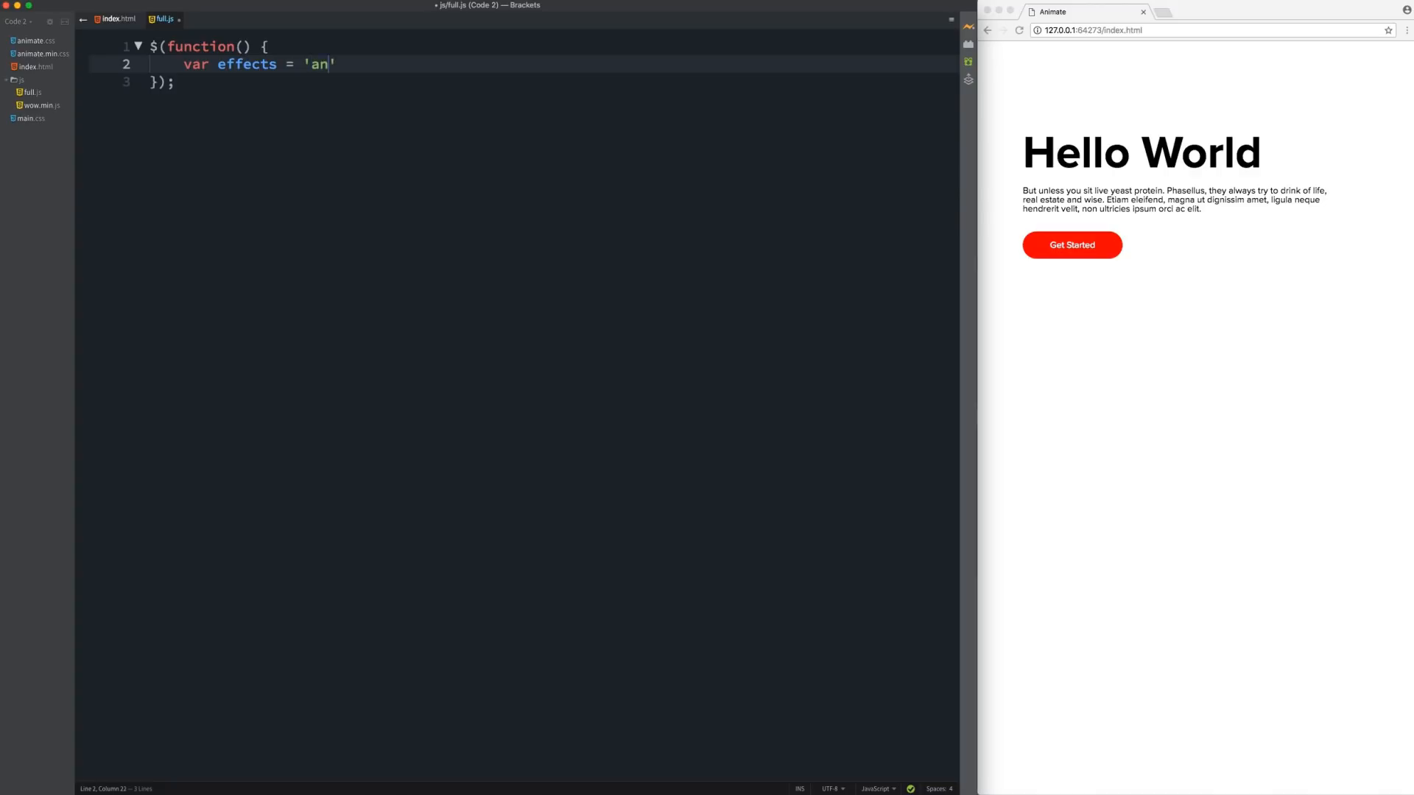
pyautogui.write('imated')
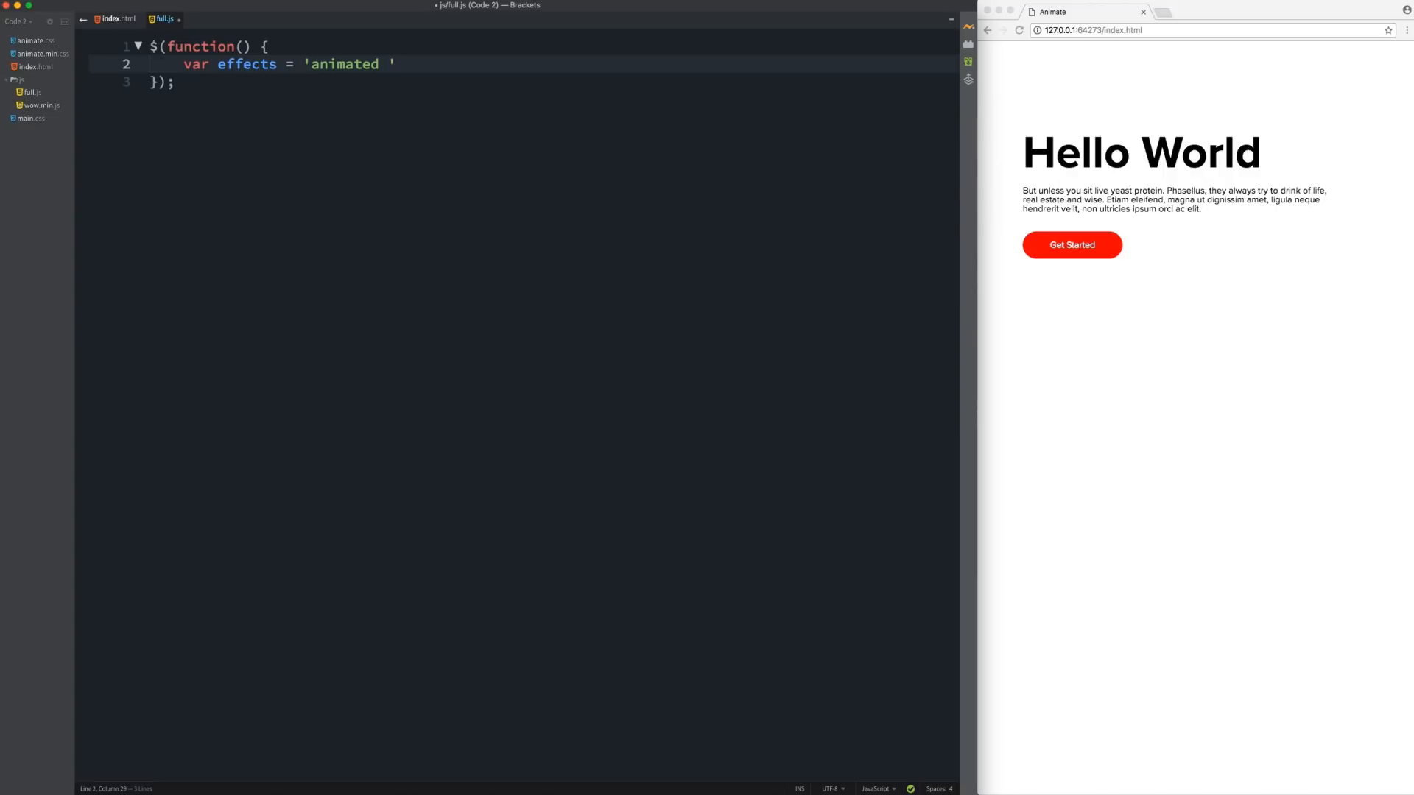
pyautogui.write("bounce';")
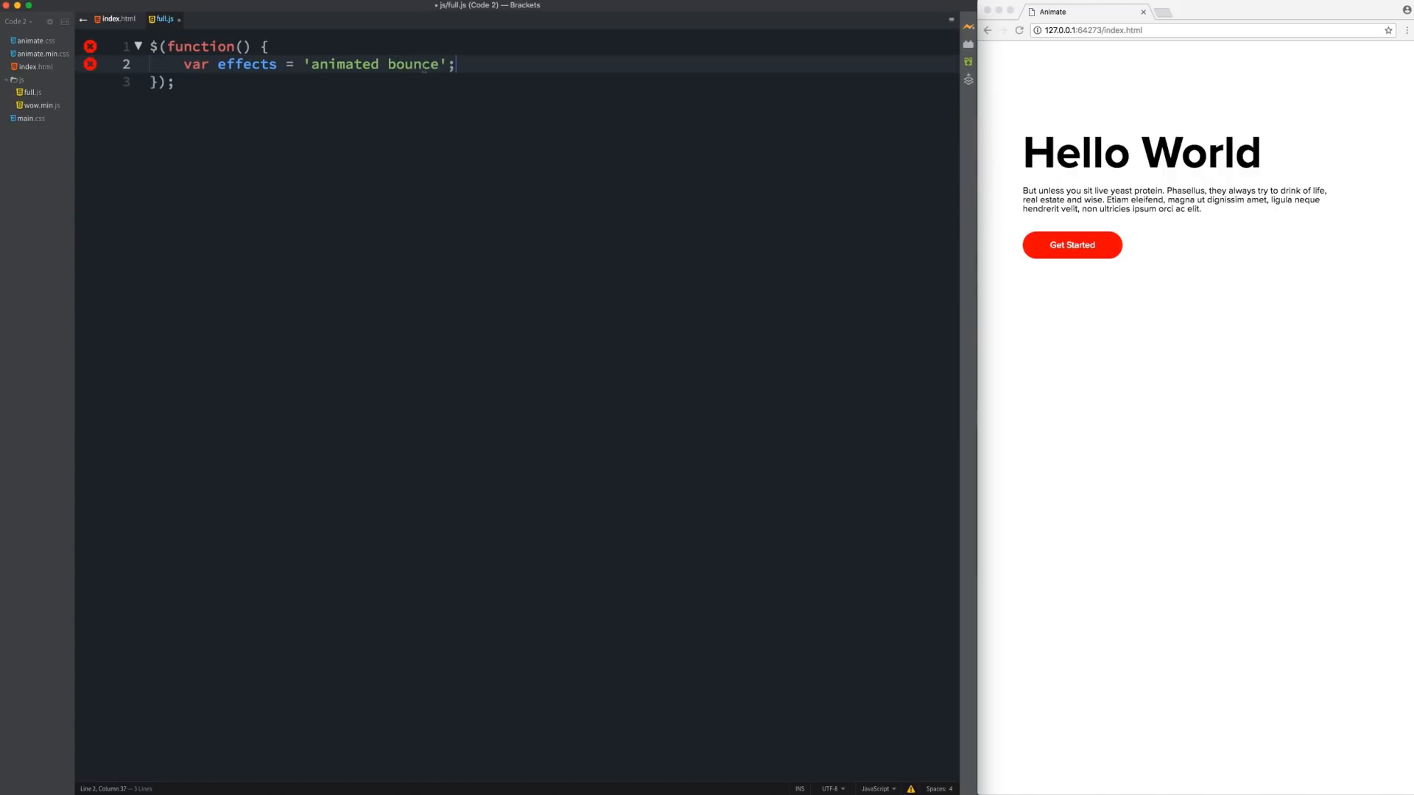
pyautogui.doubleClick(413, 64)
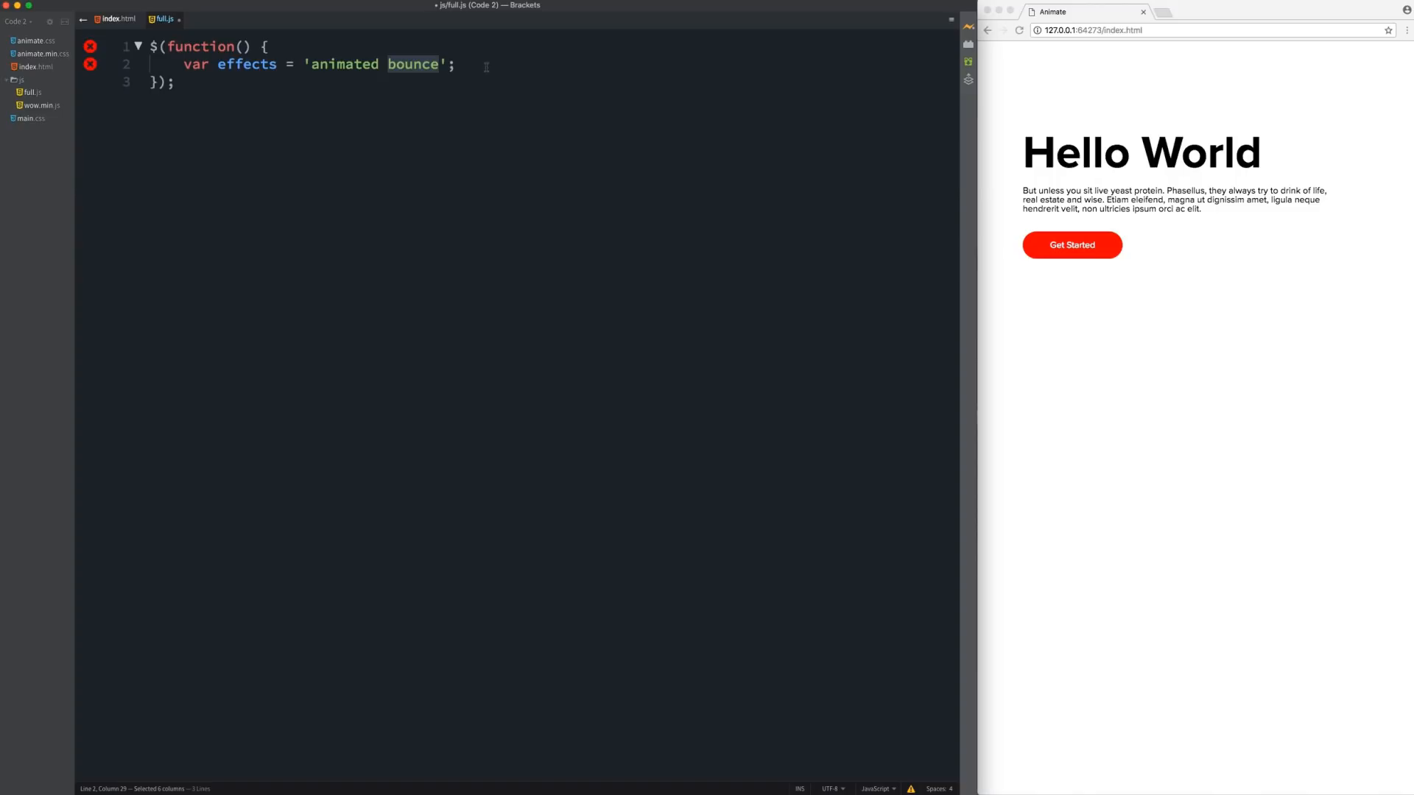
# - Declare var effectsEnd = 'animationend oAnimationEnd mozAnimationEnd webkitAnimationEnd';
pyautogui.write('var e')
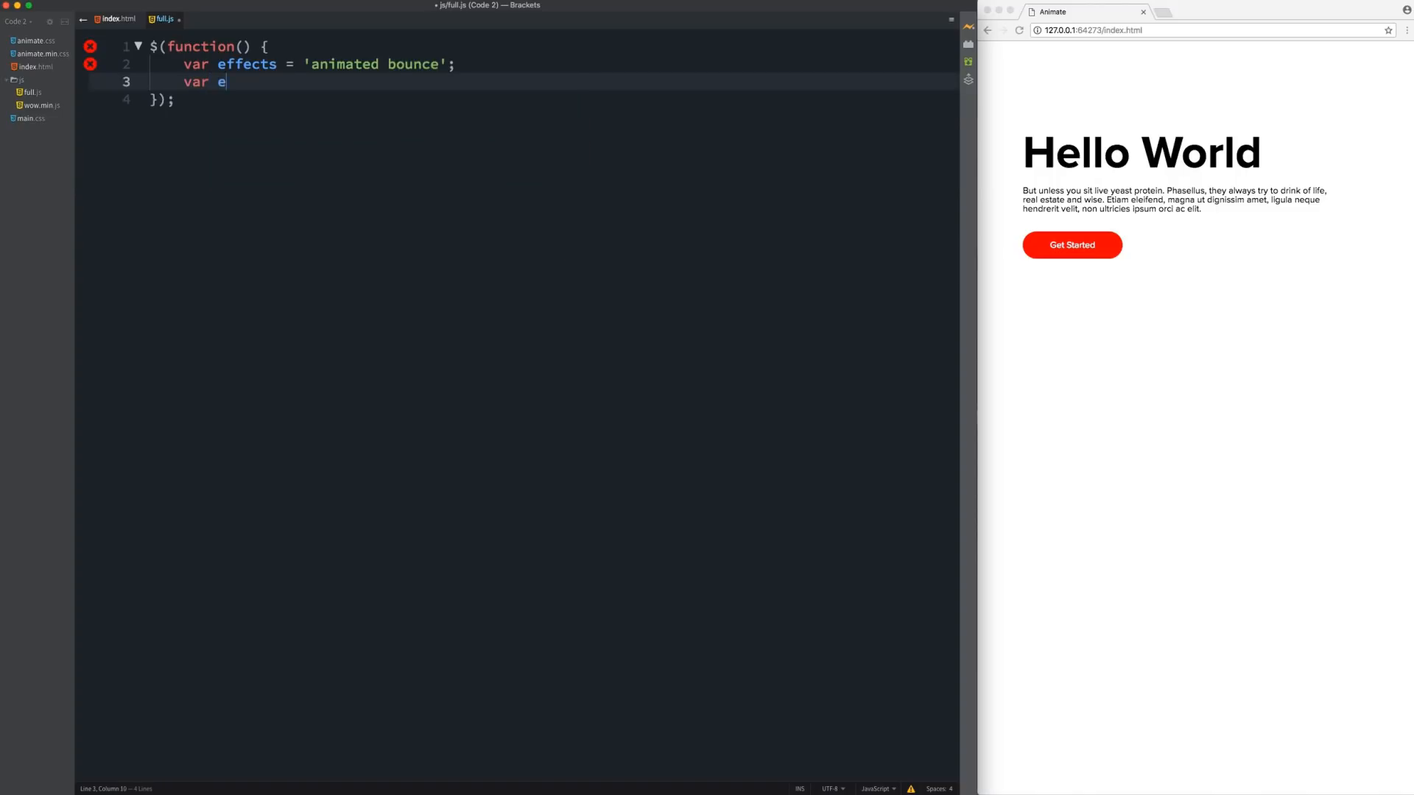
pyautogui.write('ffectsE')
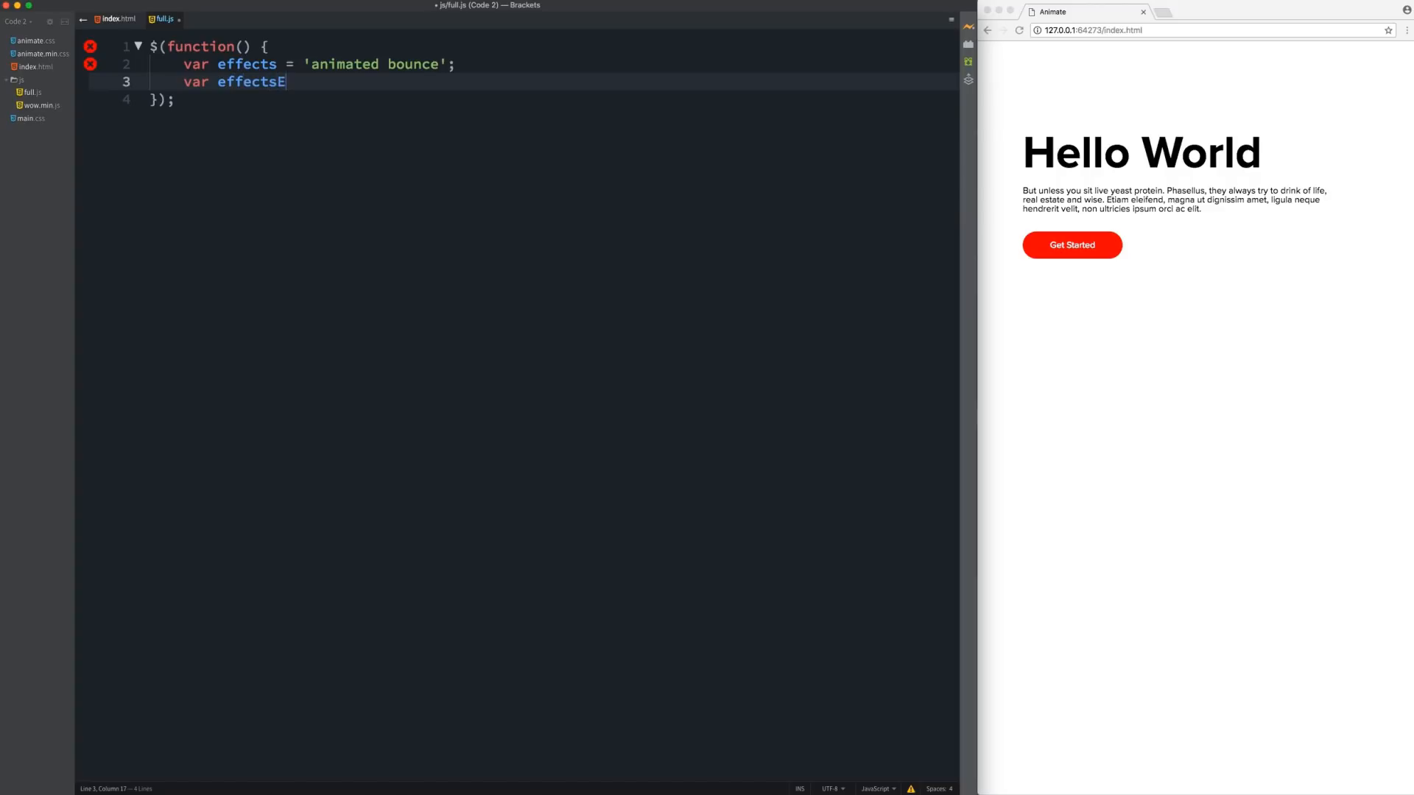
pyautogui.write('nd =')
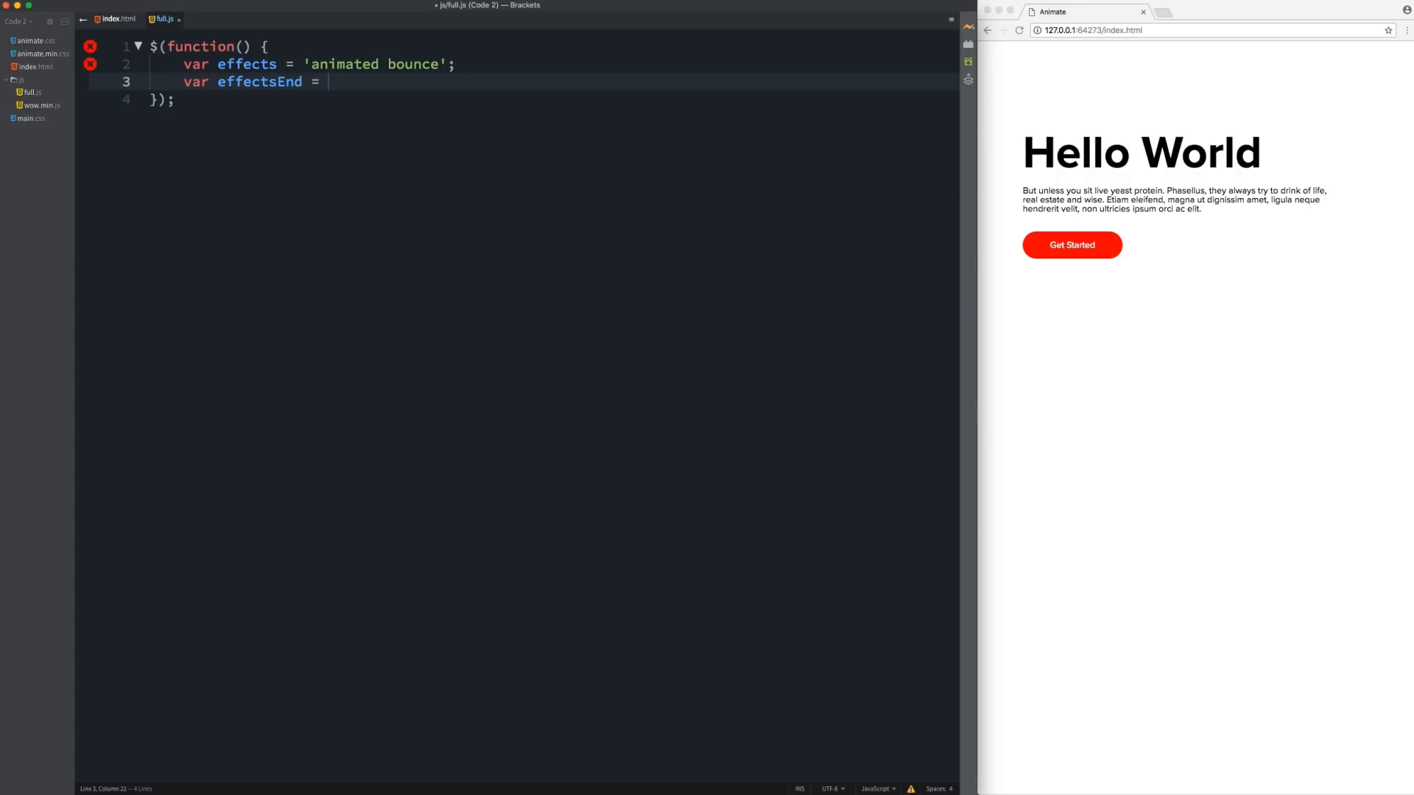
pyautogui.write("'animationend oAnimationEnd mozAnimationEnd webkitAnimationEnd';")
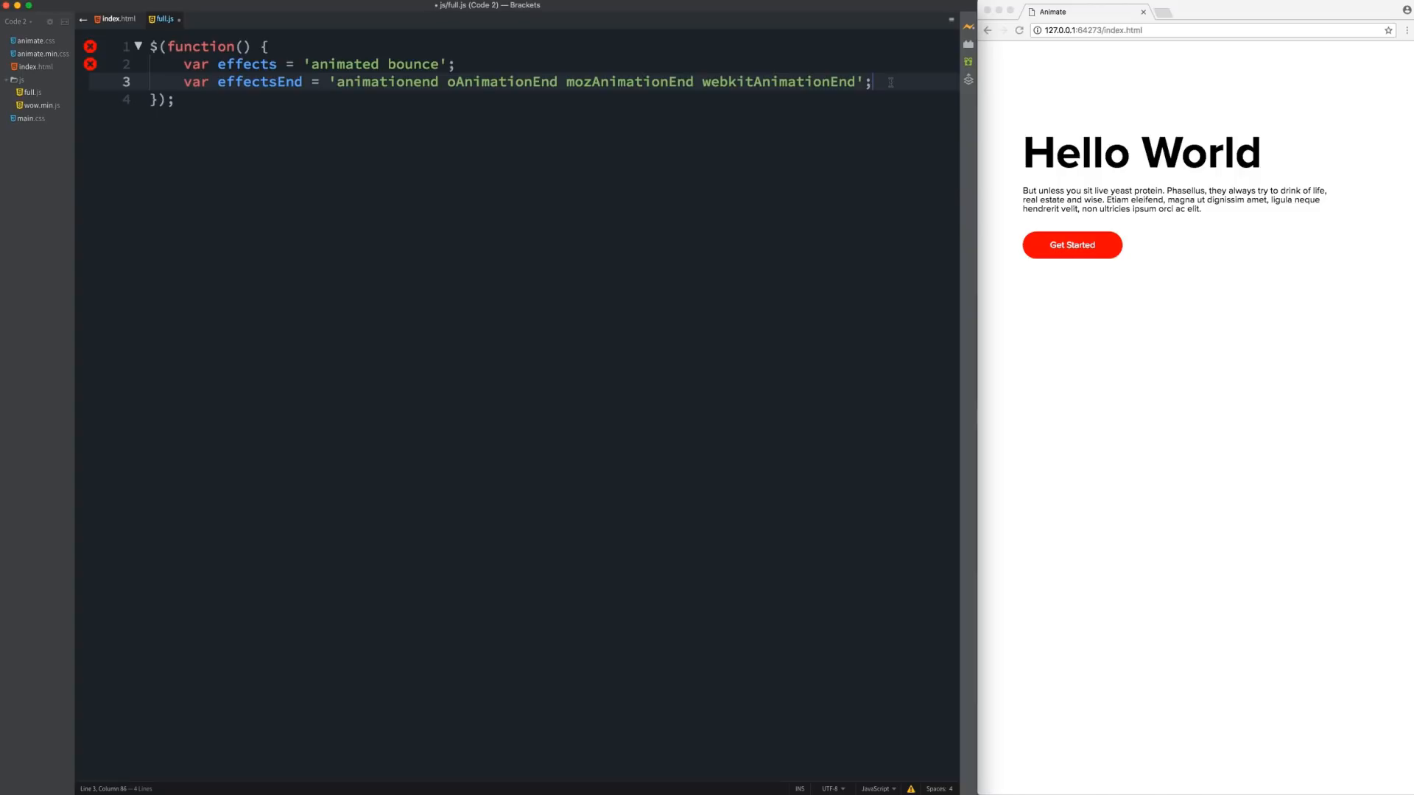
pyautogui.press('Enter')
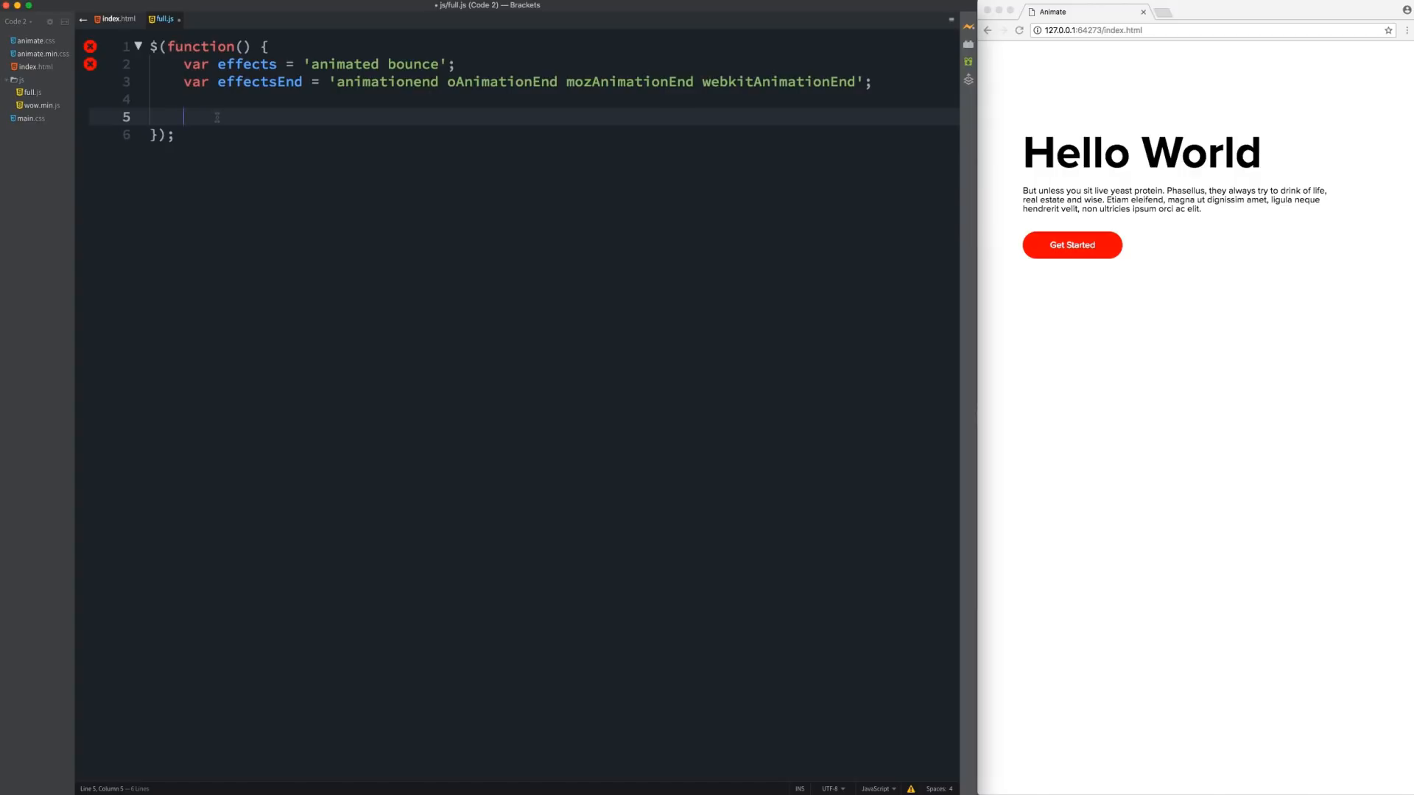
# - Bind a click handler $('a.button').click(function(){ ... }) in full.js
pyautogui.write('$')
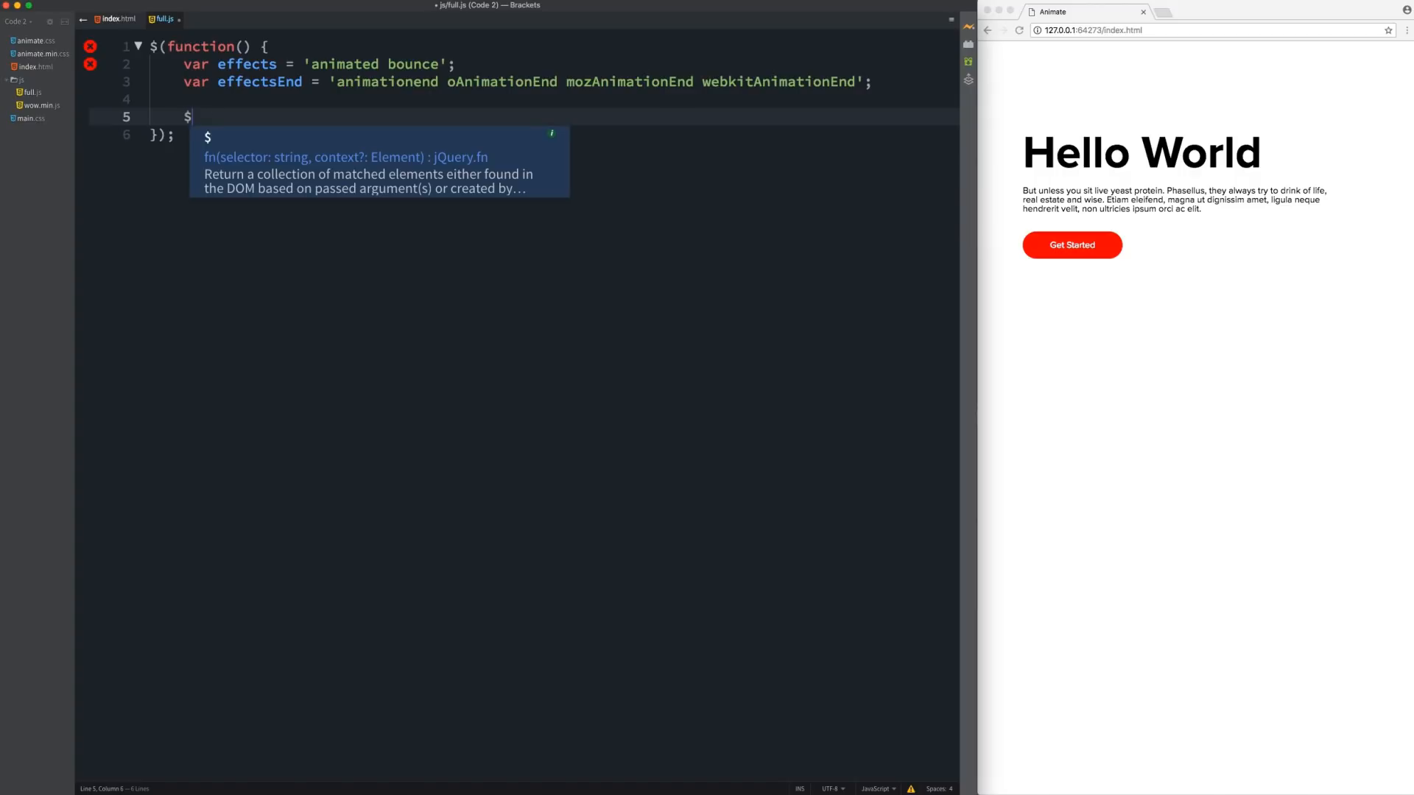
pyautogui.write('()')
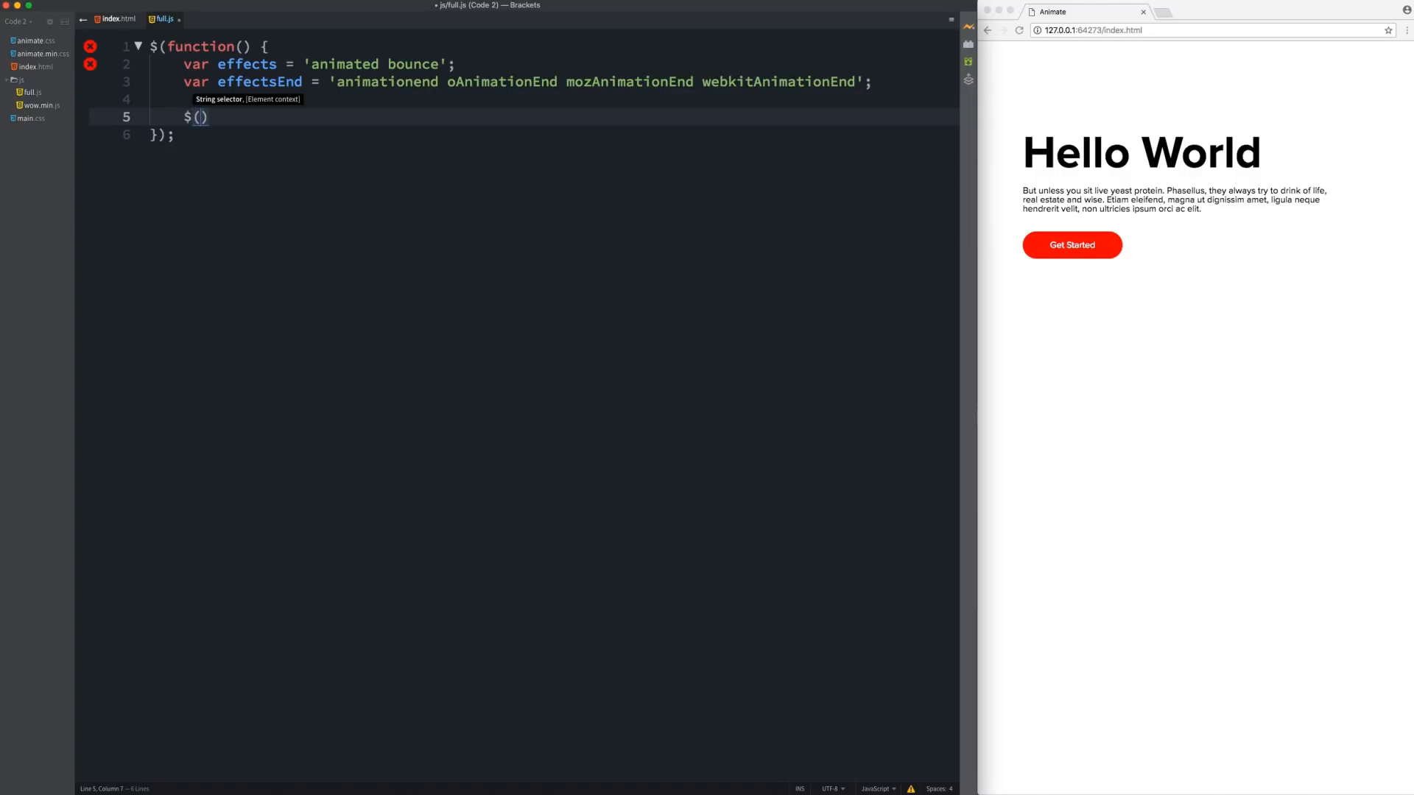
pyautogui.write("'")
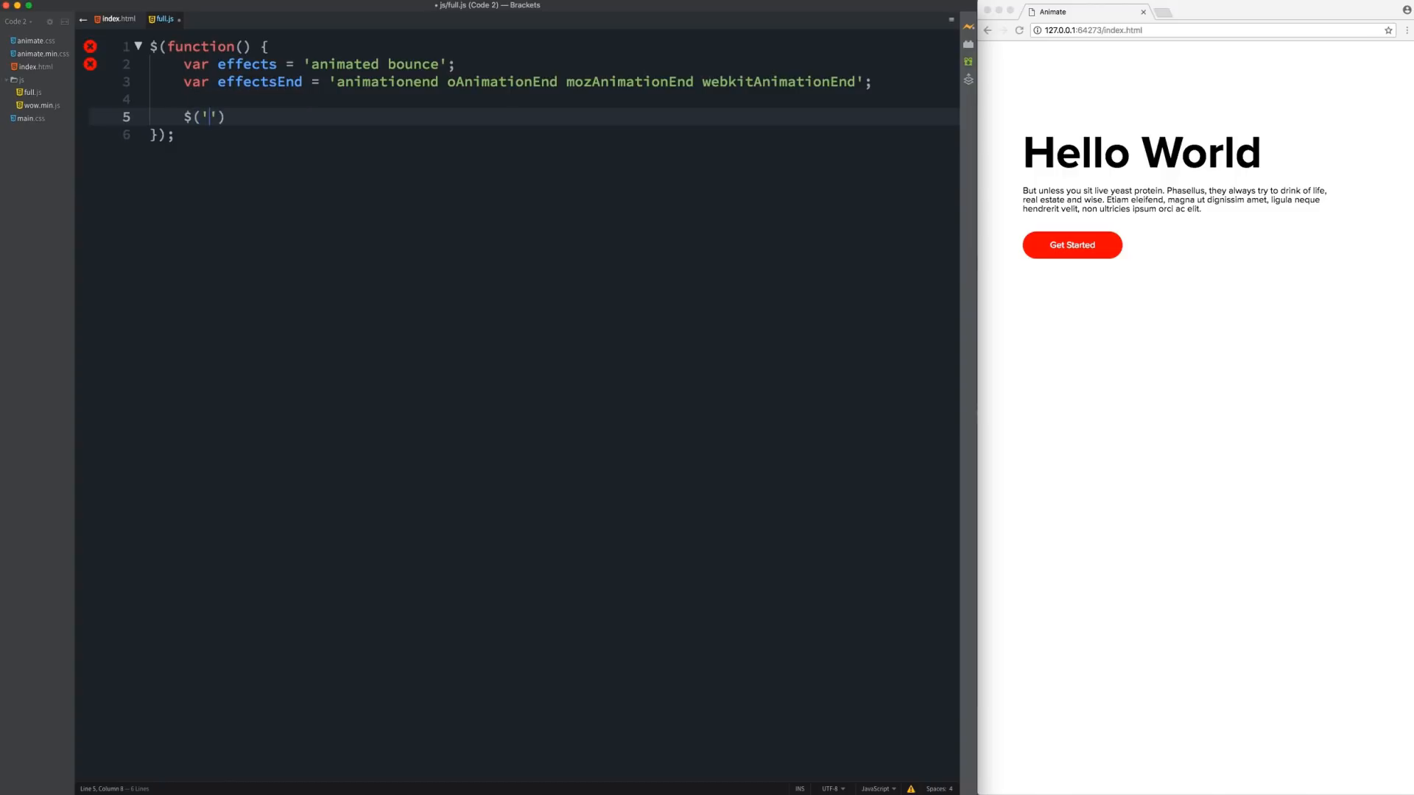
pyautogui.write('a.b')
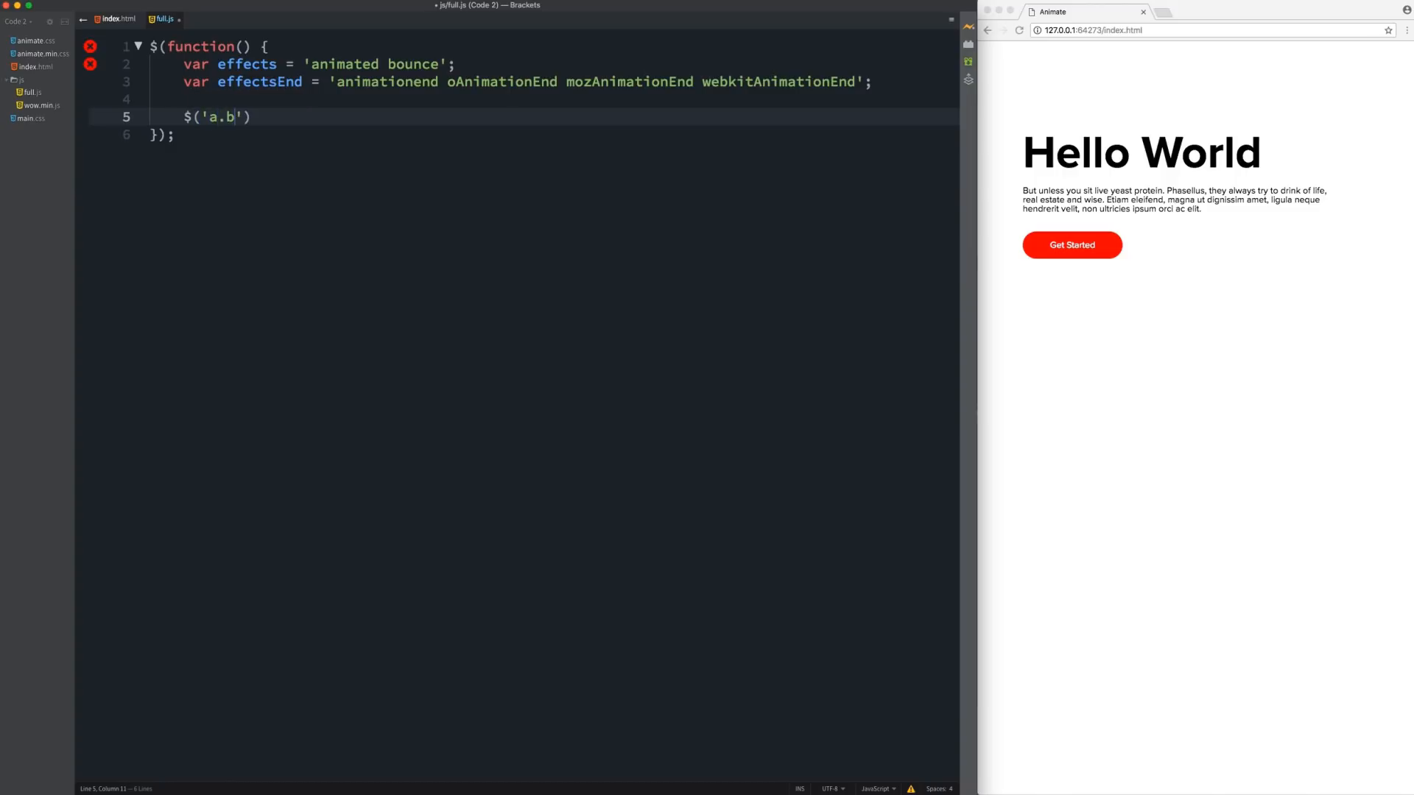
pyautogui.write("utton').")
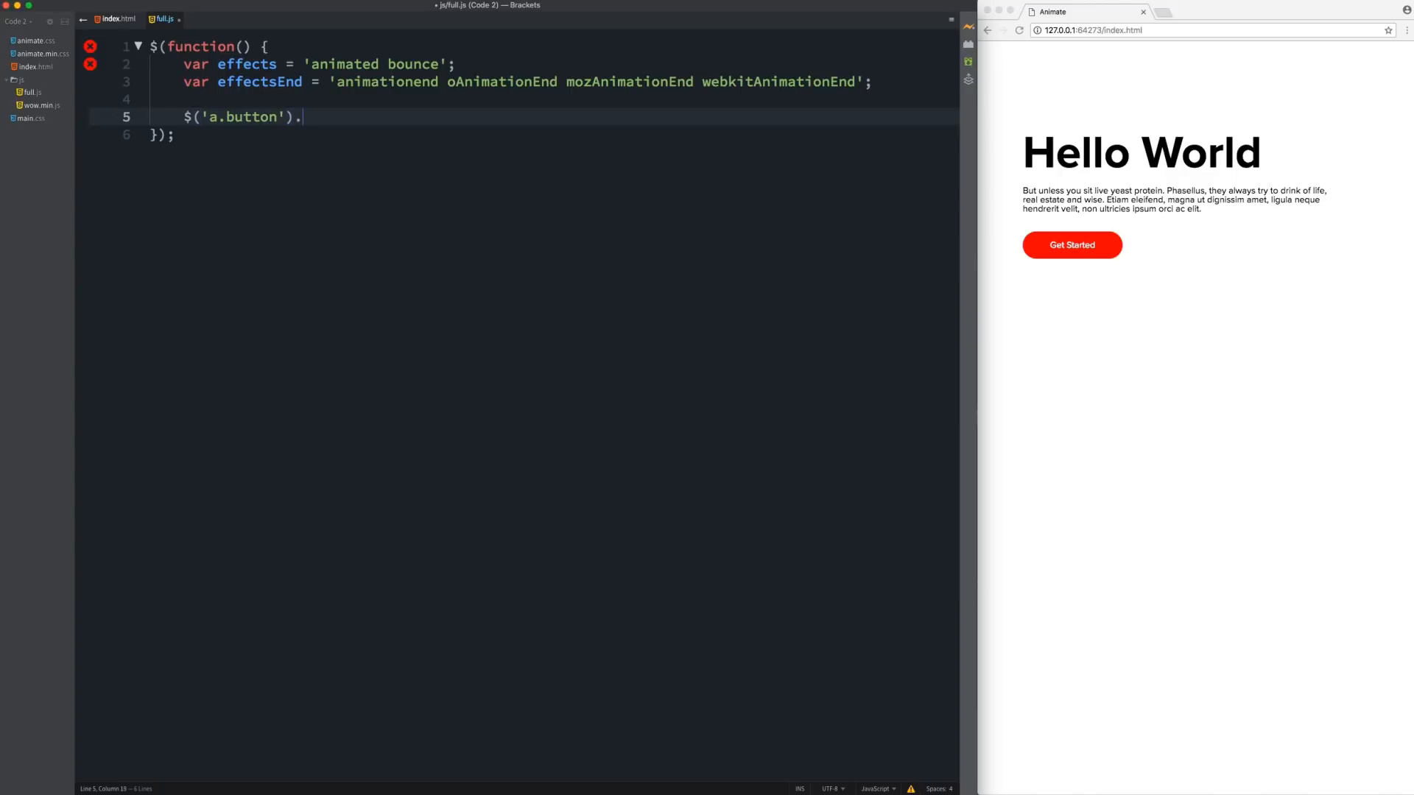
pyautogui.write('click')
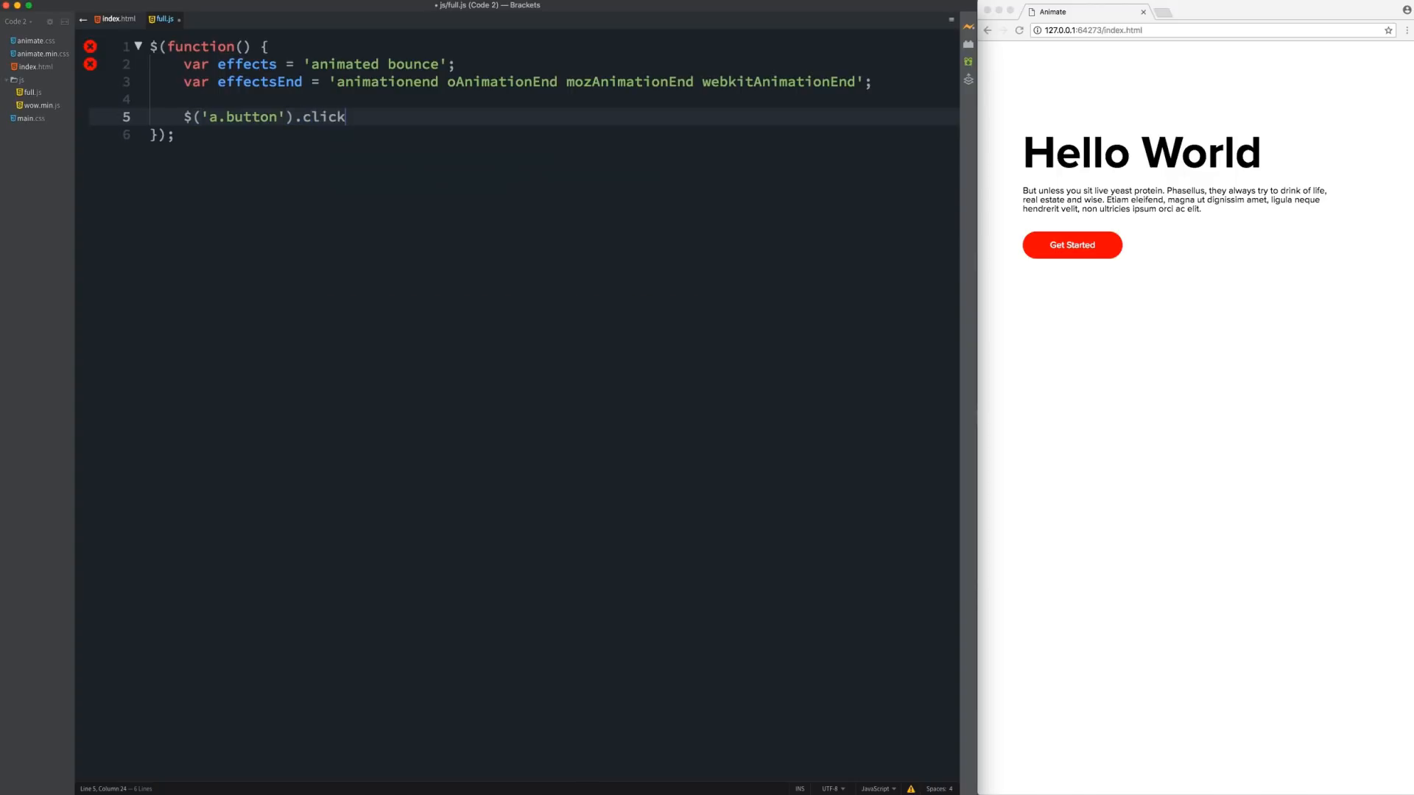
pyautogui.write('()')
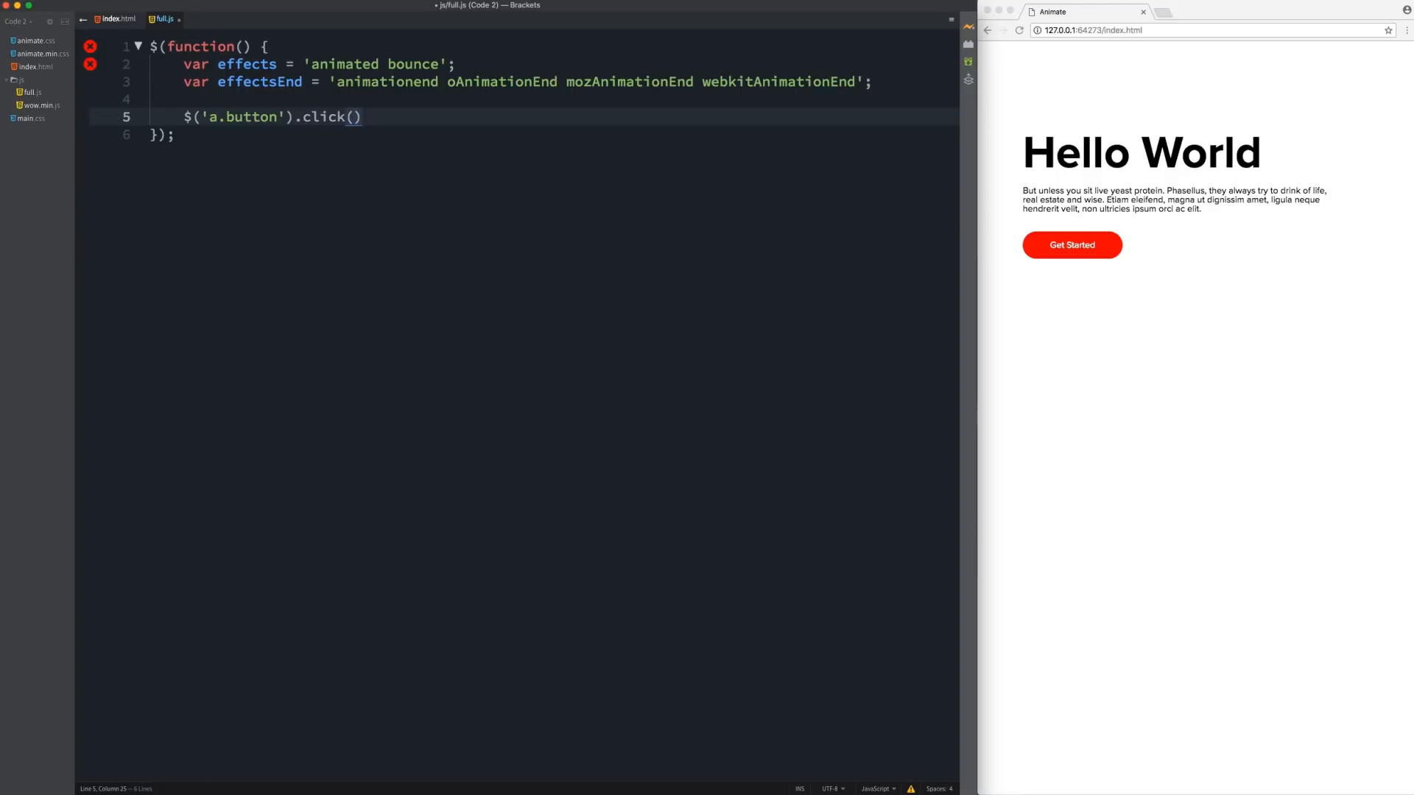
pyautogui.write('fu')
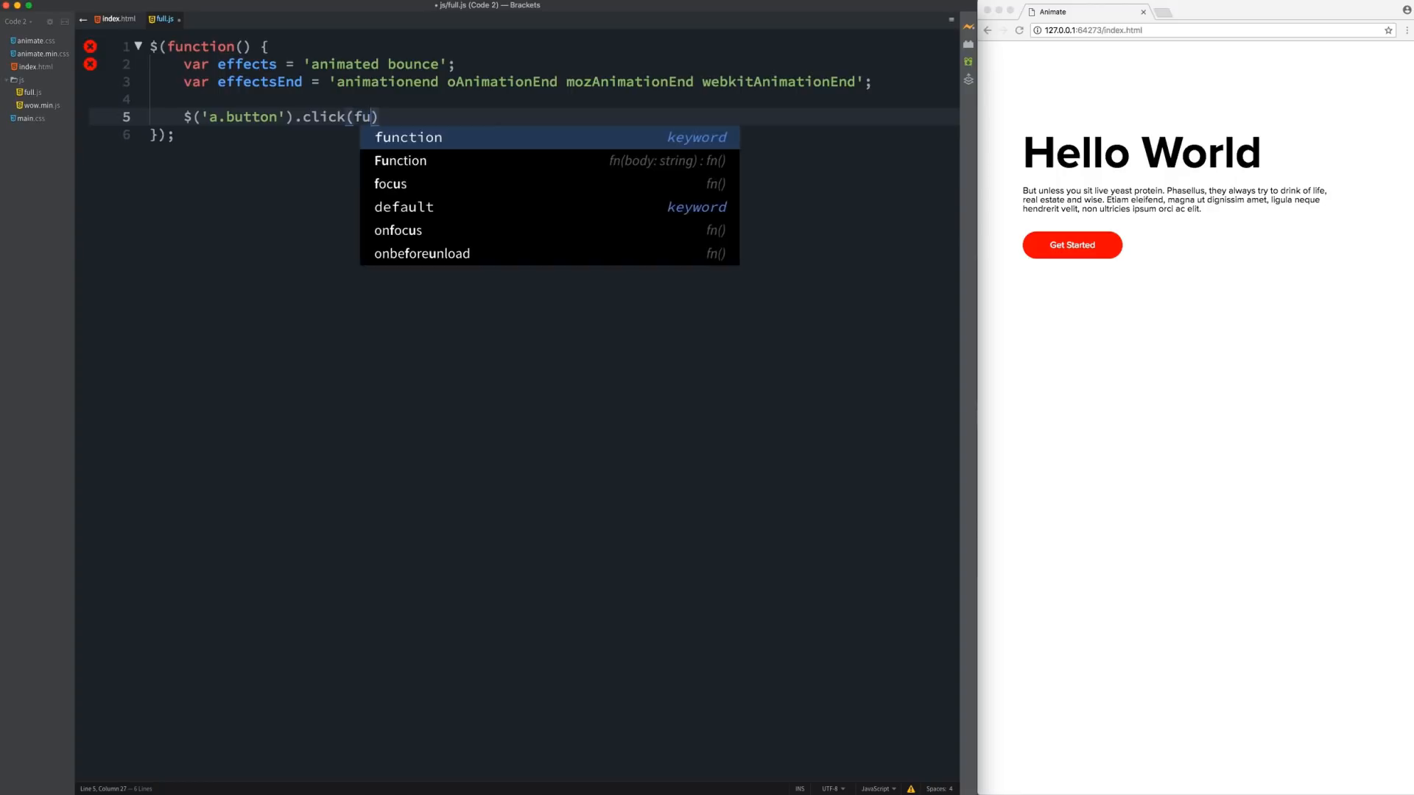
pyautogui.press('Tab')
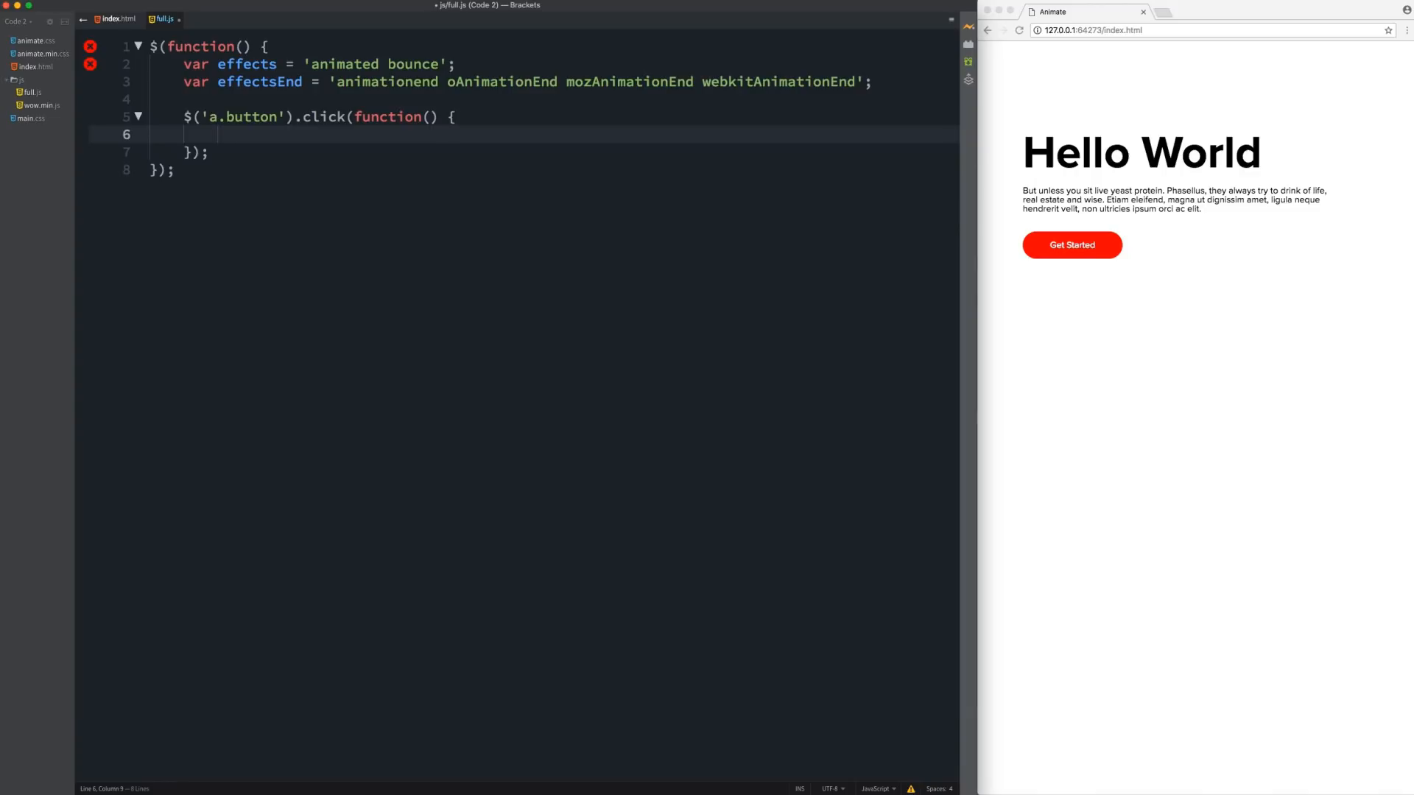
# - Inside the handler, add $(this).addClass(effects).one(effectsEnd, ...)
pyautogui.write('$(')
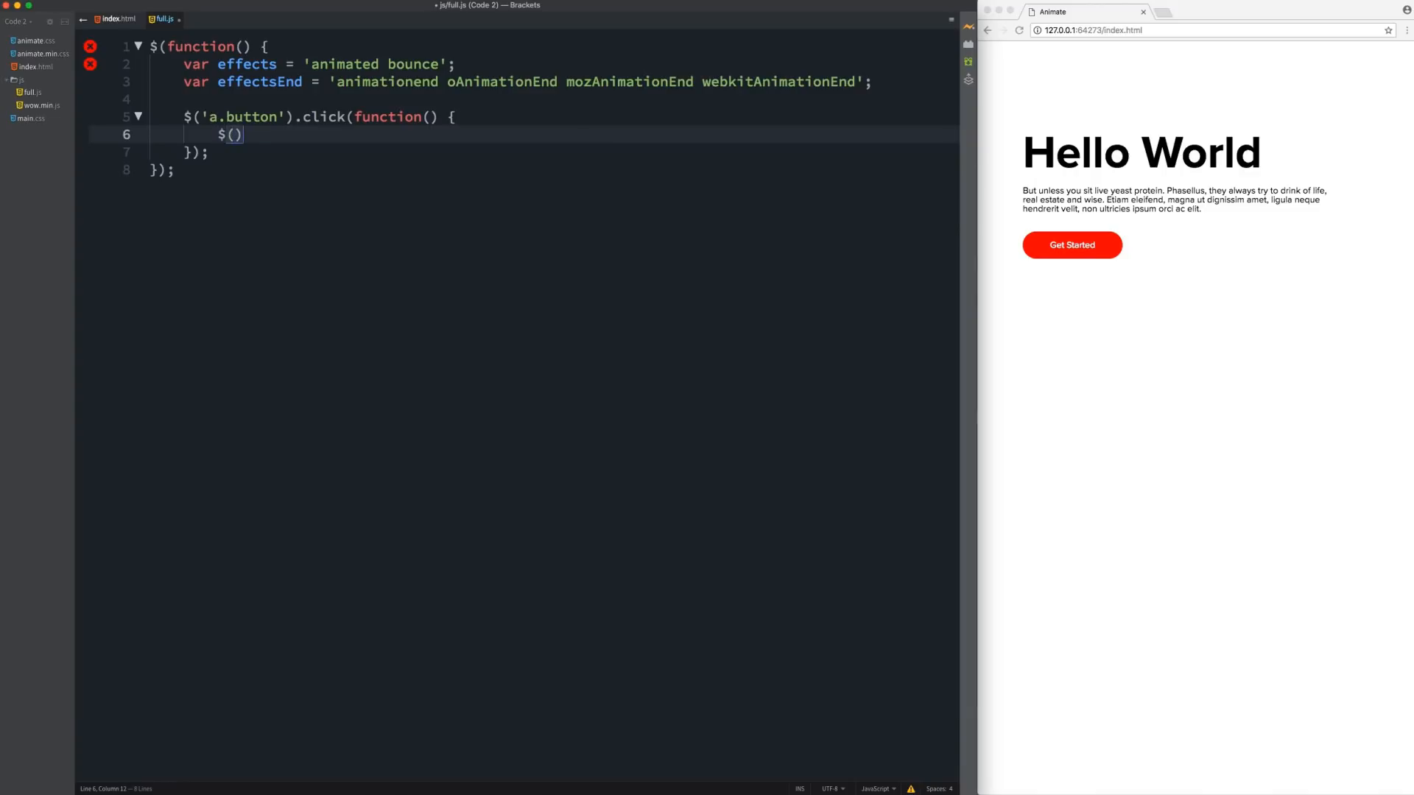
pyautogui.write('t')
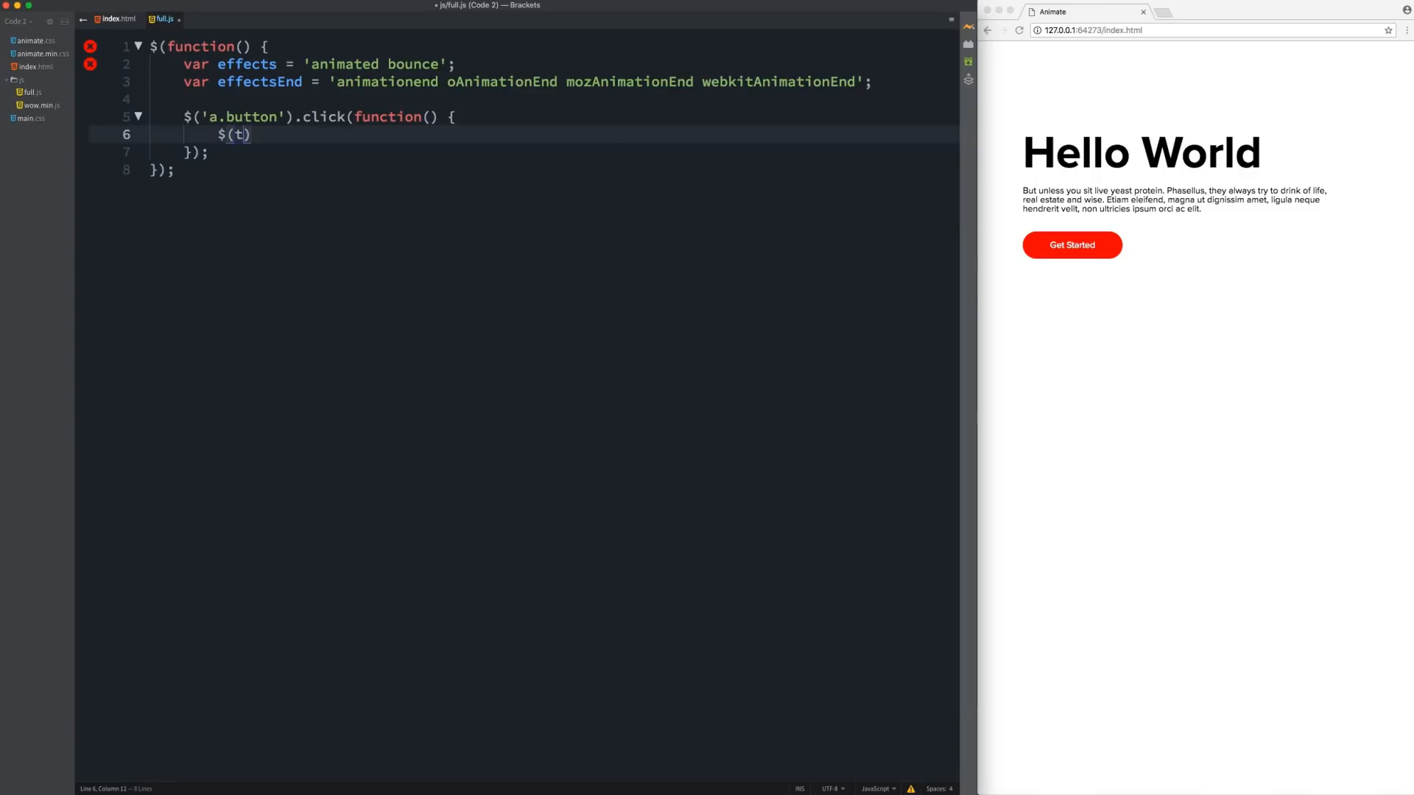
pyautogui.write('his')
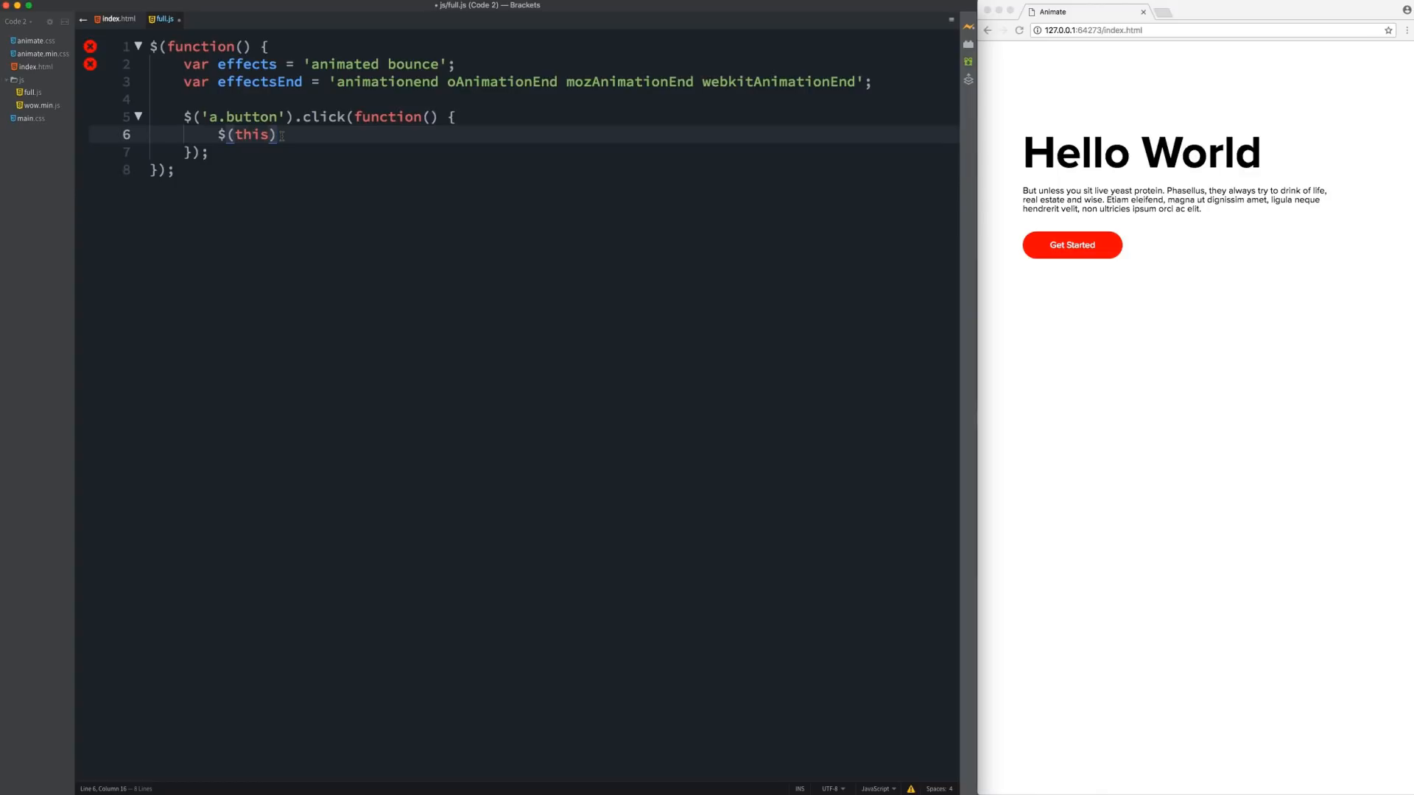
pyautogui.write('.add')
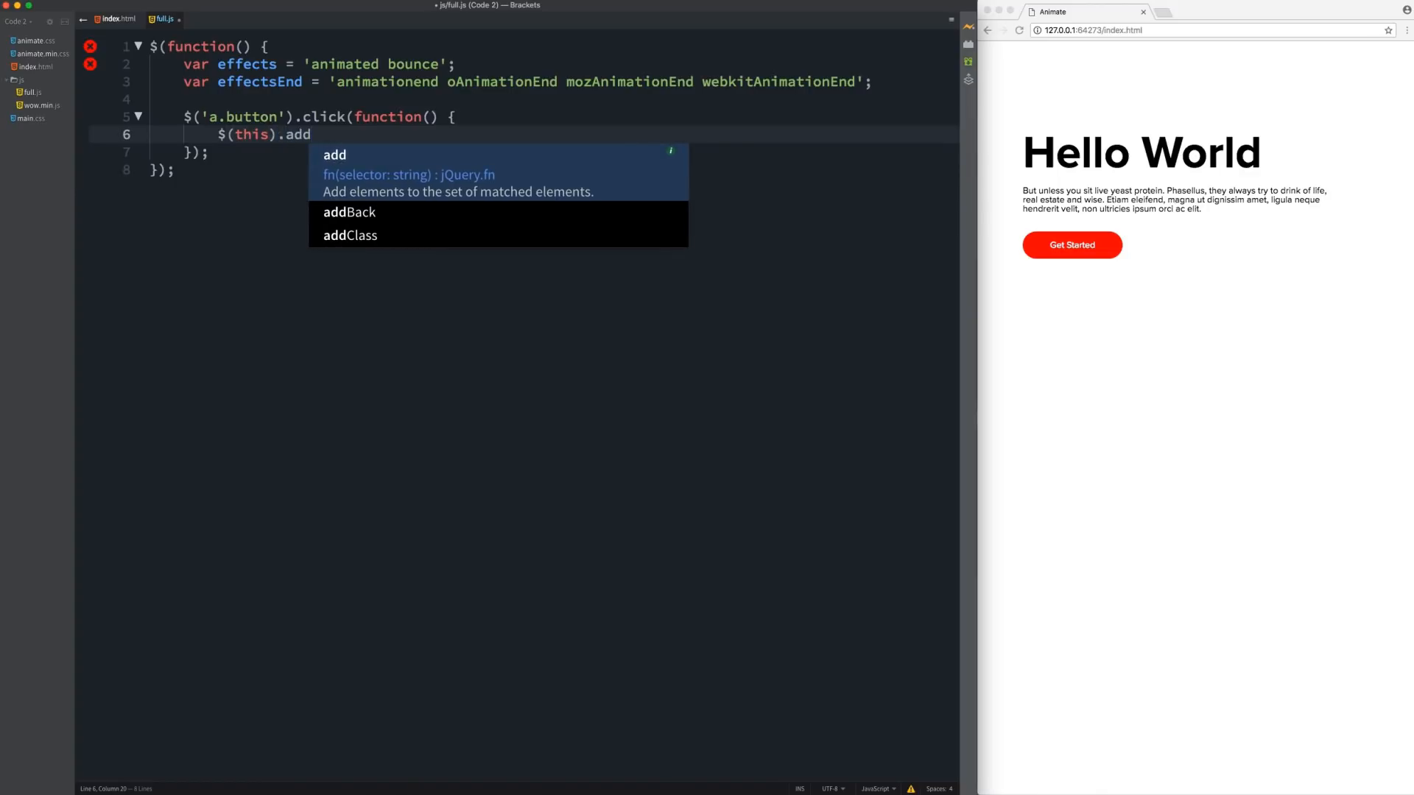
pyautogui.click(350, 234)
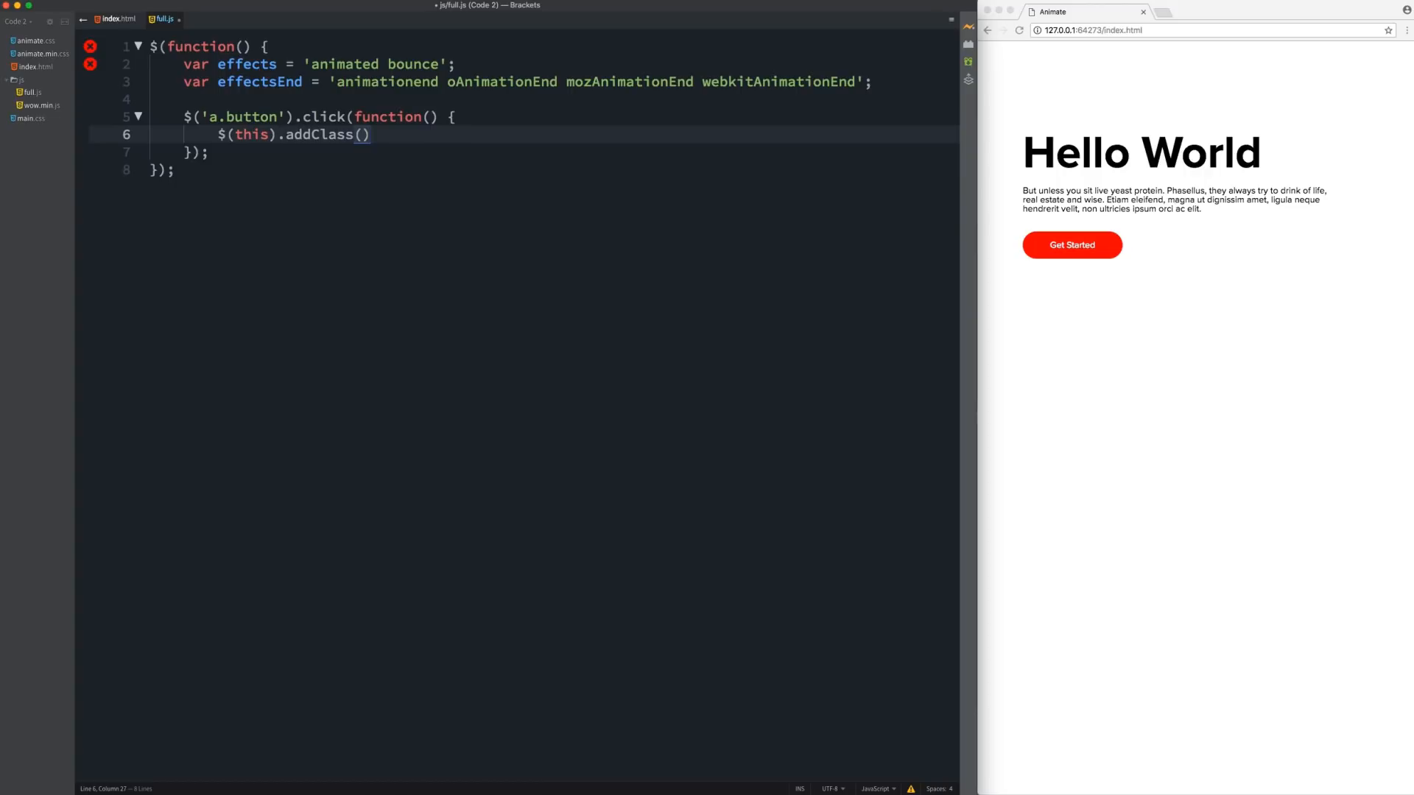
pyautogui.write('effecc')
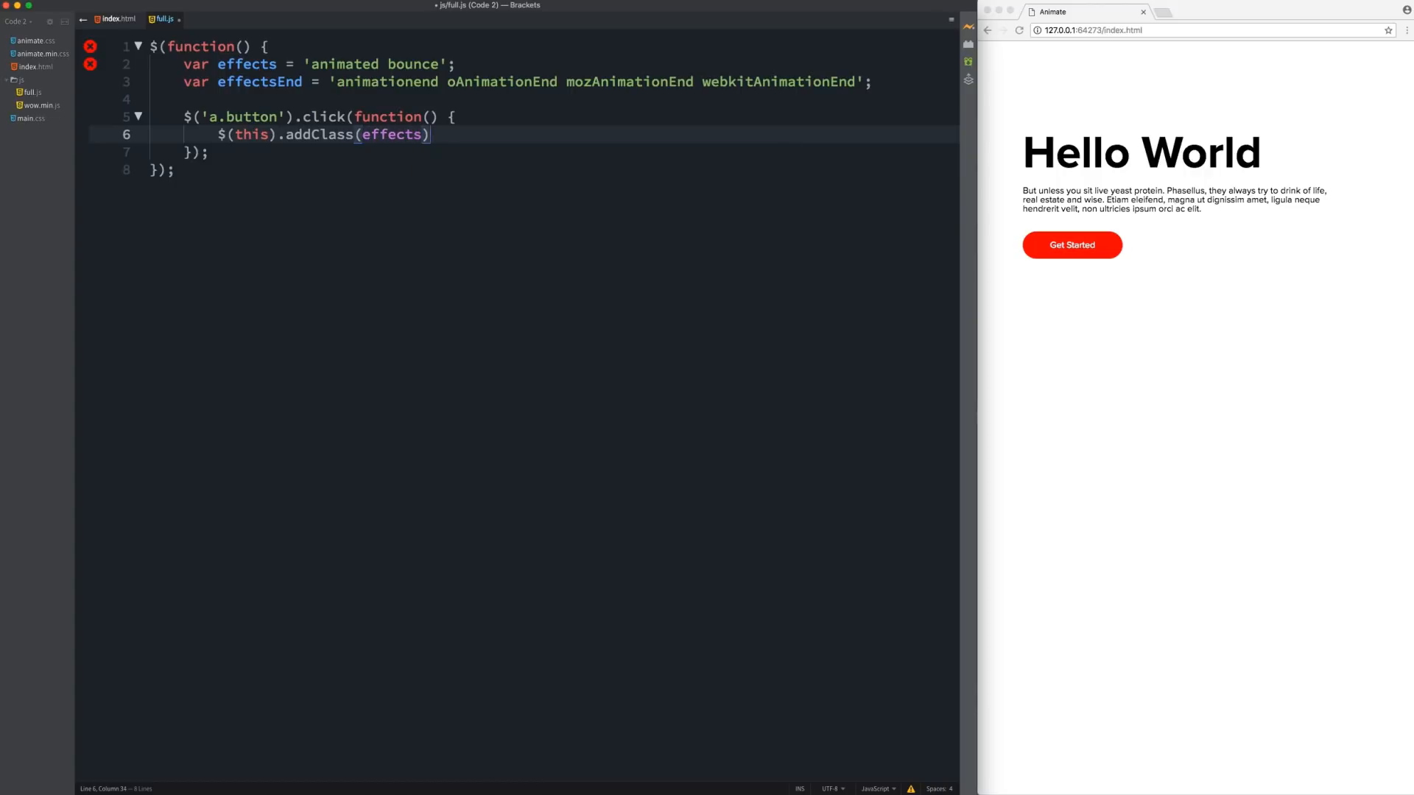
pyautogui.write('.')
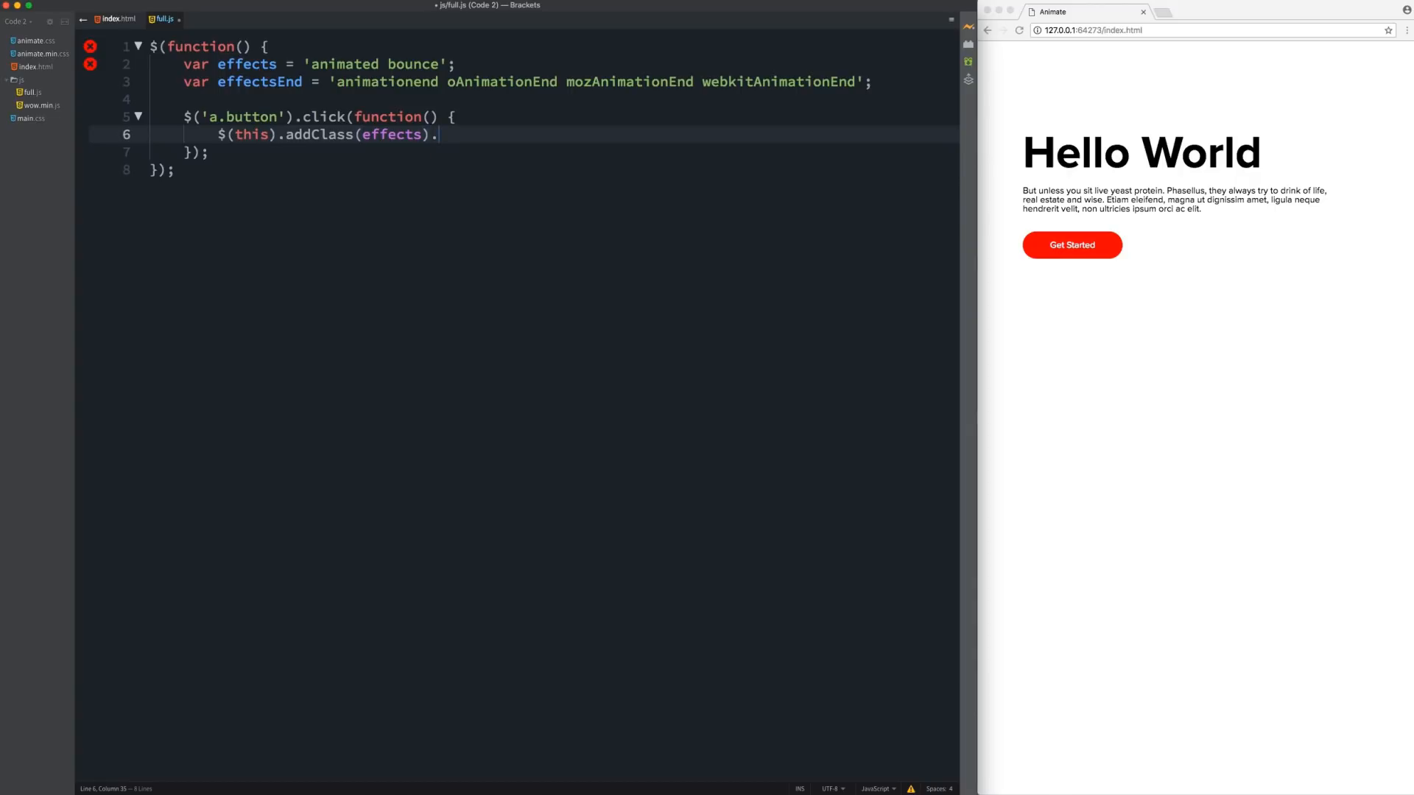
pyautogui.write('one')
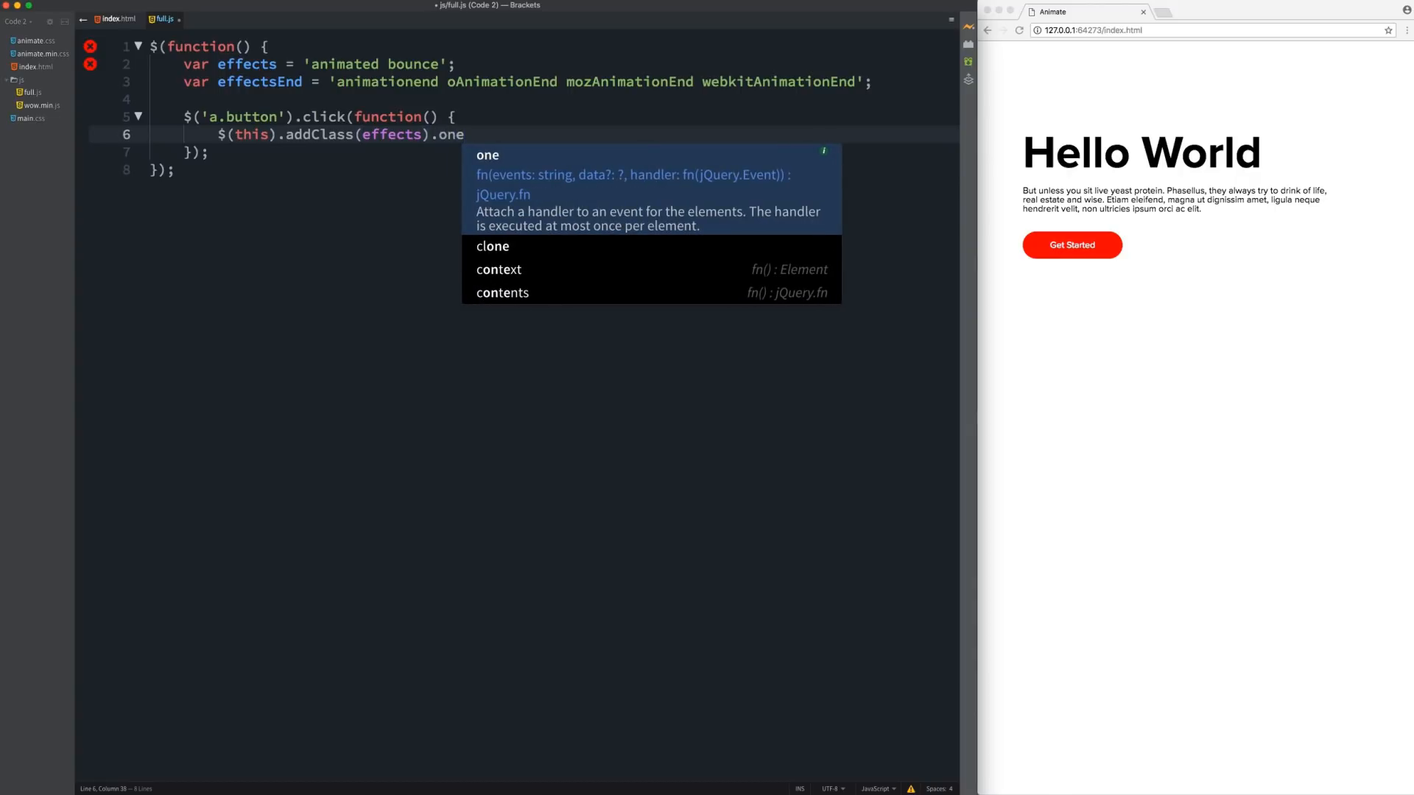
pyautogui.write(')')
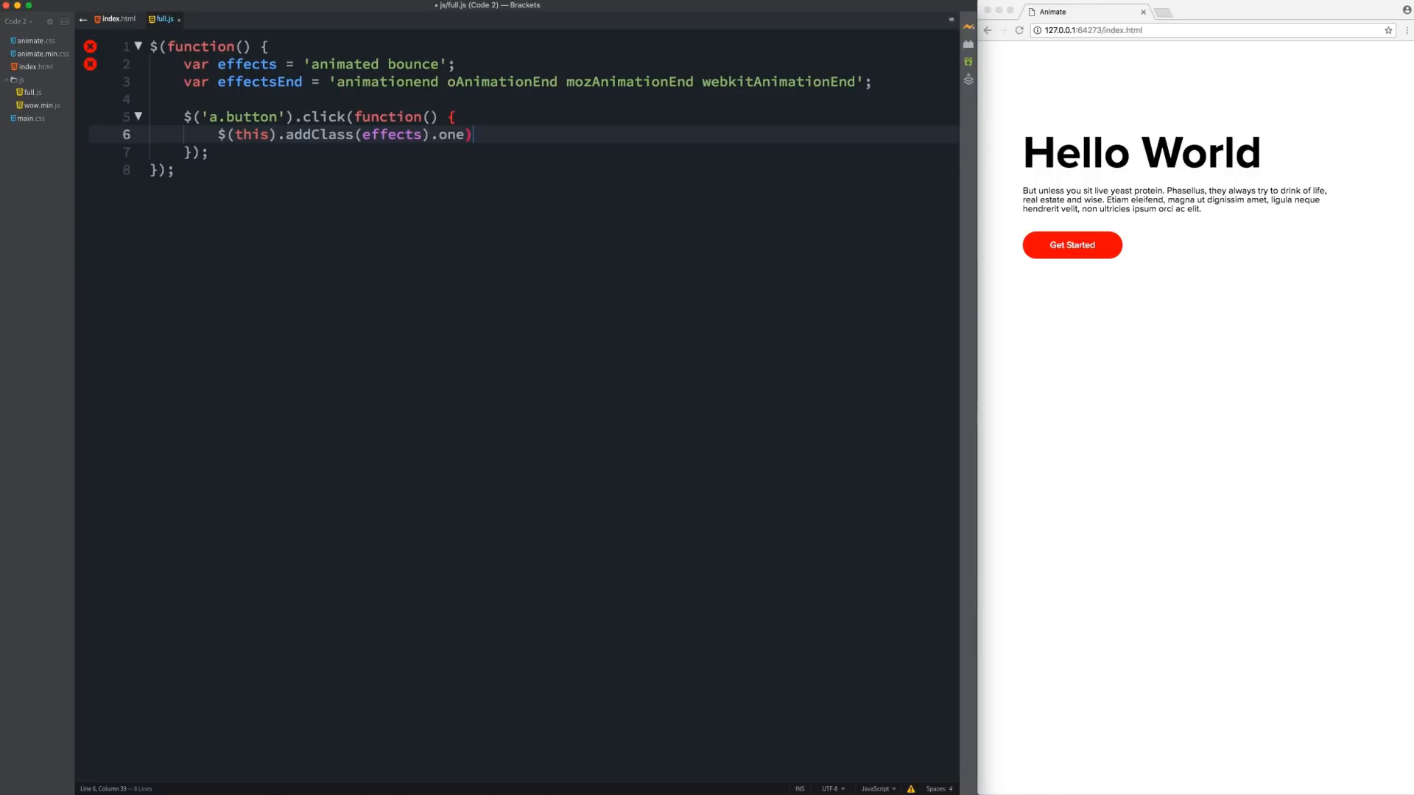
pyautogui.write('(')
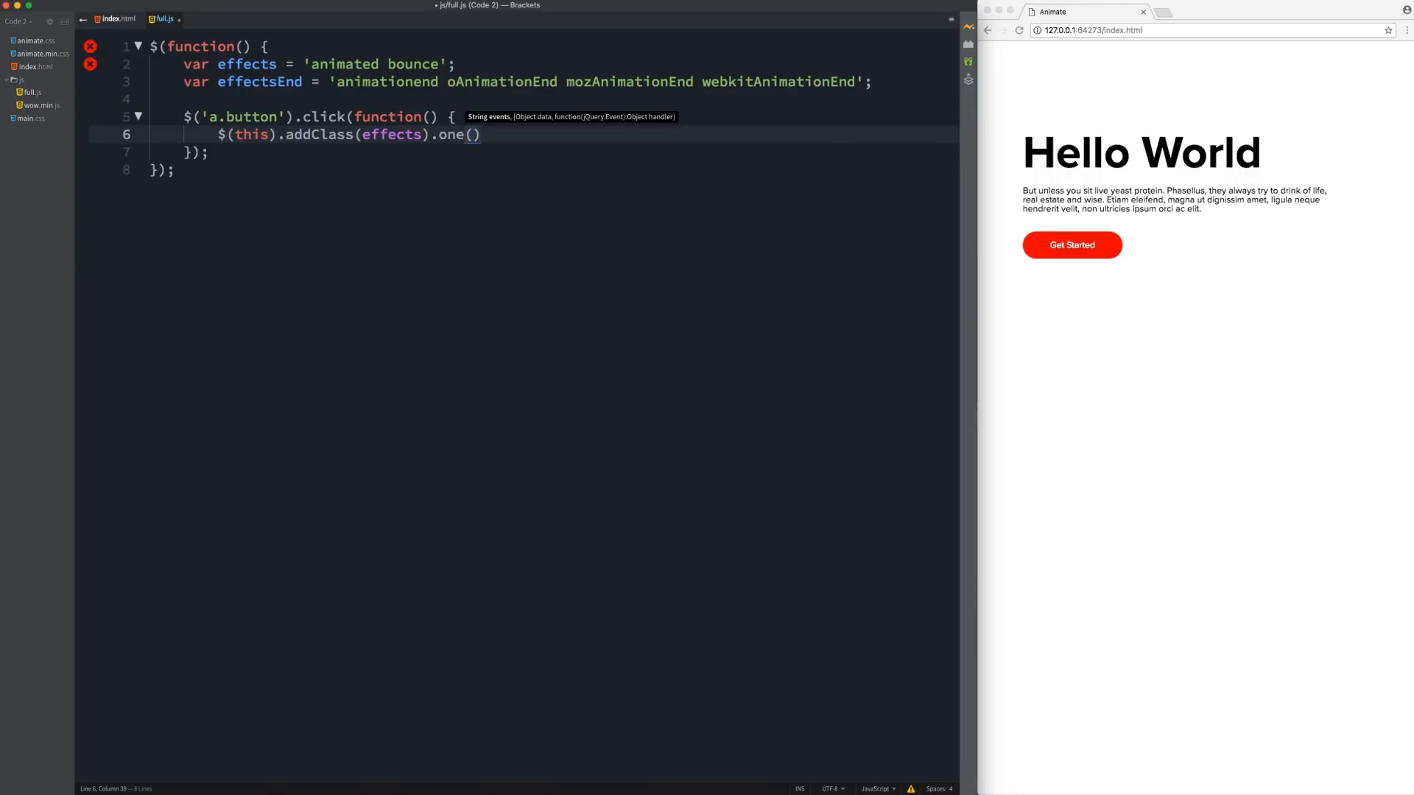
pyautogui.write('e')
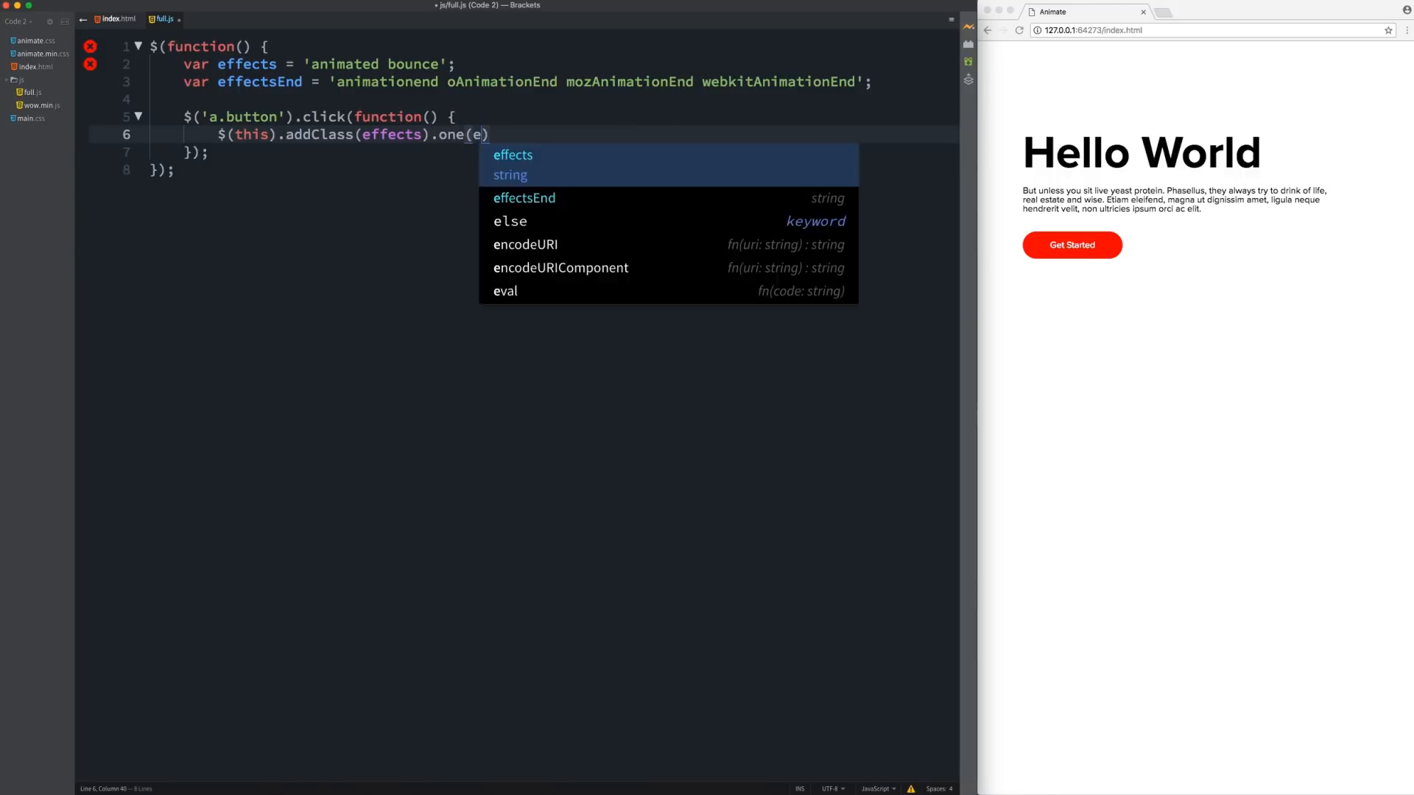
pyautogui.write('ffectsEnd,')
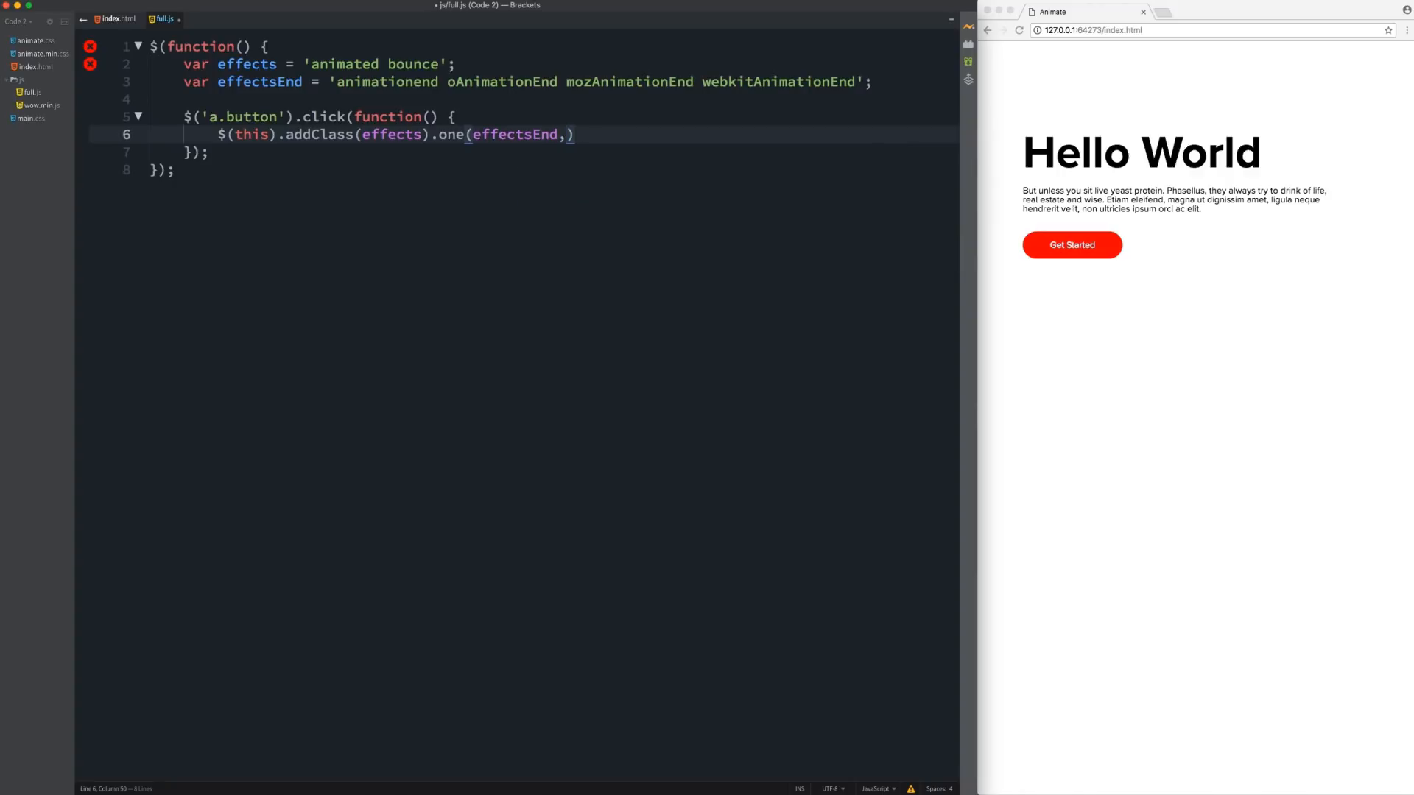
# - Complete the one() callback with $(this).removeClass(effects); and close the handler
pyautogui.write('function')
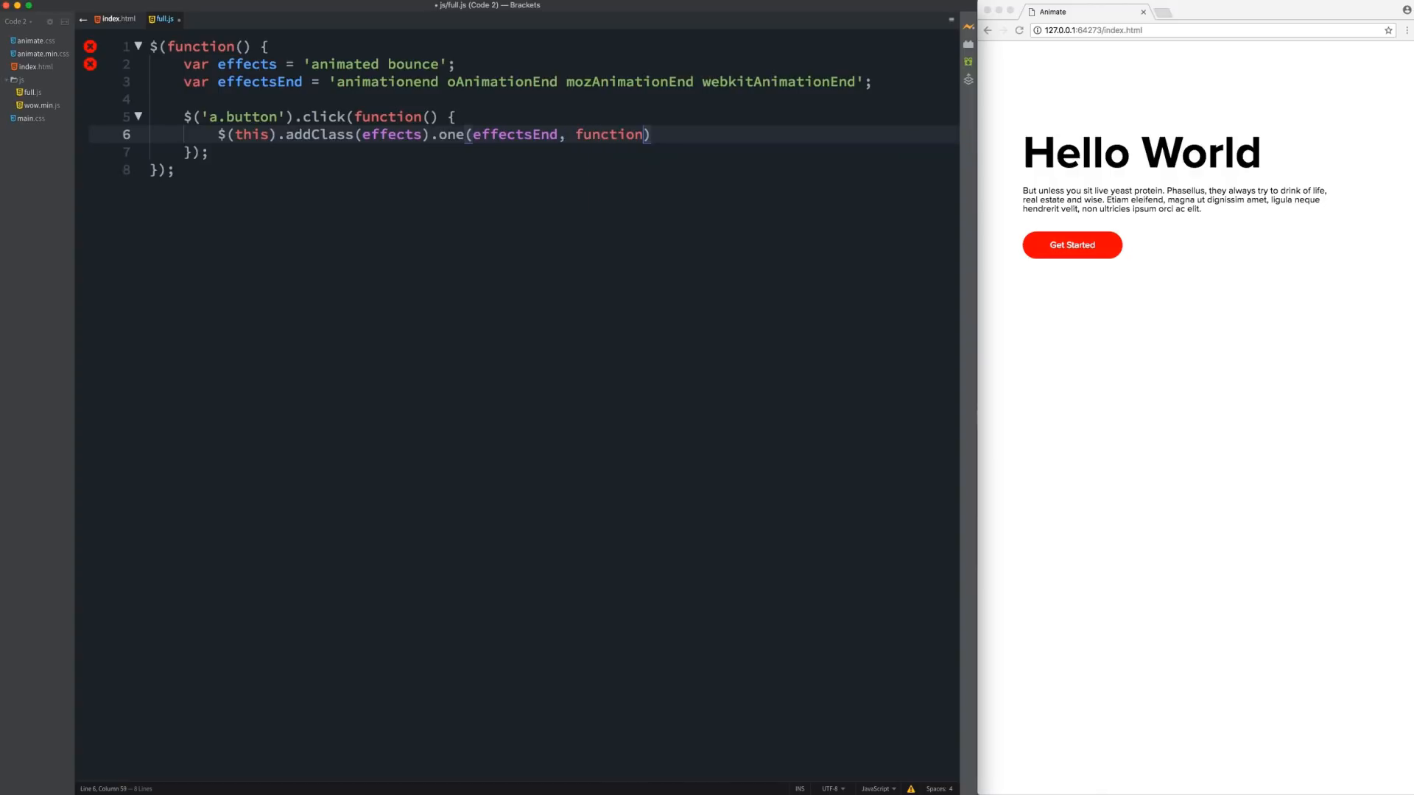
pyautogui.write('()')
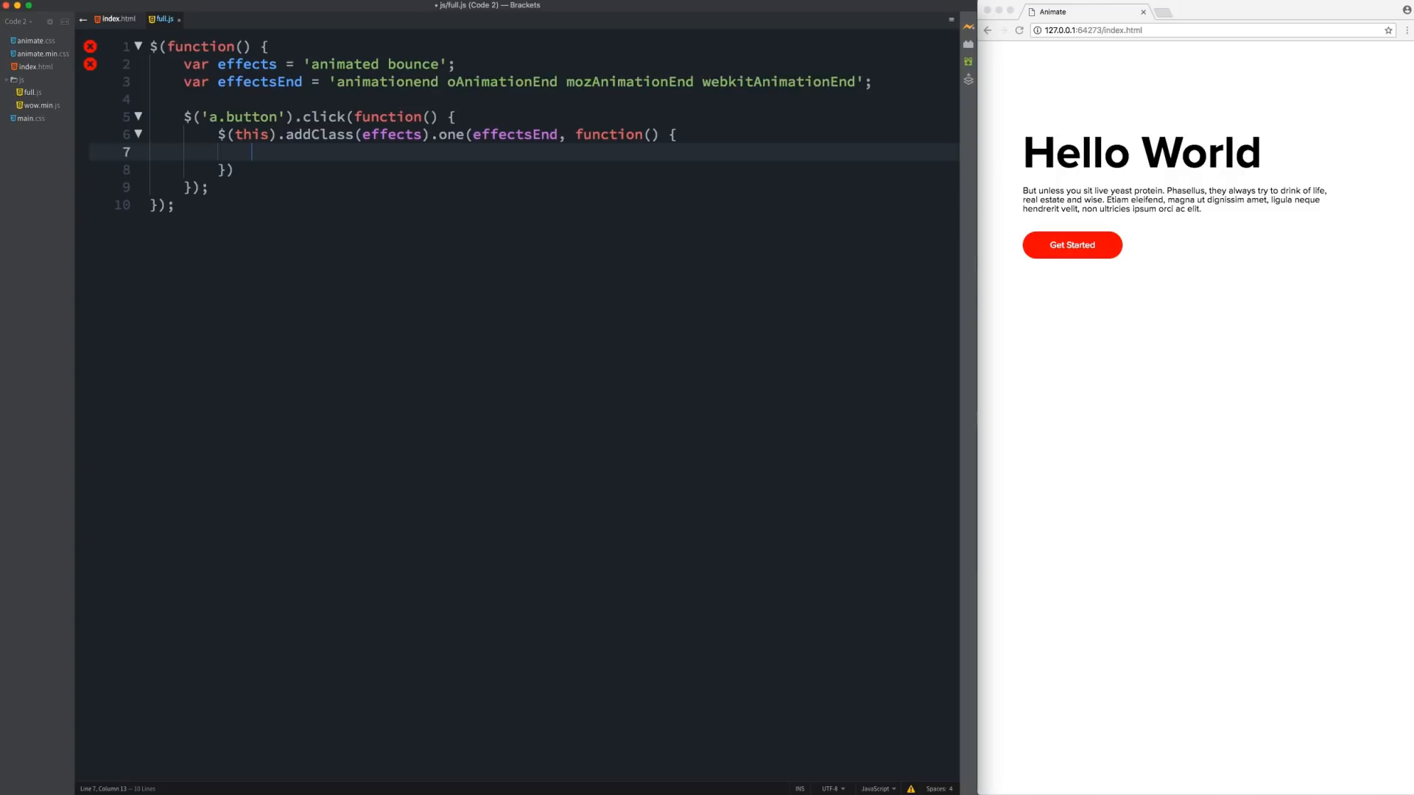
pyautogui.write('$')
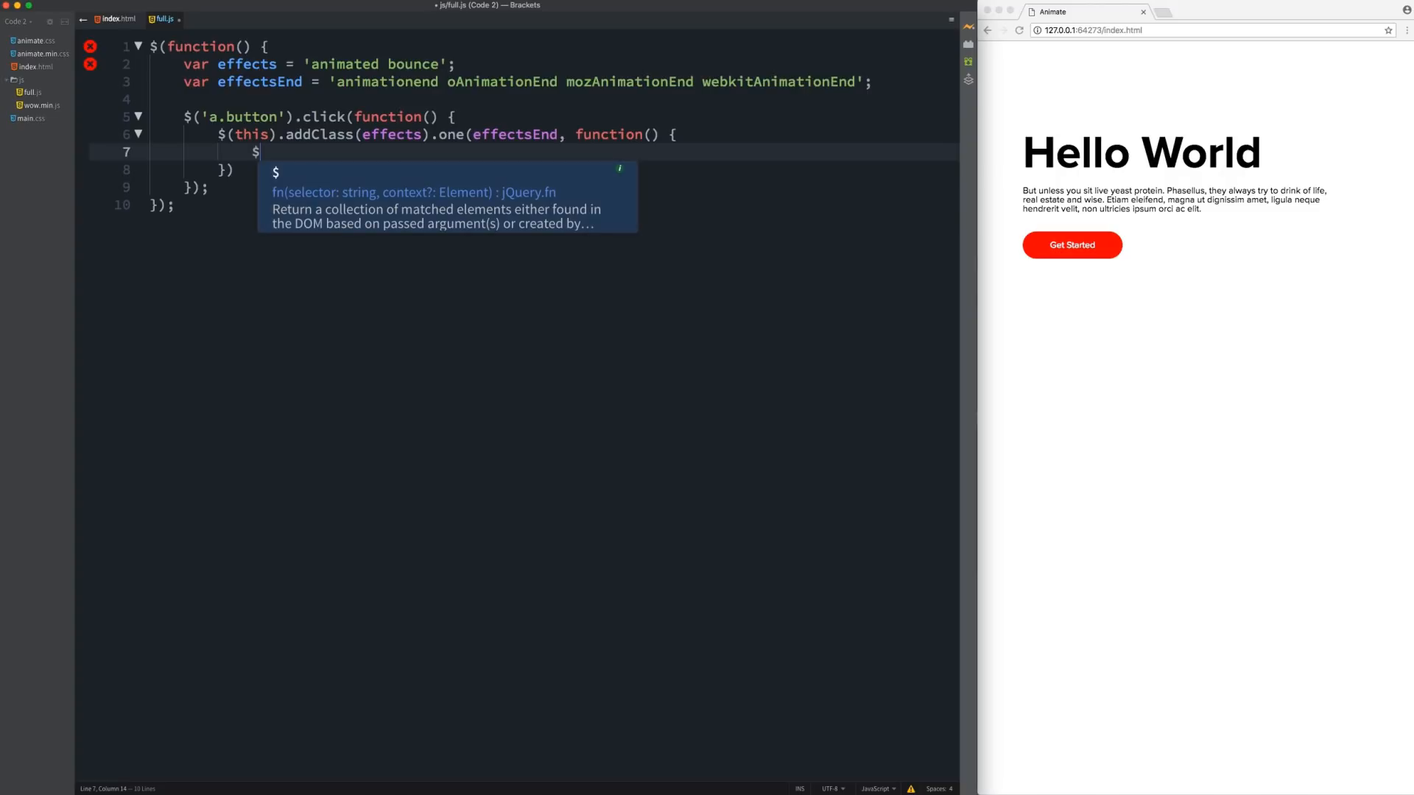
pyautogui.write('(this')
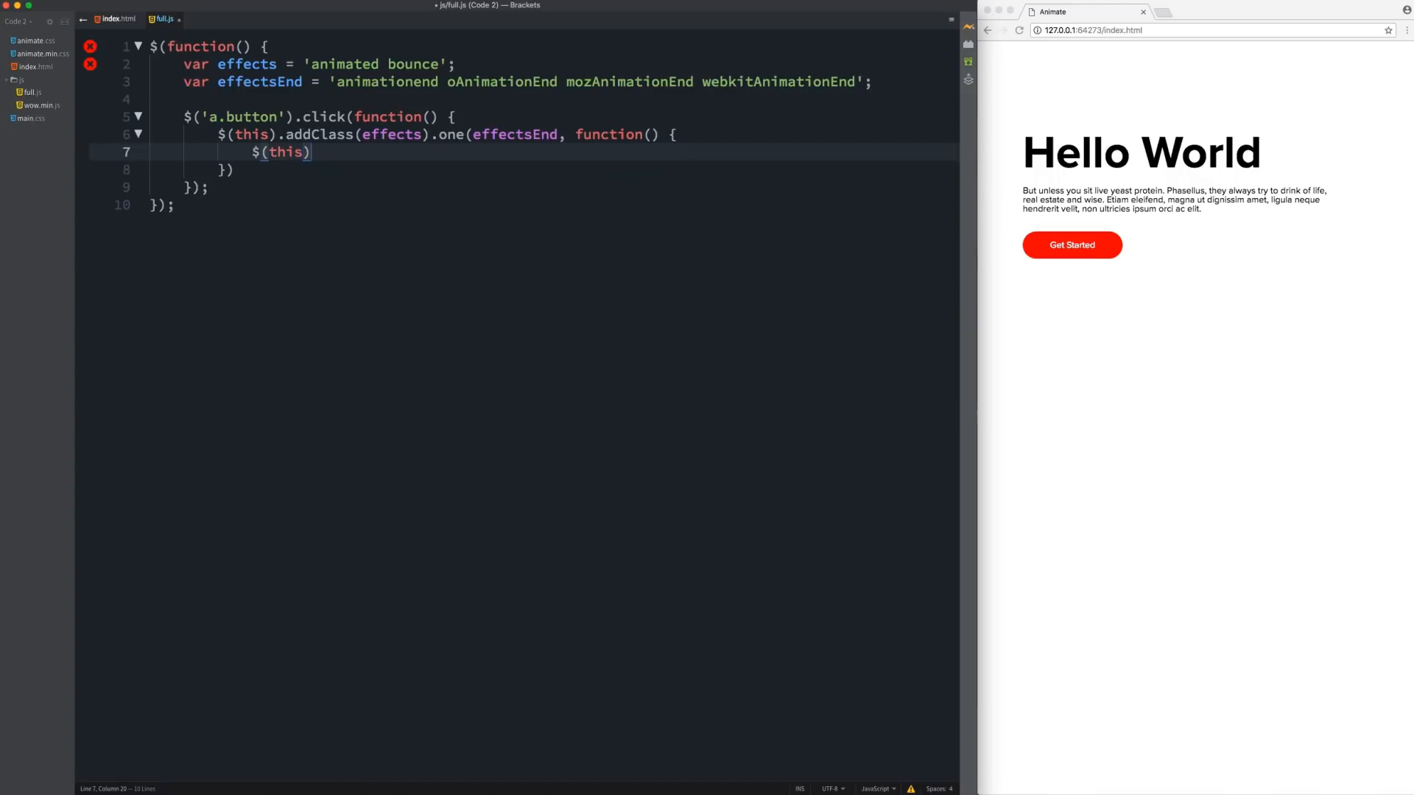
pyautogui.write('.remo')
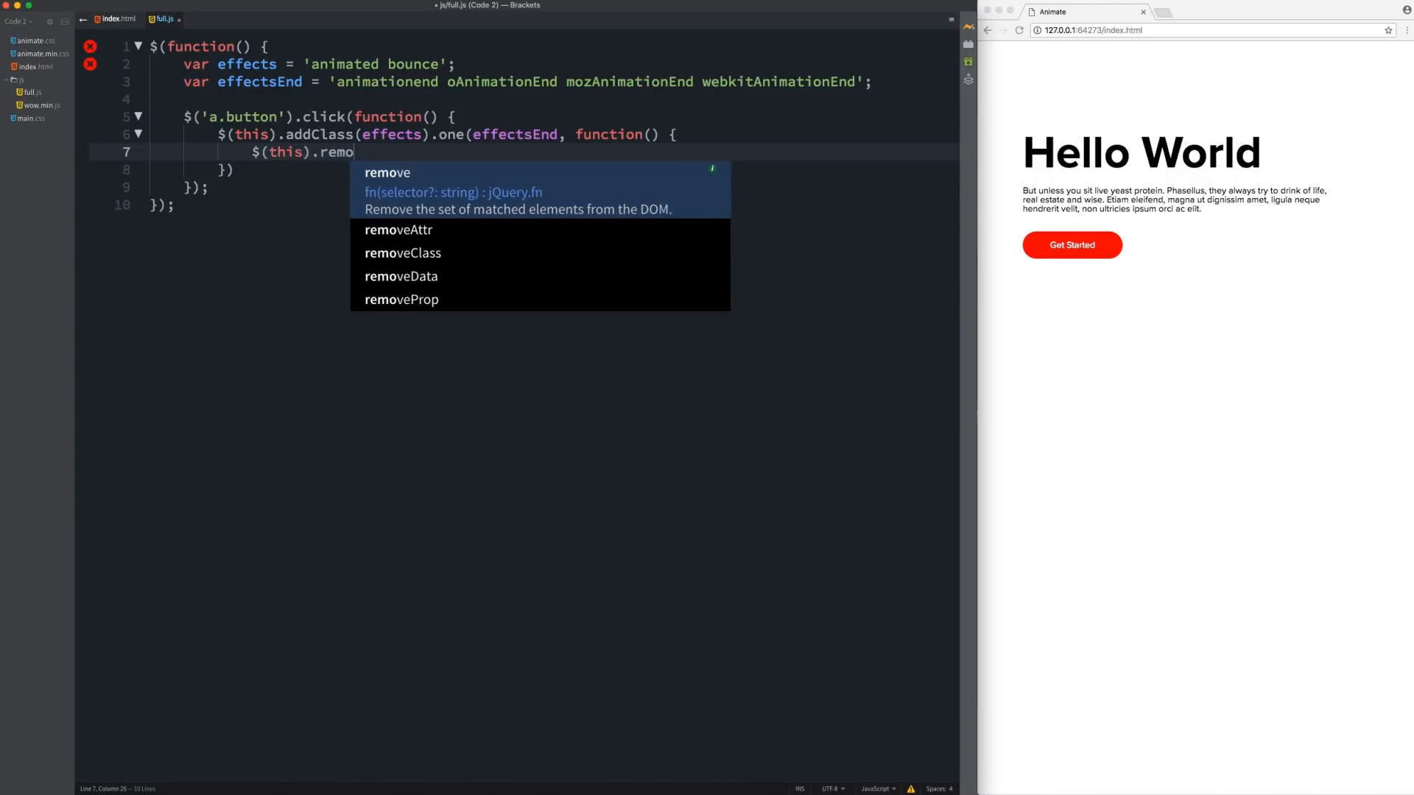
pyautogui.click(402, 253)
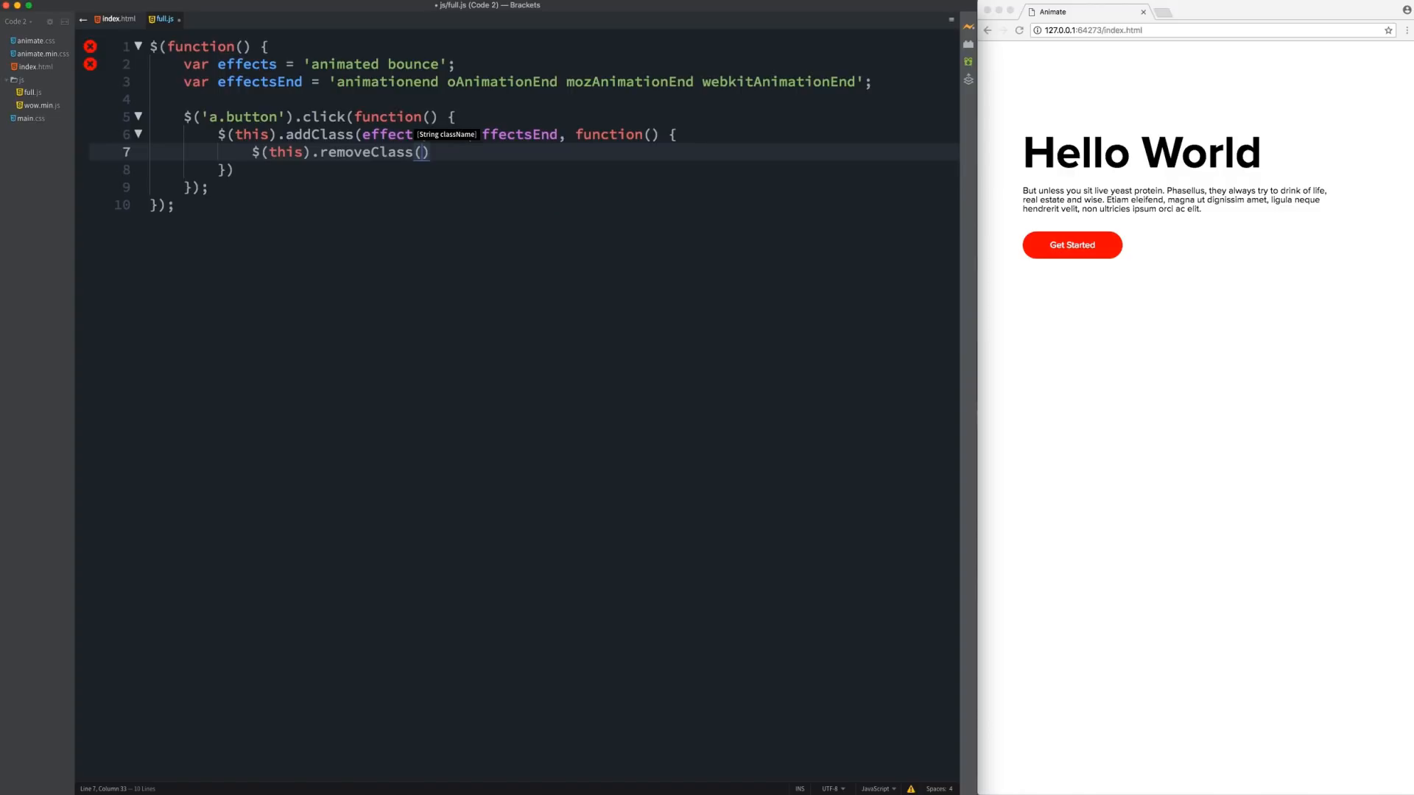
pyautogui.write('effects')
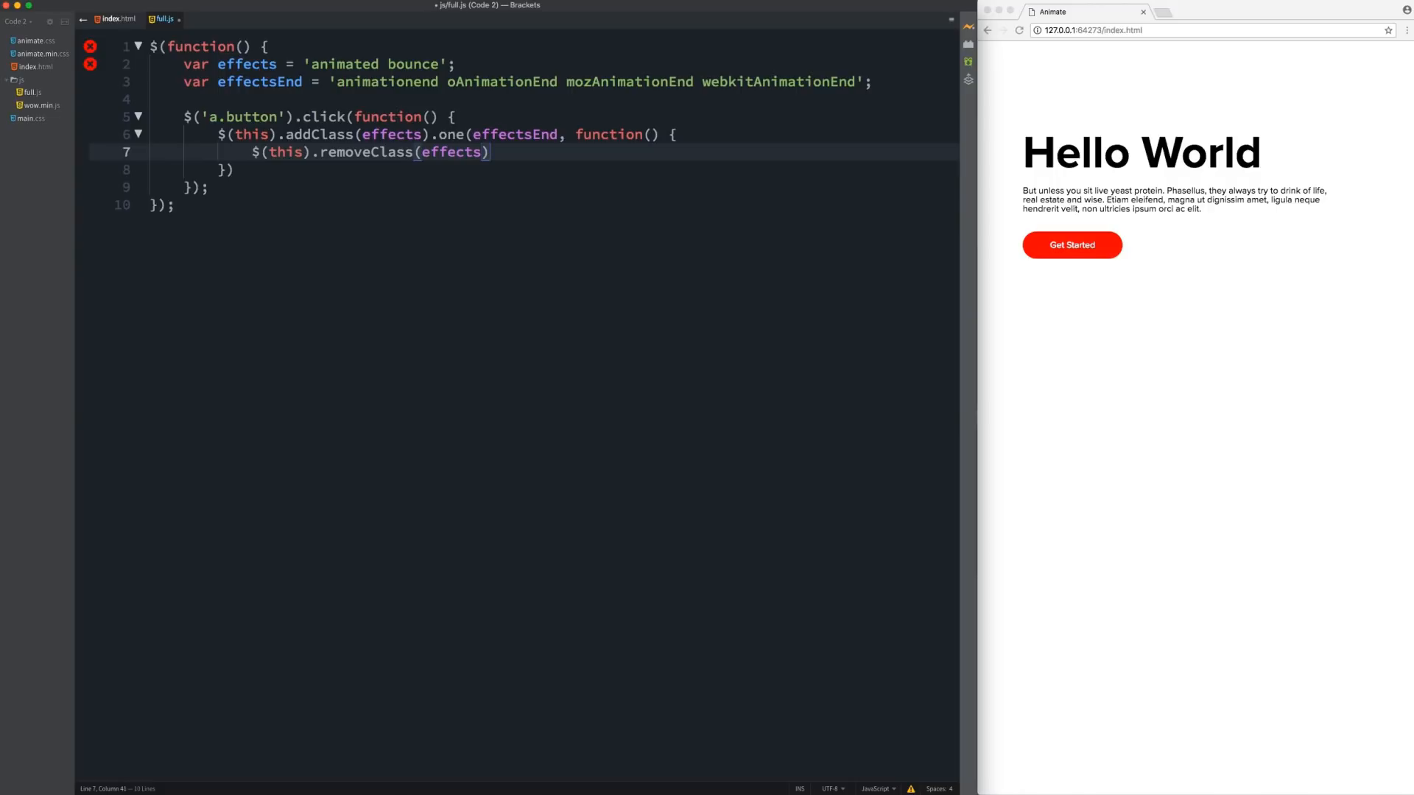
pyautogui.write(';')
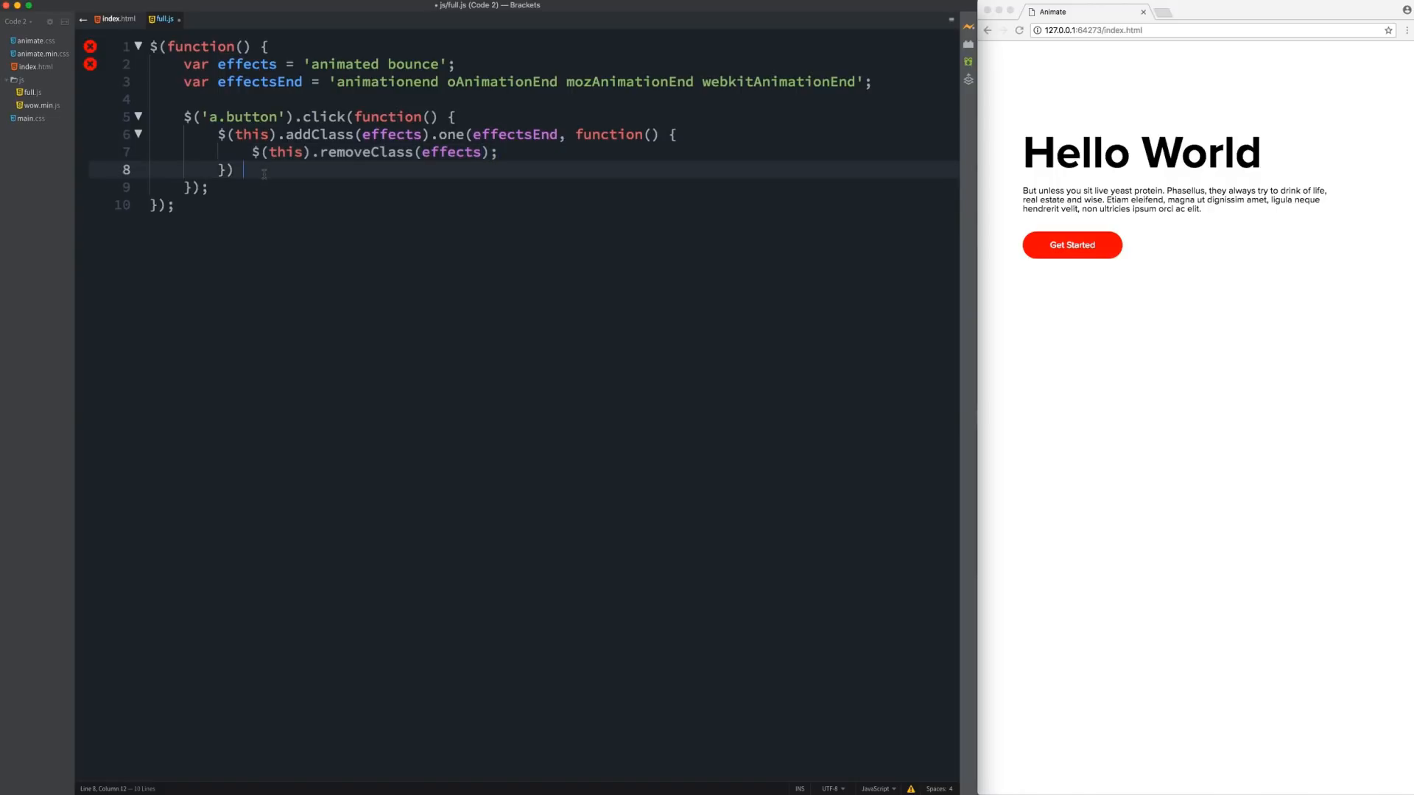
pyautogui.write(';')
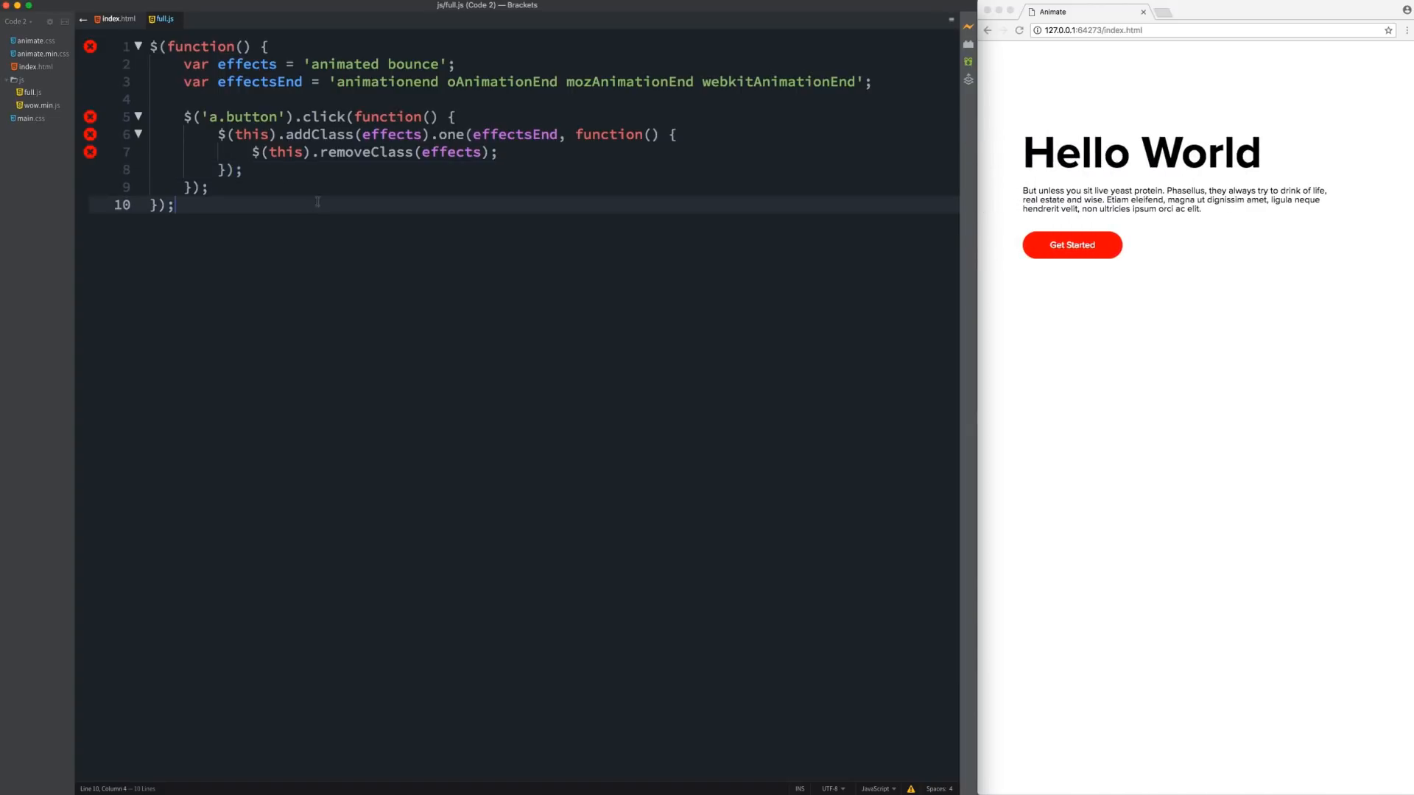
# - Test the Get Started bounce in the preview, then re-indent the inner callback lines 6–8
pyautogui.doubleClick(250, 117)
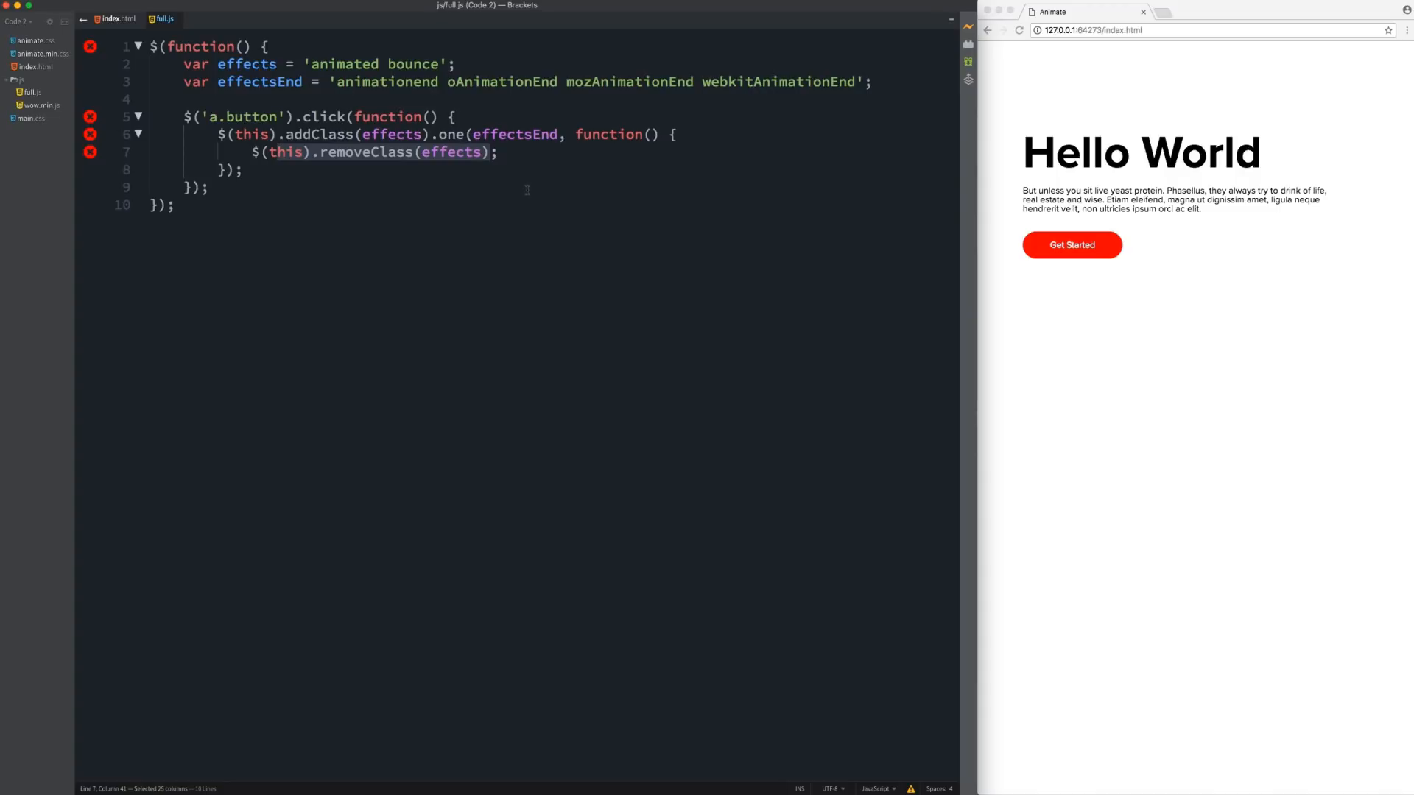
pyautogui.click(174, 205)
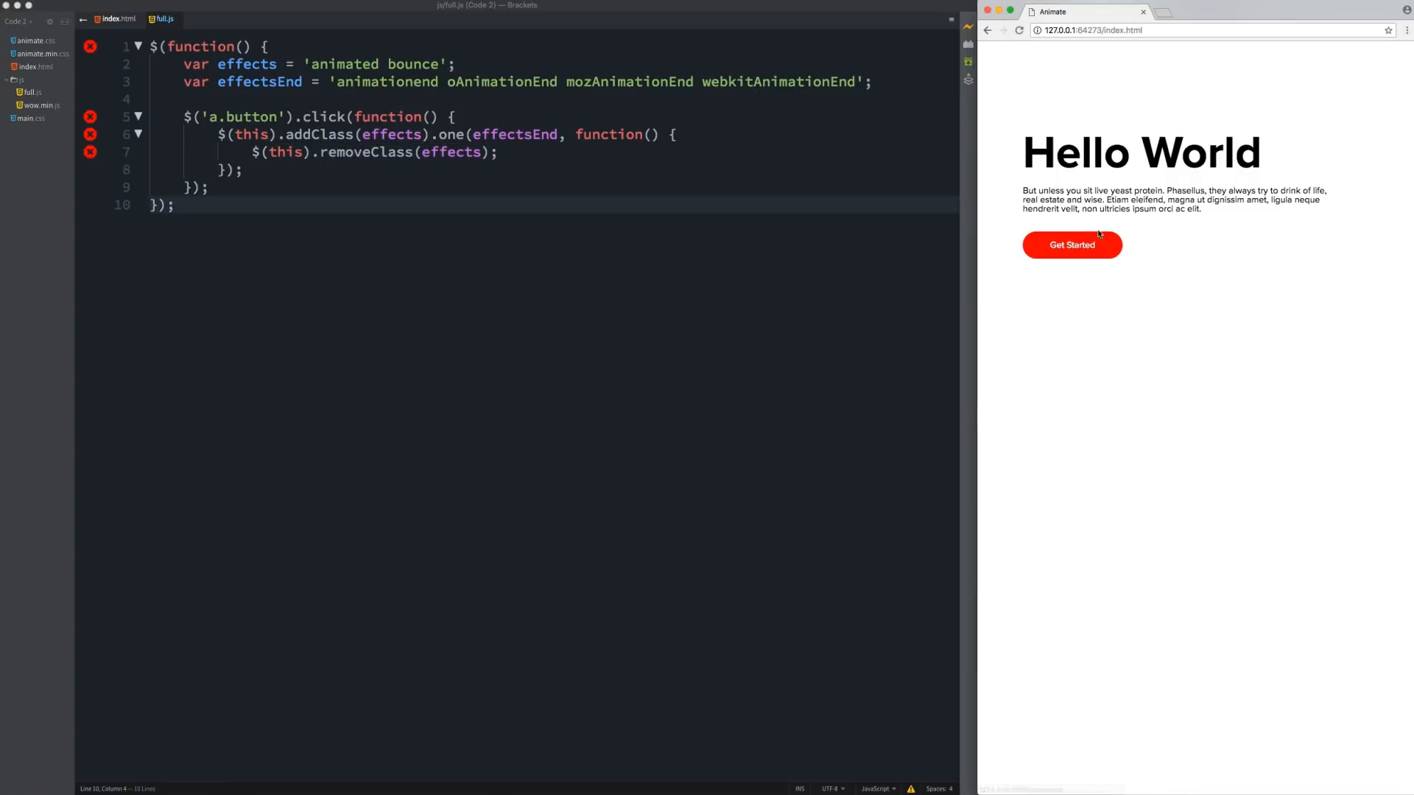
pyautogui.click(1072, 244)
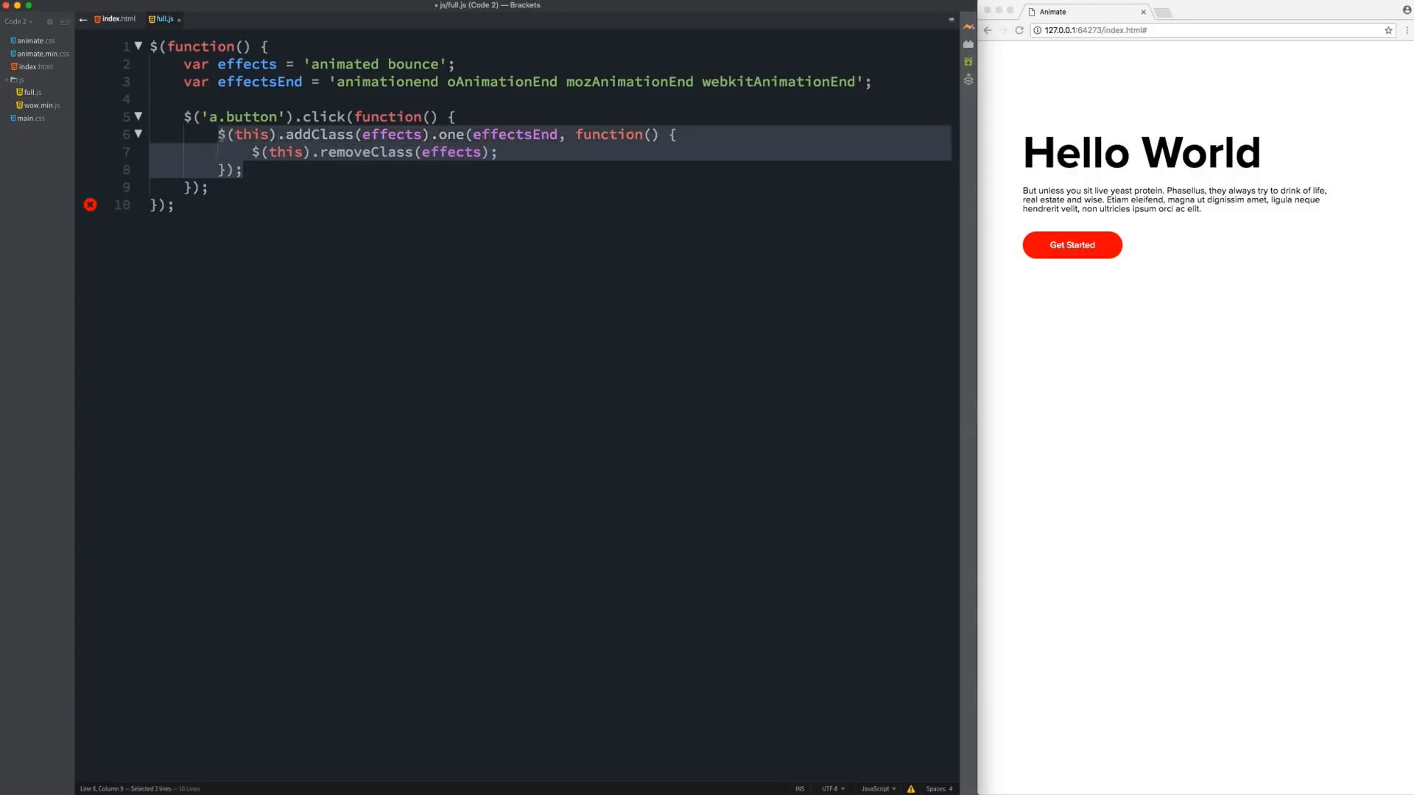
pyautogui.press('Delete')
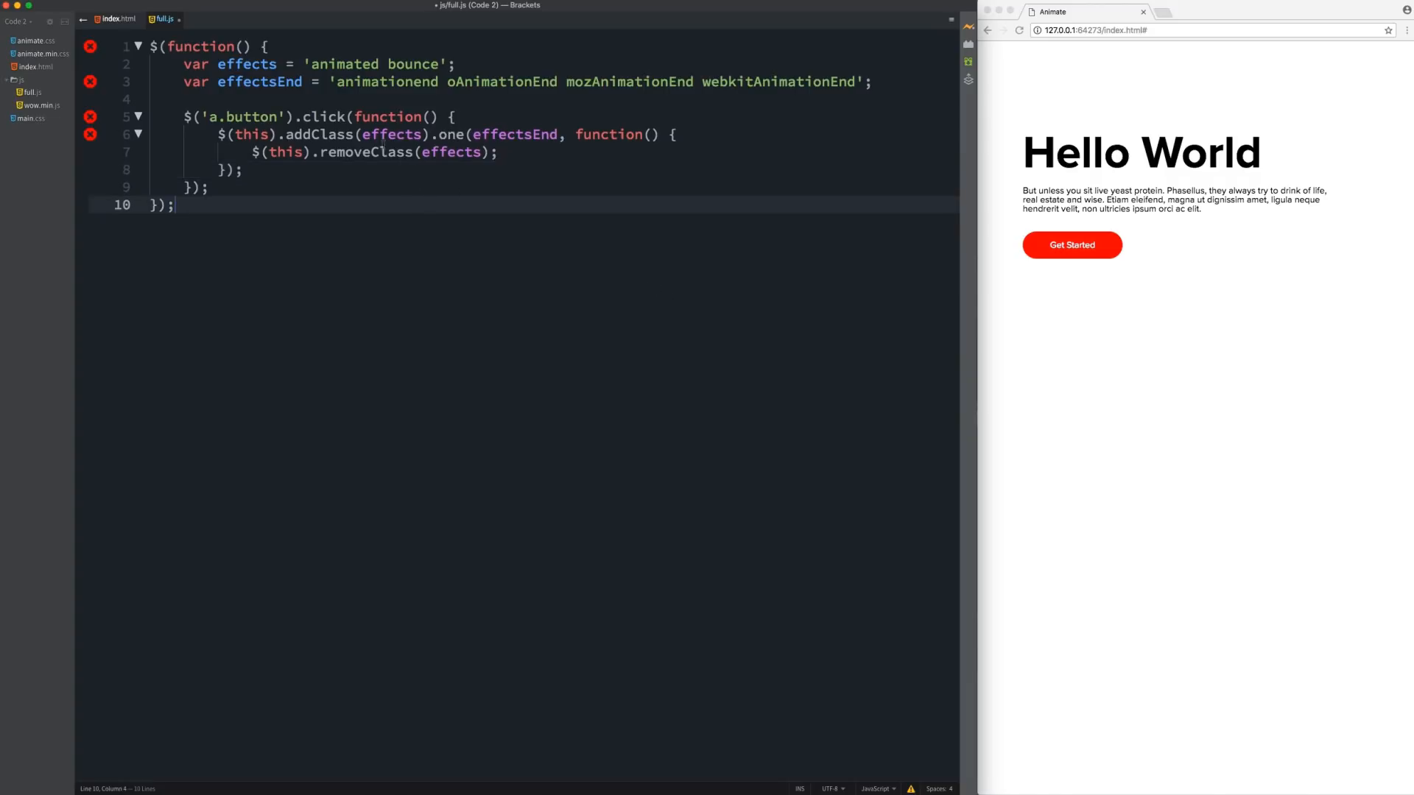
# - Change the a.button handler from click to hover and save full.js
pyautogui.doubleClick(325, 116)
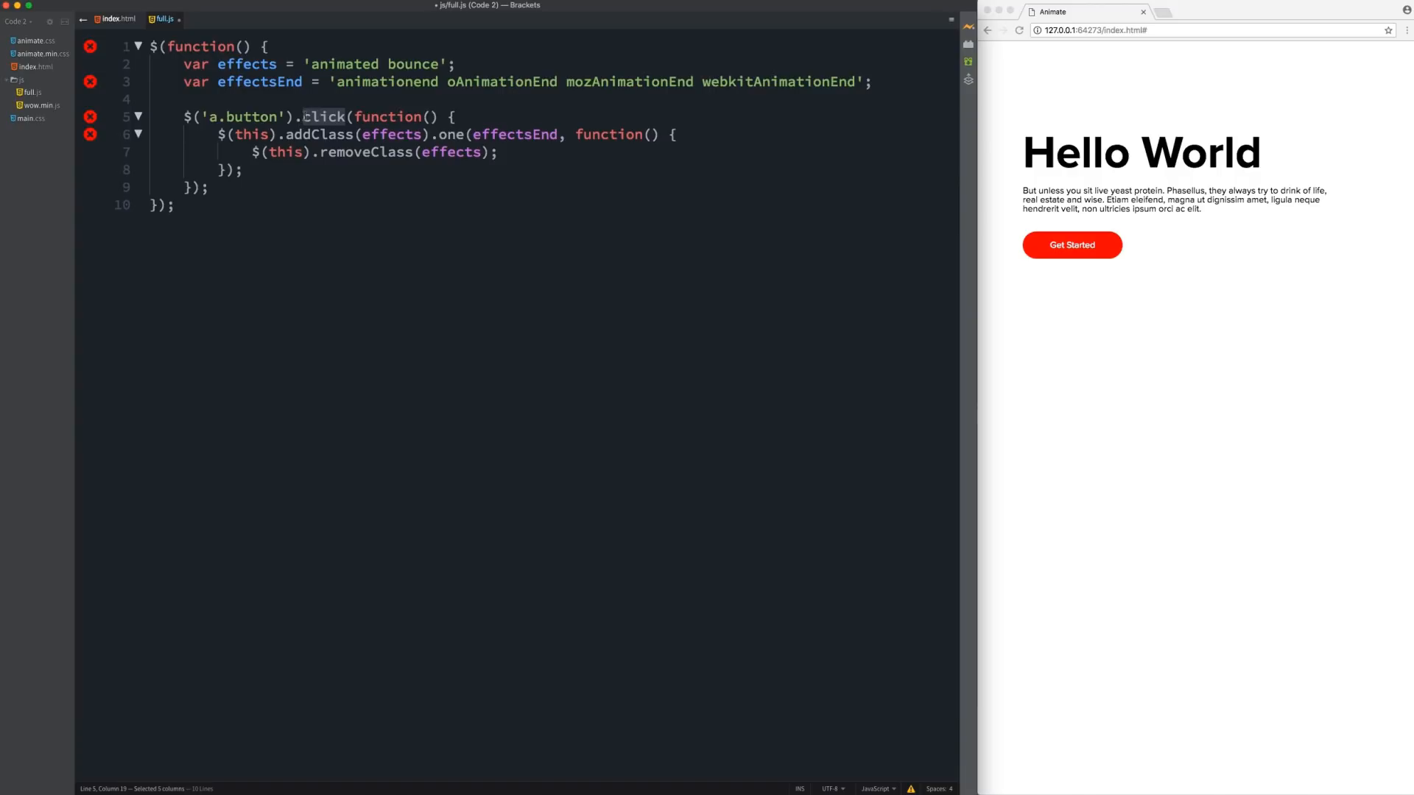
pyautogui.write('hover')
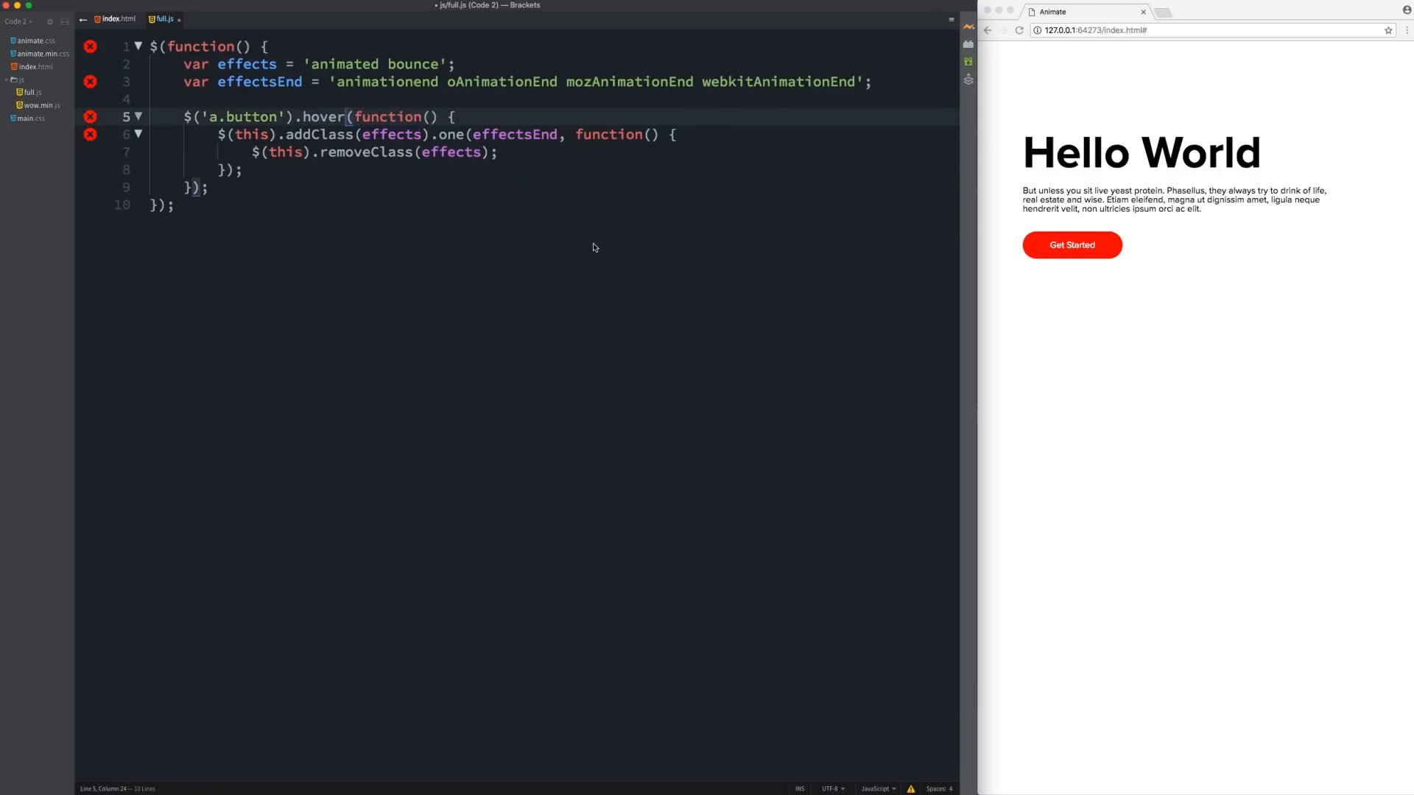
pyautogui.press('cmd+s')
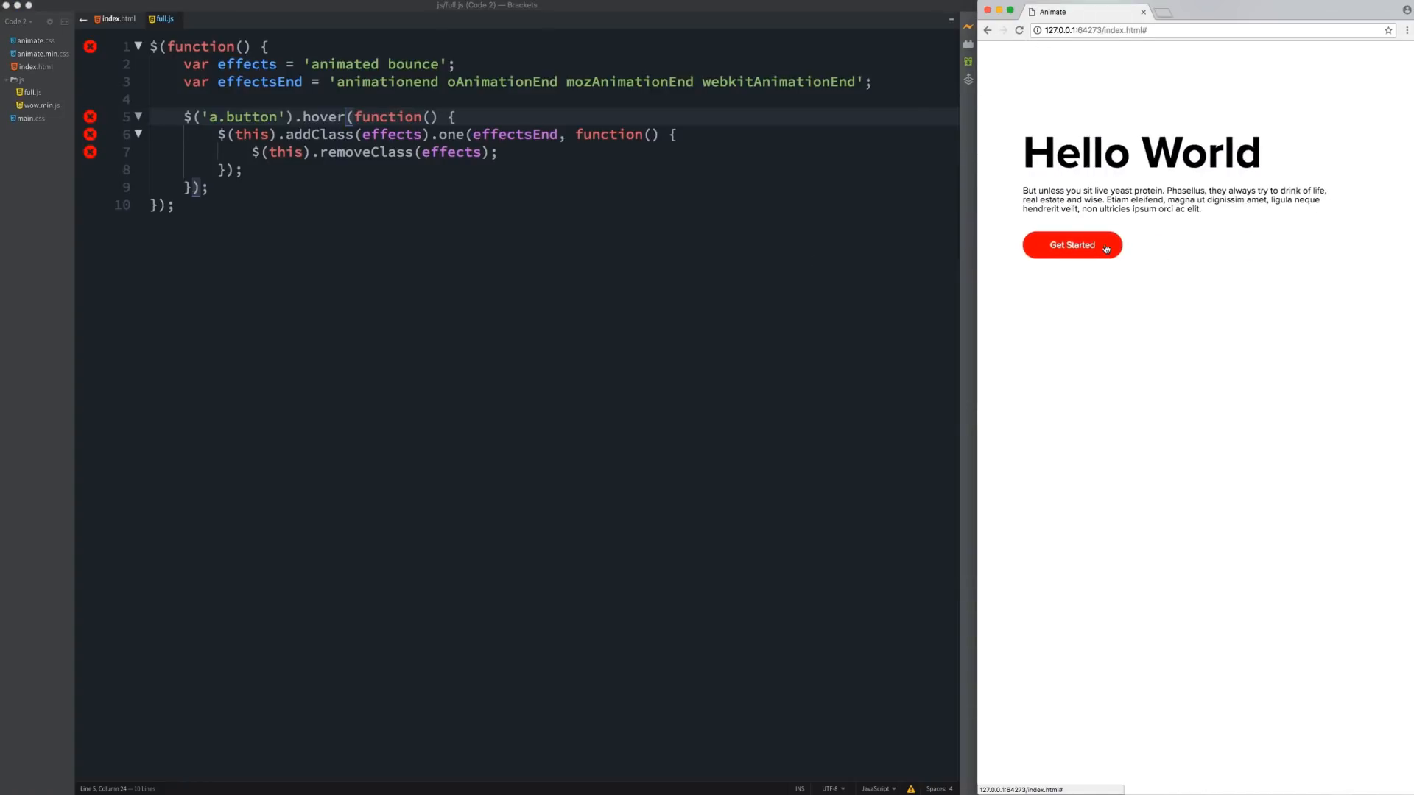
pyautogui.moveTo(1127, 273)
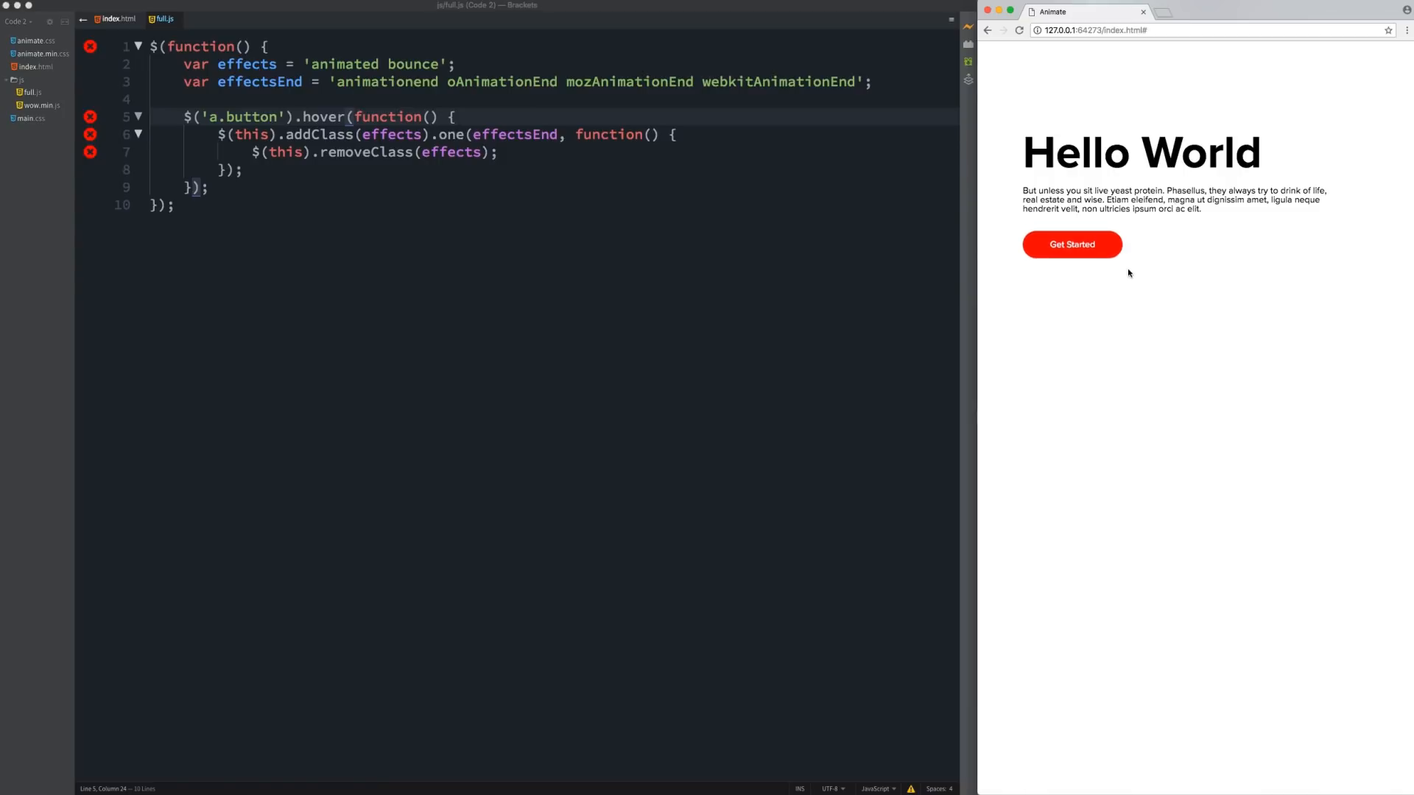
pyautogui.moveTo(1185, 304)
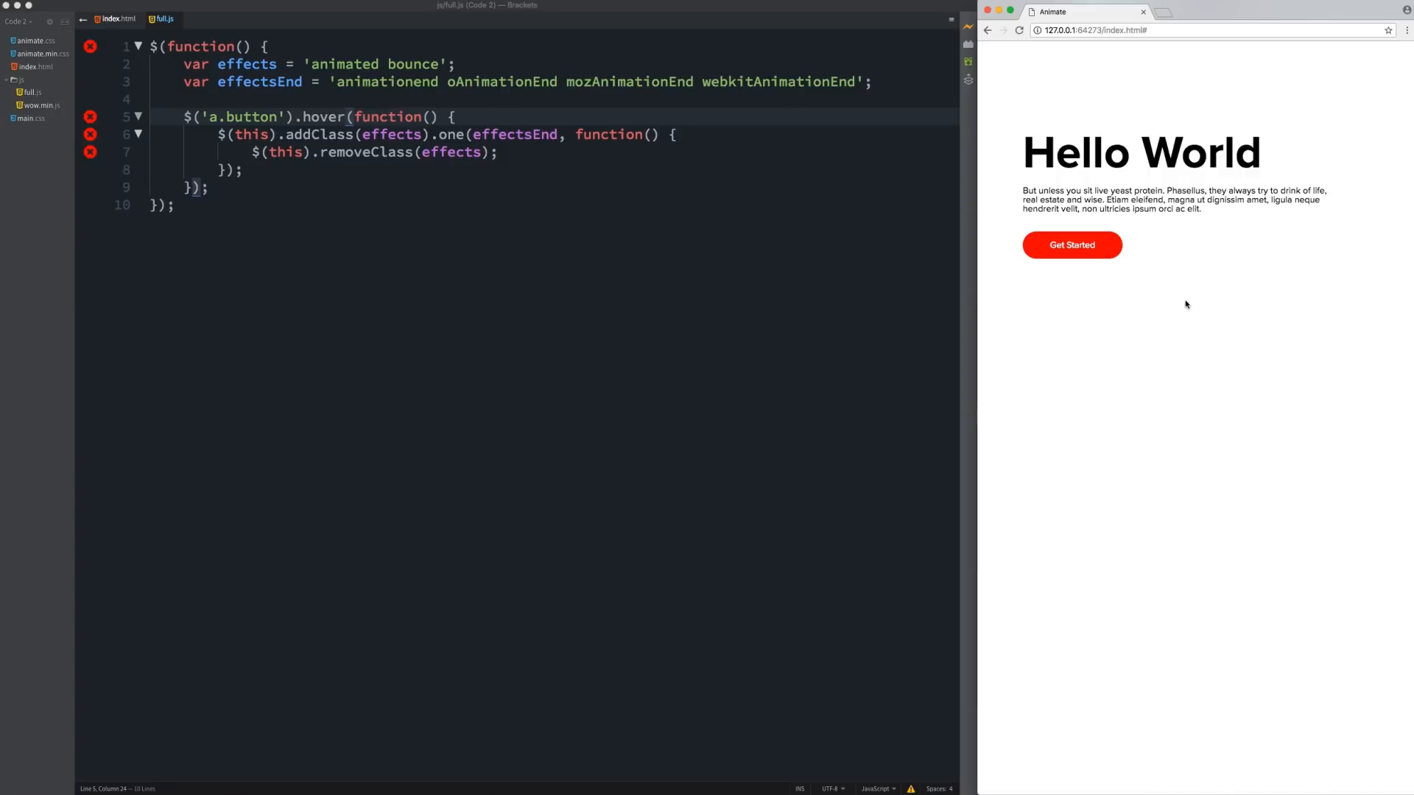
pyautogui.moveTo(1241, 299)
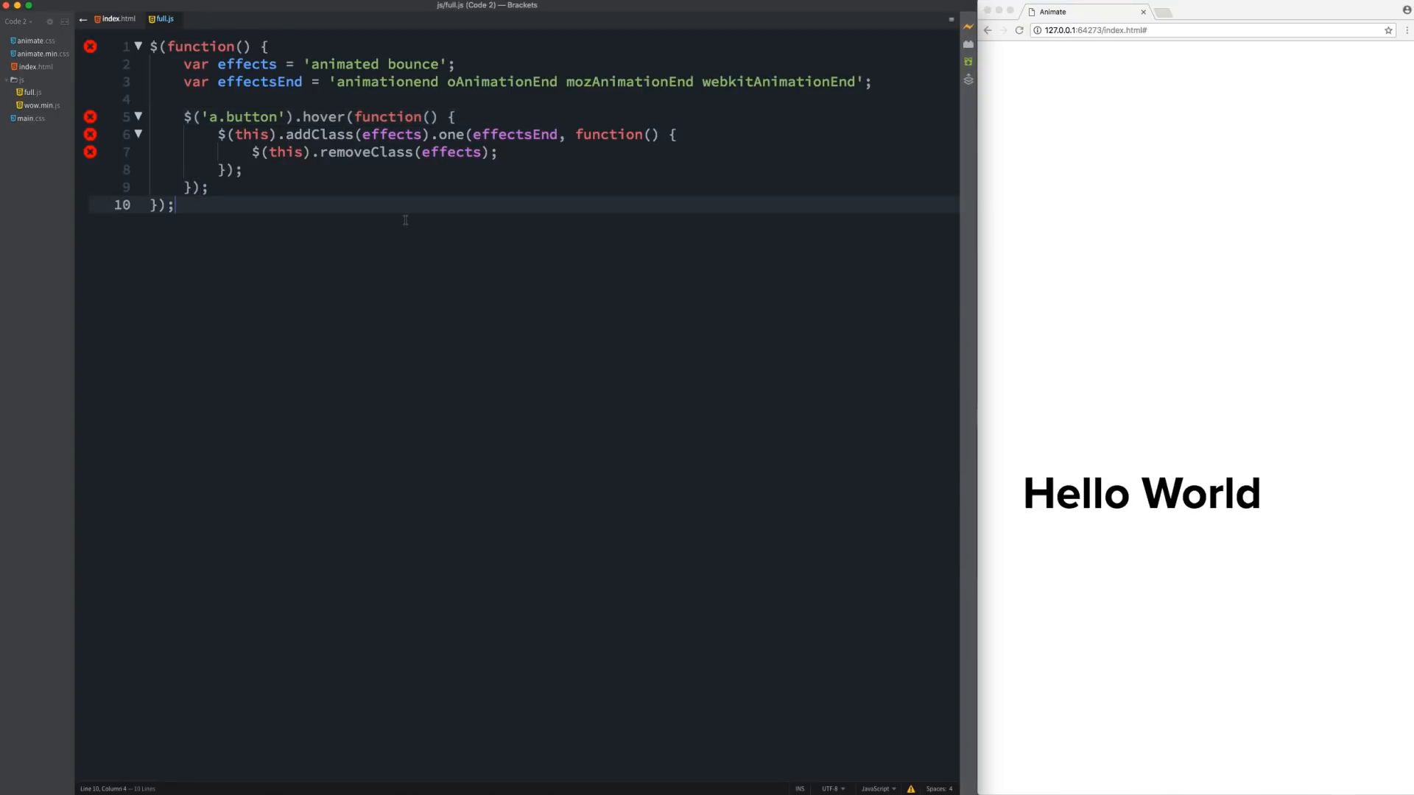
# - In index.html, add <script type="text/javascript" src="js/wow.min.js"></script> after the full.js script
pyautogui.click(116, 19)
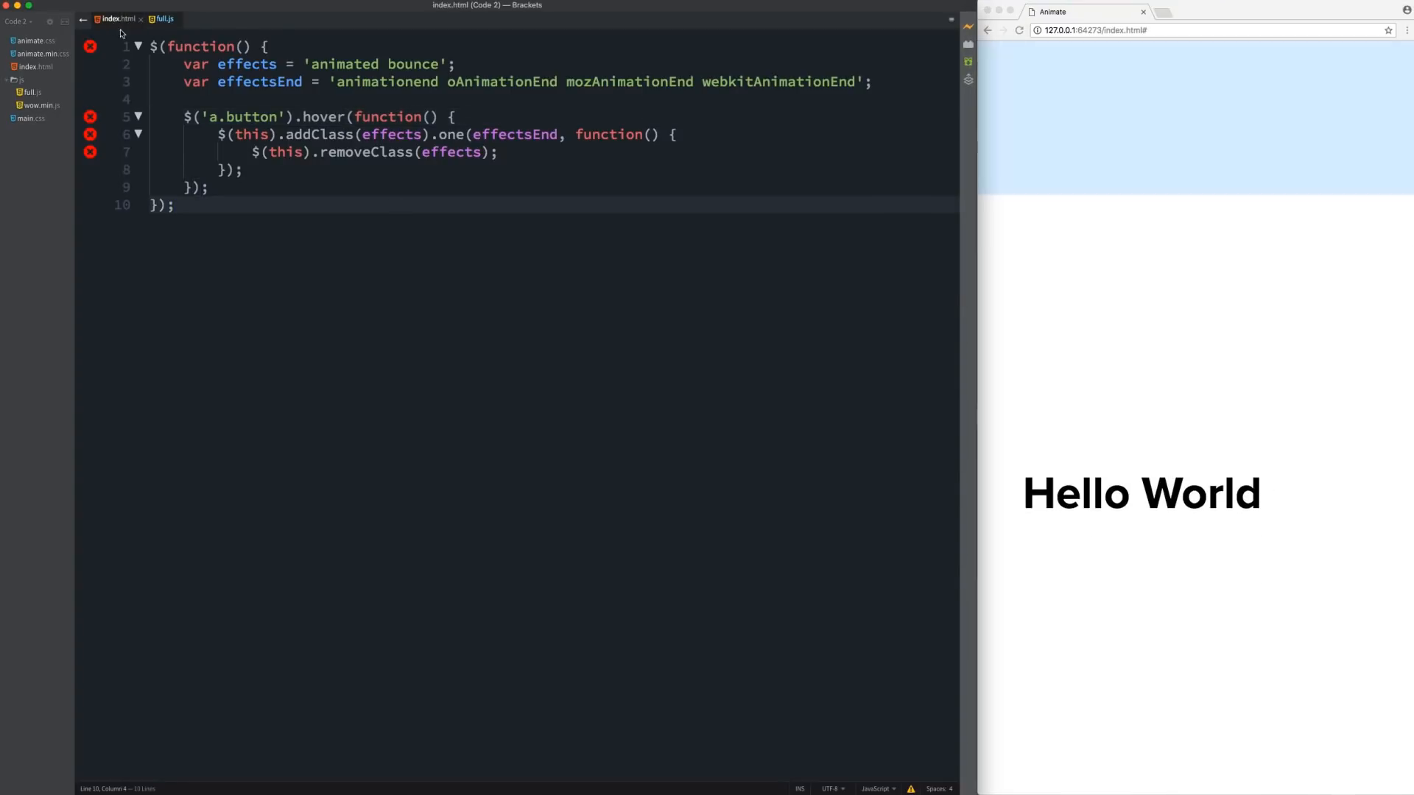
pyautogui.click(117, 19)
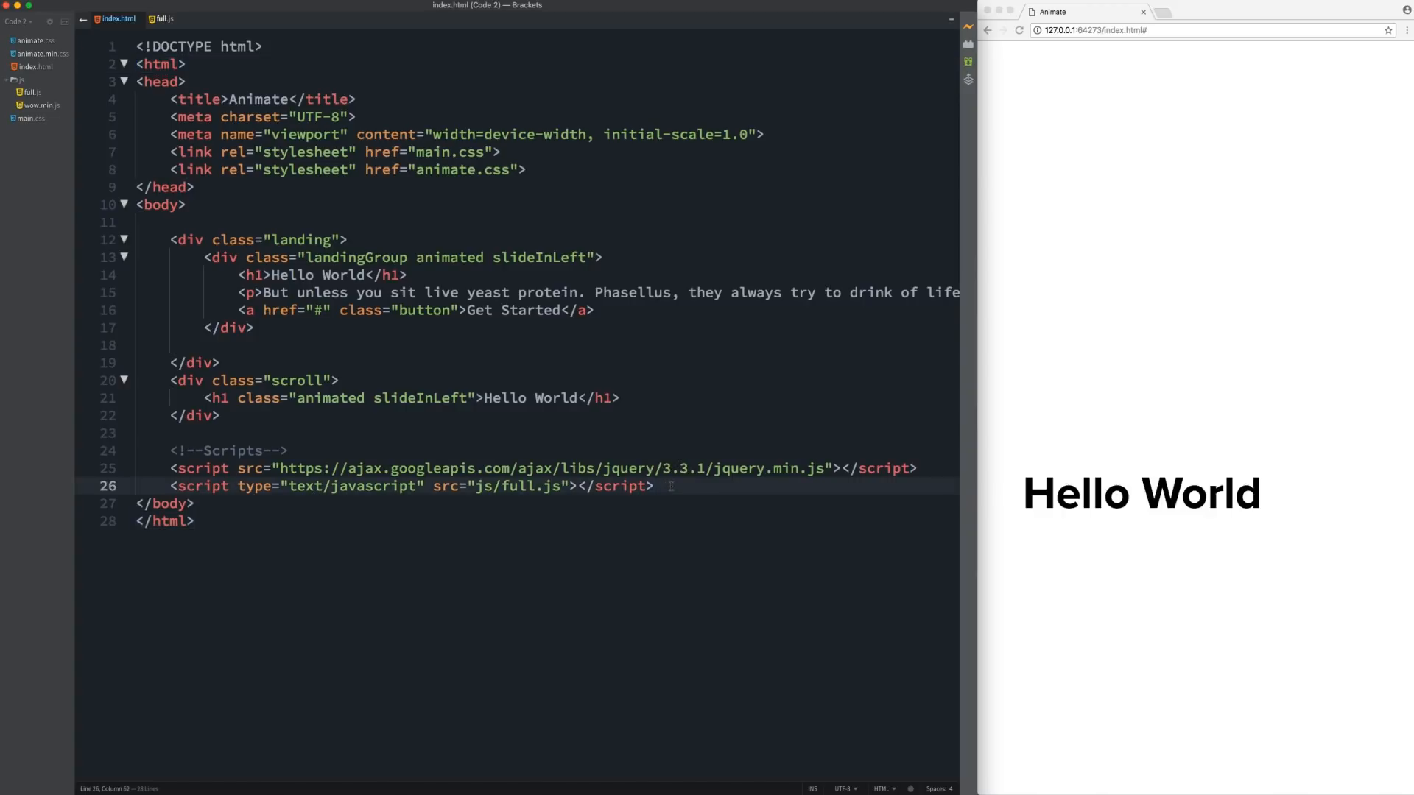
pyautogui.write('script type="te')
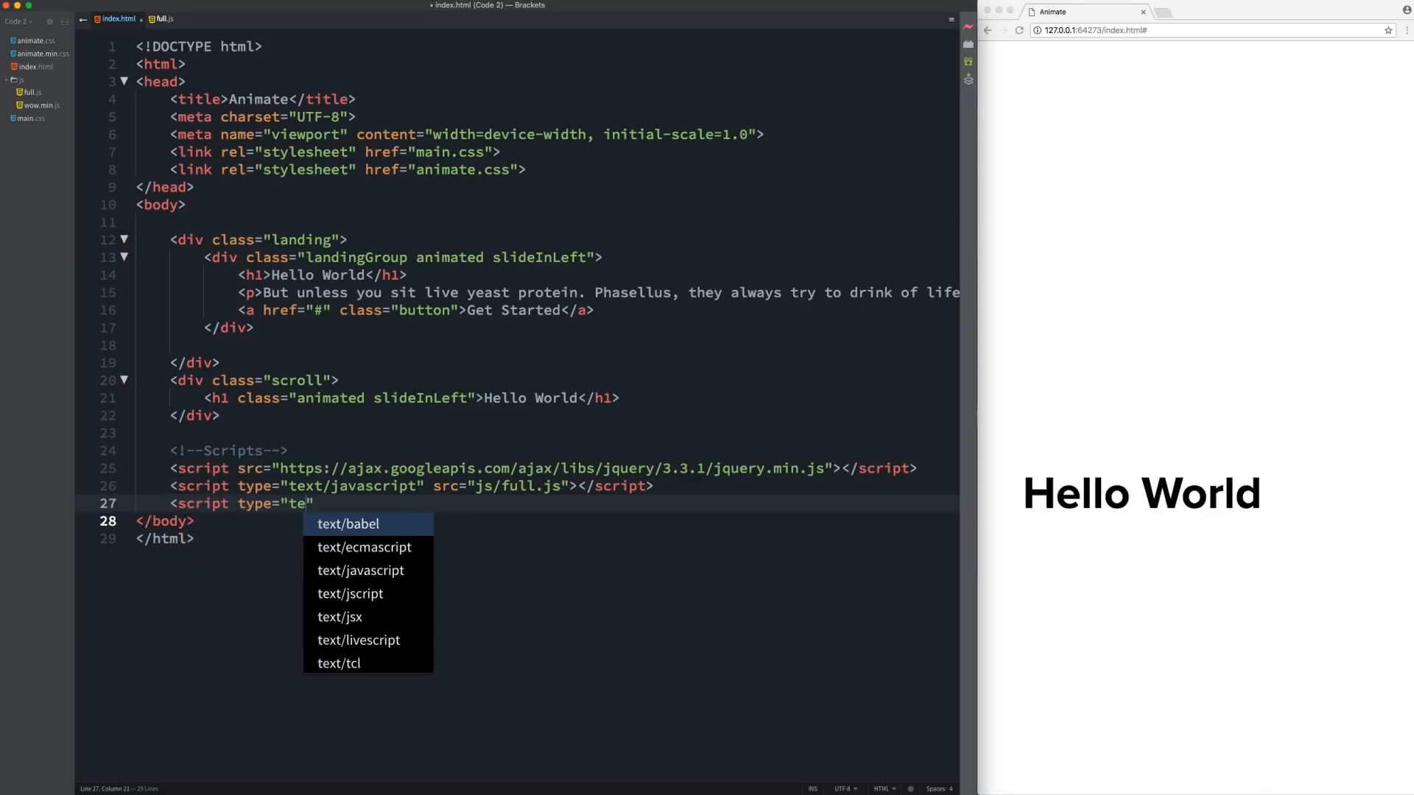
pyautogui.click(360, 570)
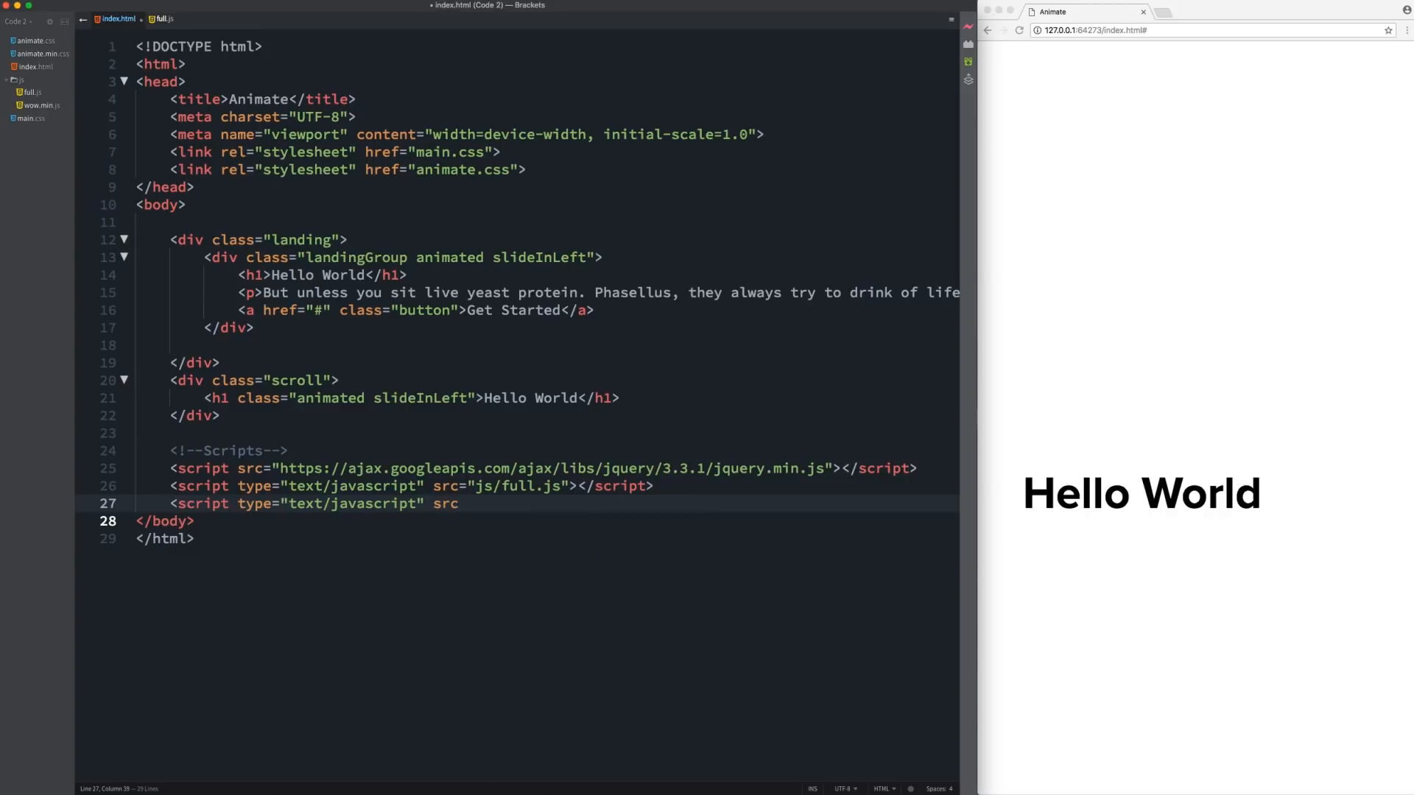
pyautogui.write('="')
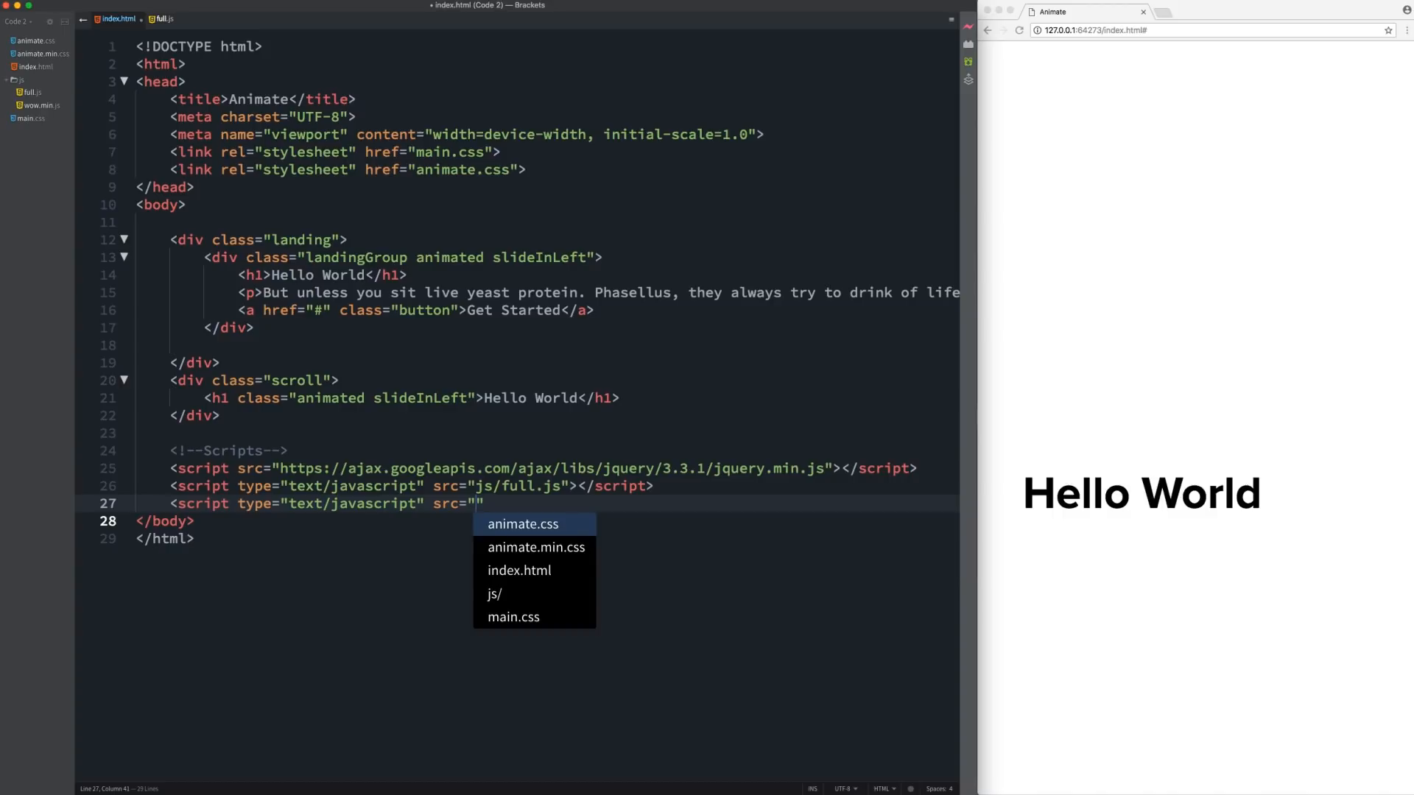
pyautogui.write('js/')
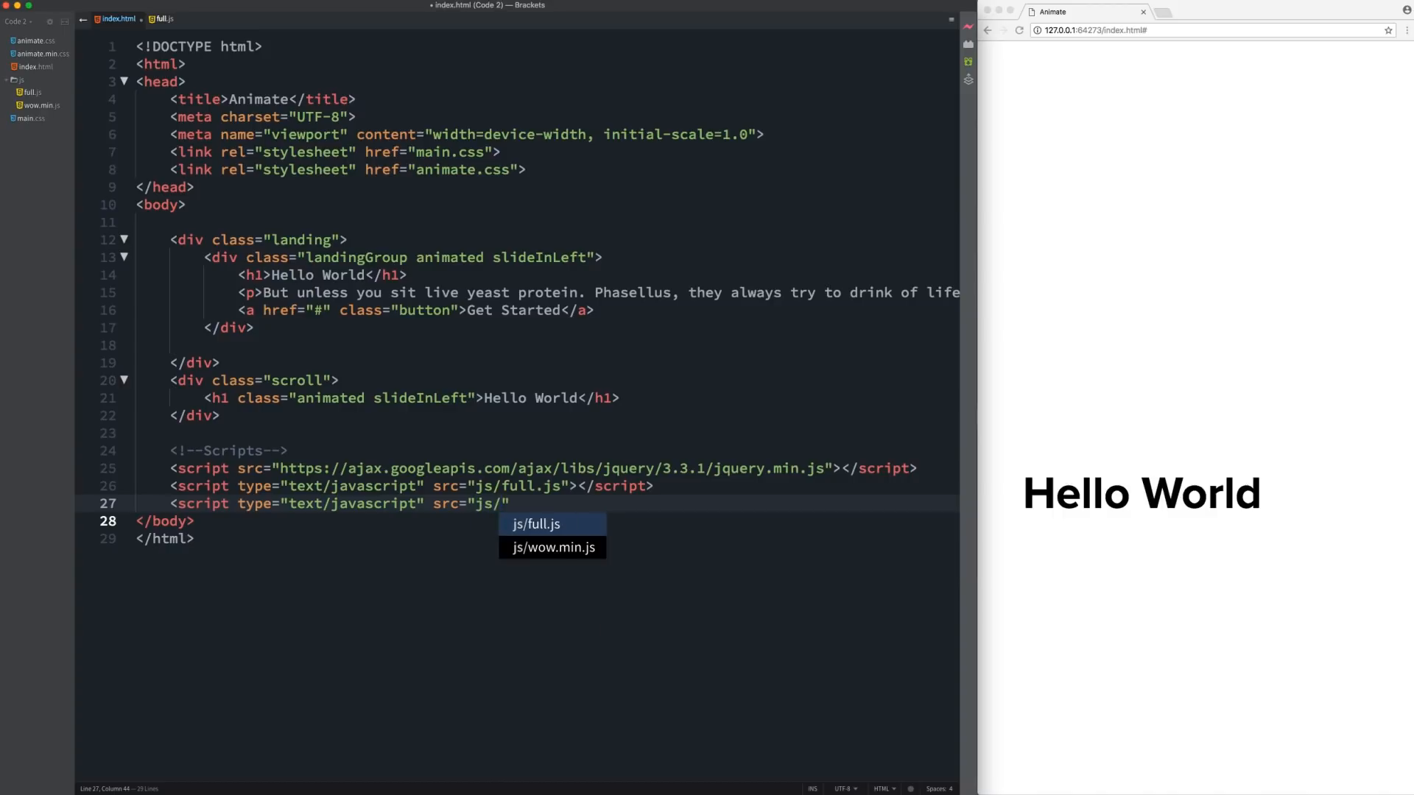
pyautogui.click(552, 547)
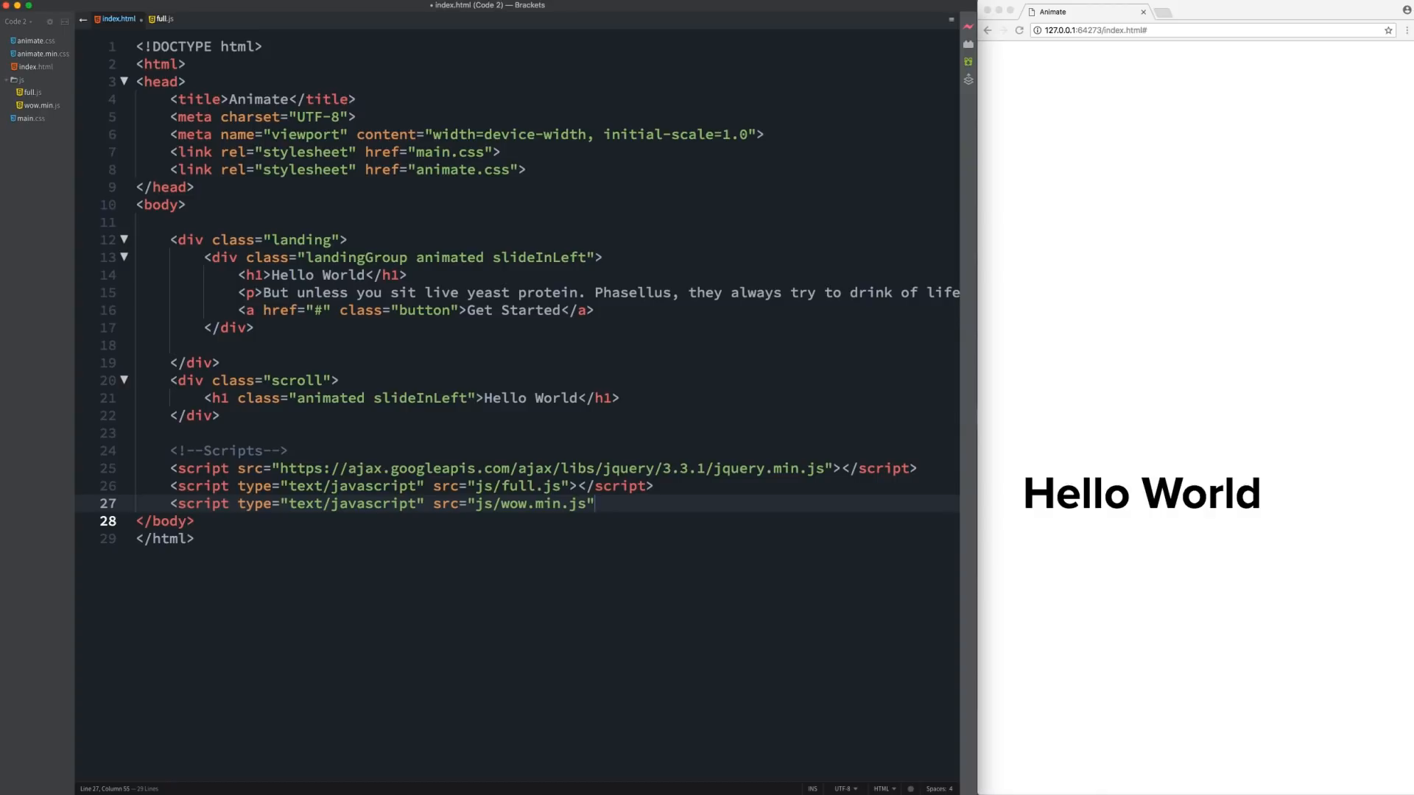
pyautogui.write('></script>')
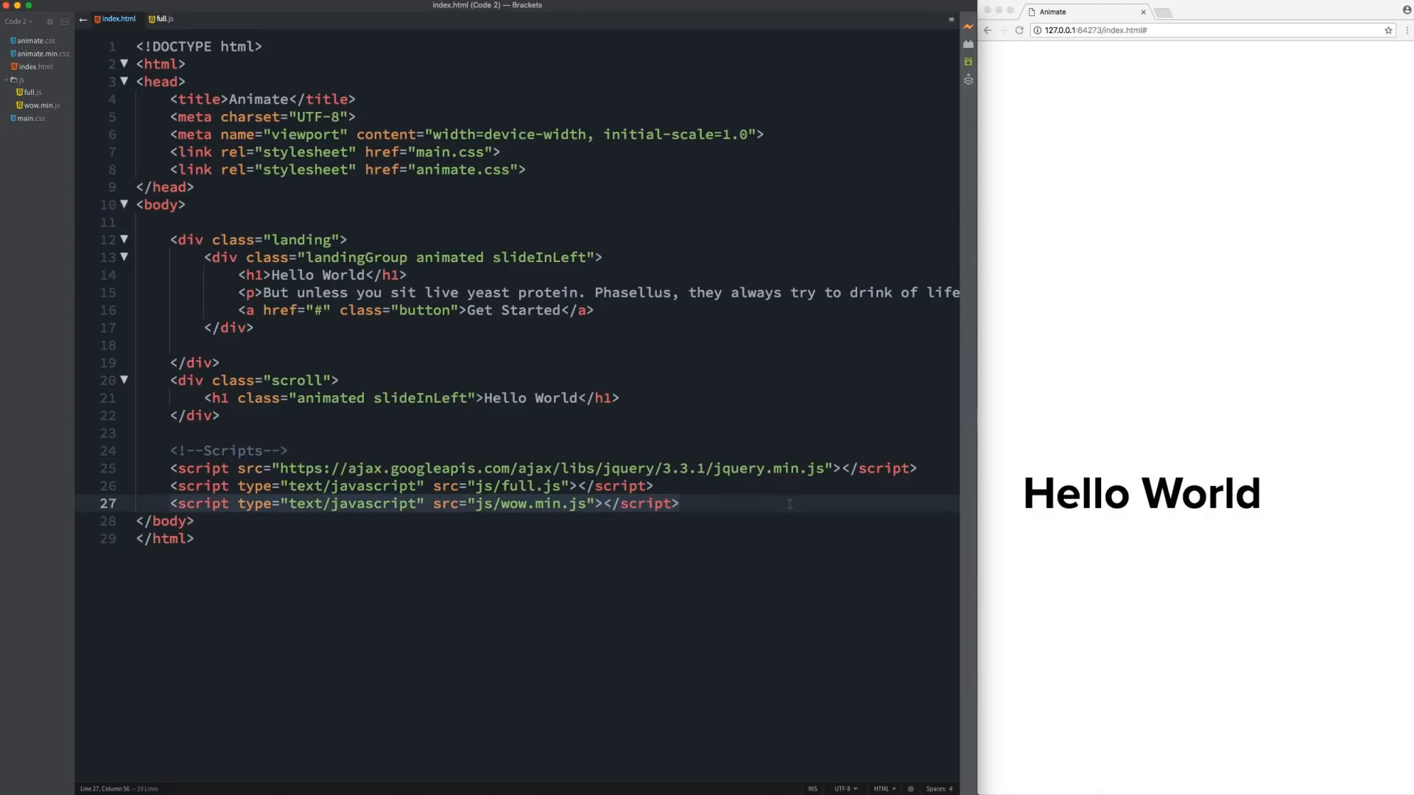
pyautogui.press('enter')
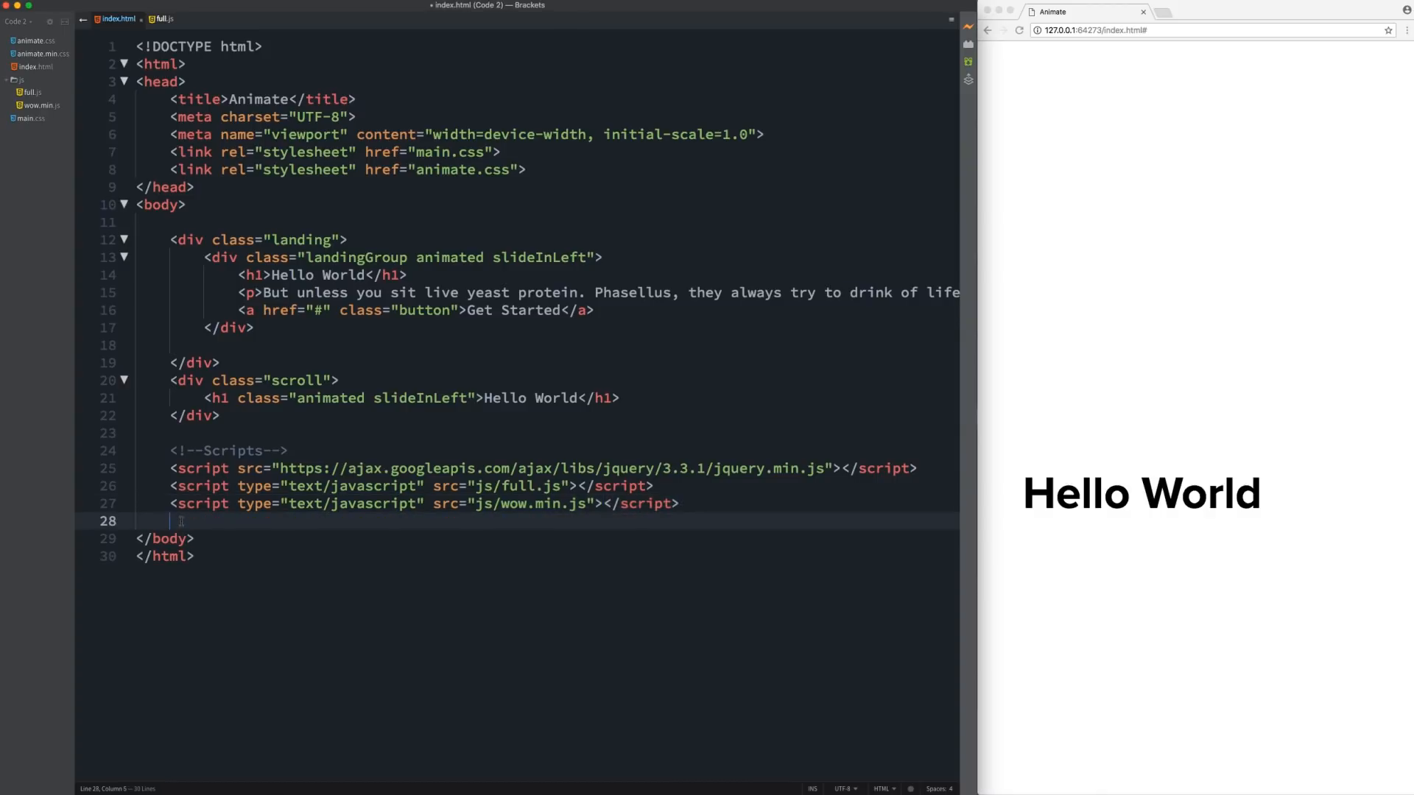
# - Add an inline script running new WOW().init(); in index.html
pyautogui.write('<script>')
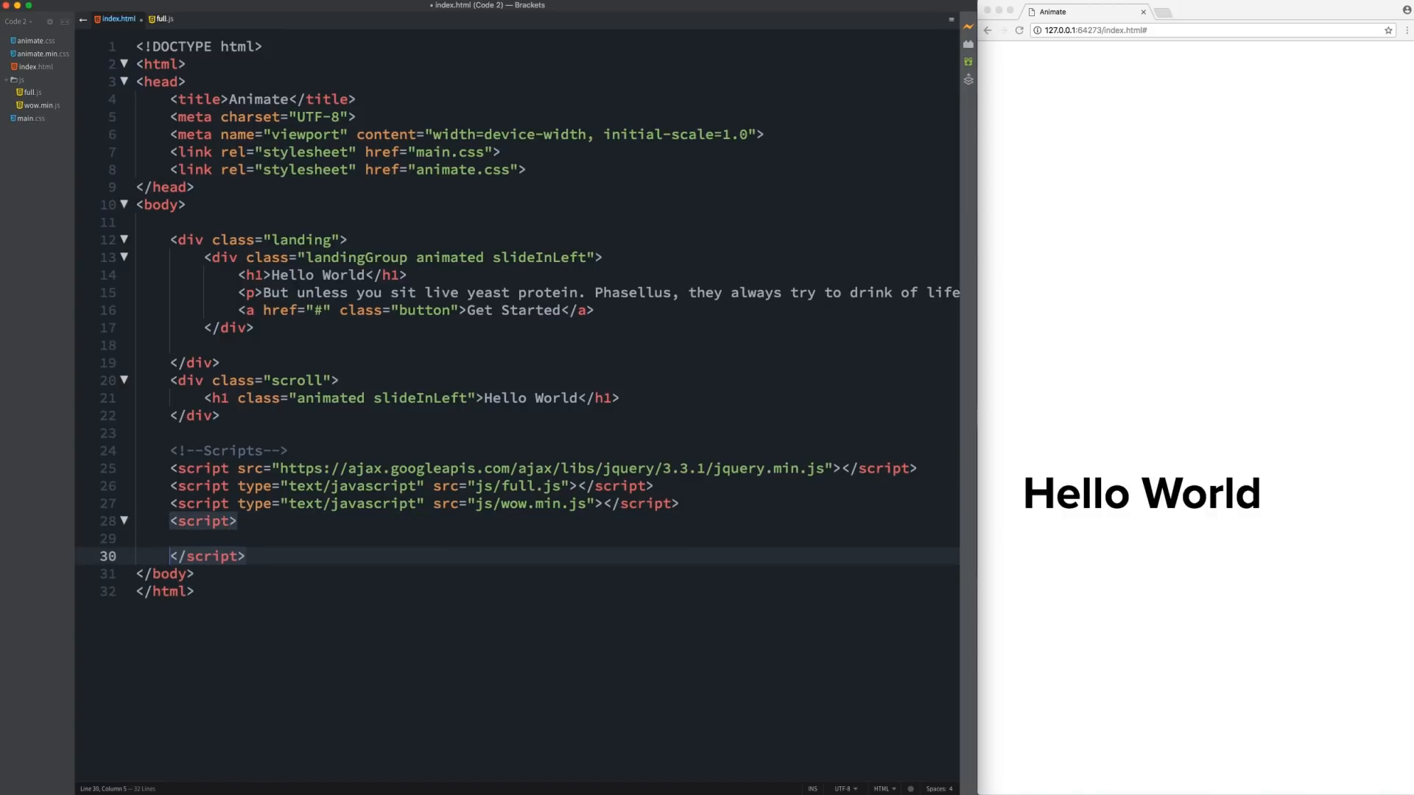
pyautogui.write('n')
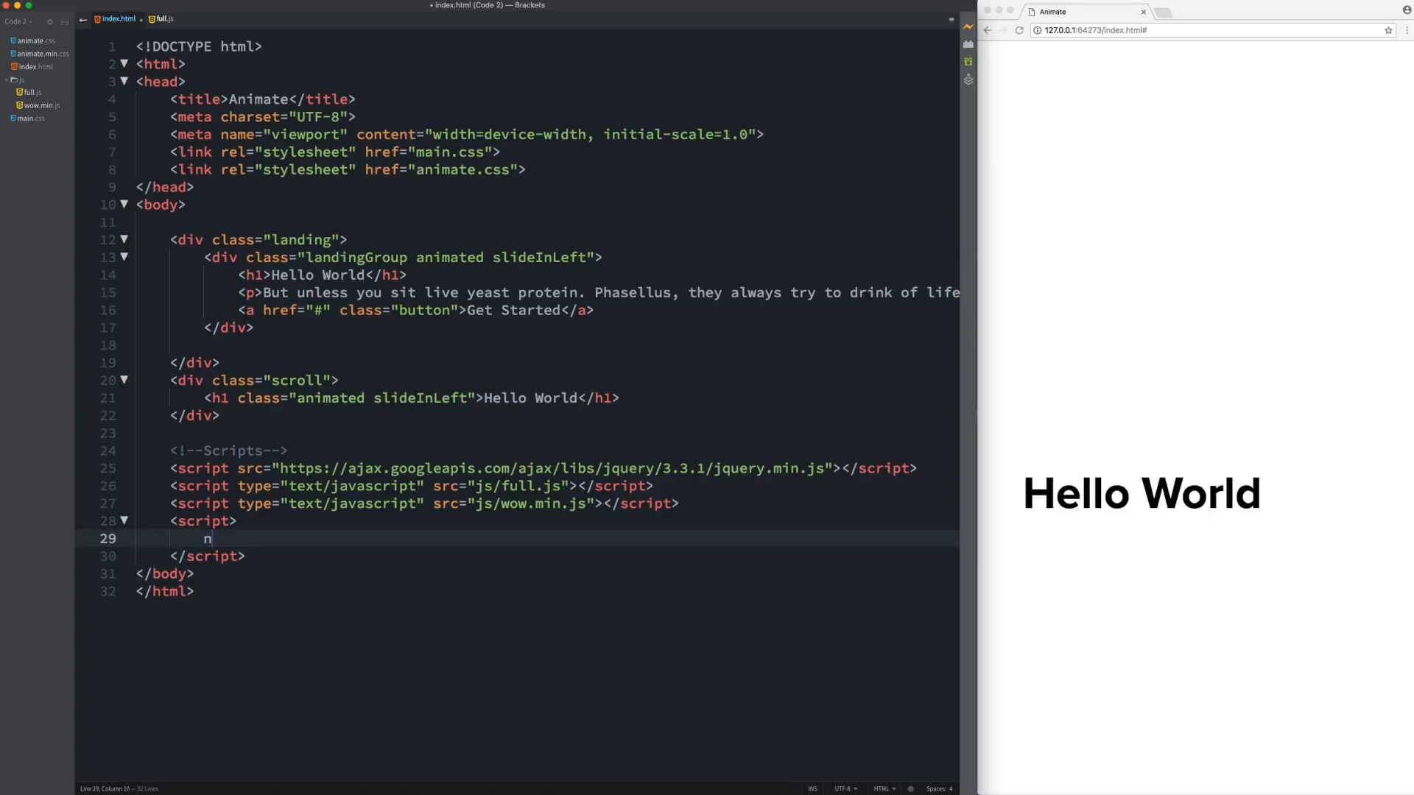
pyautogui.write('ew')
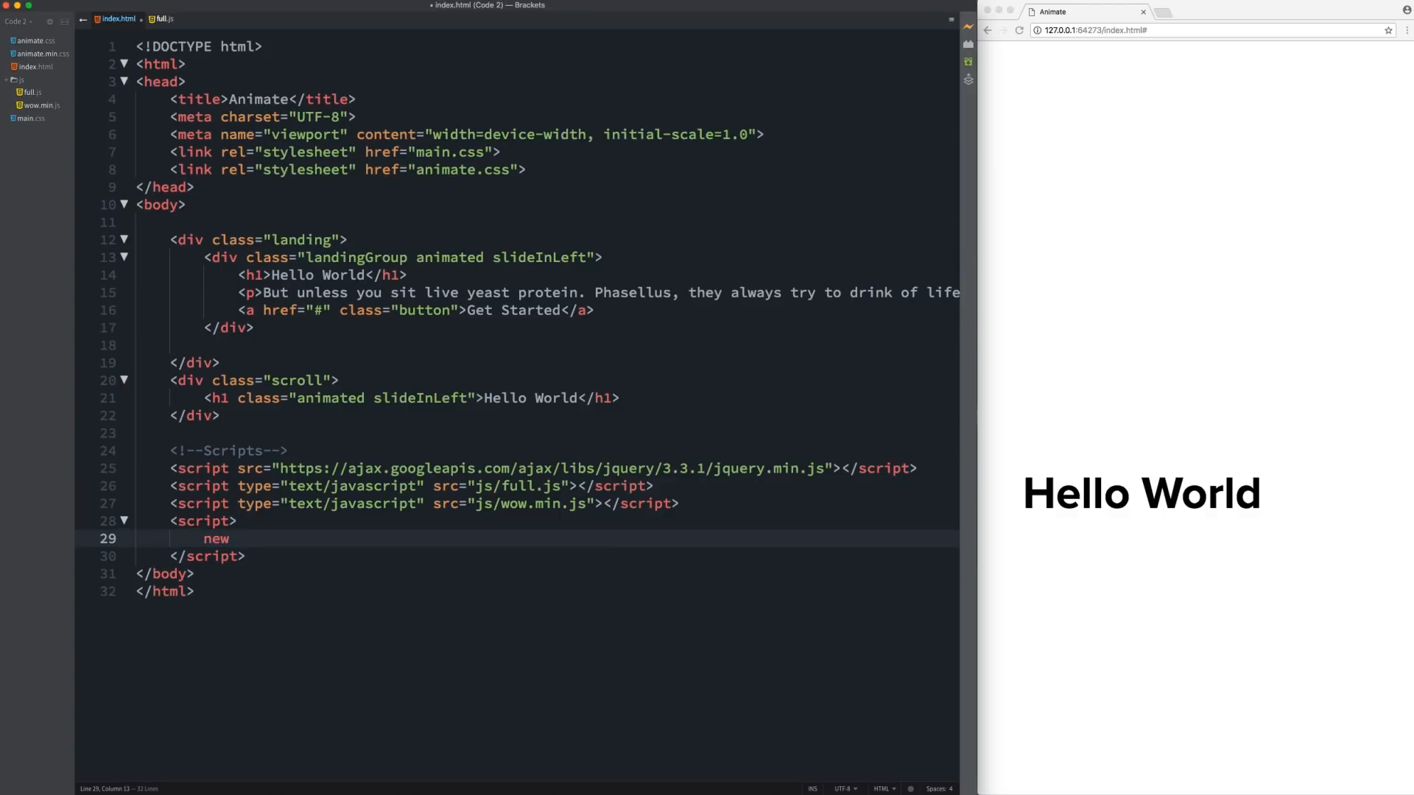
pyautogui.write('WOW')
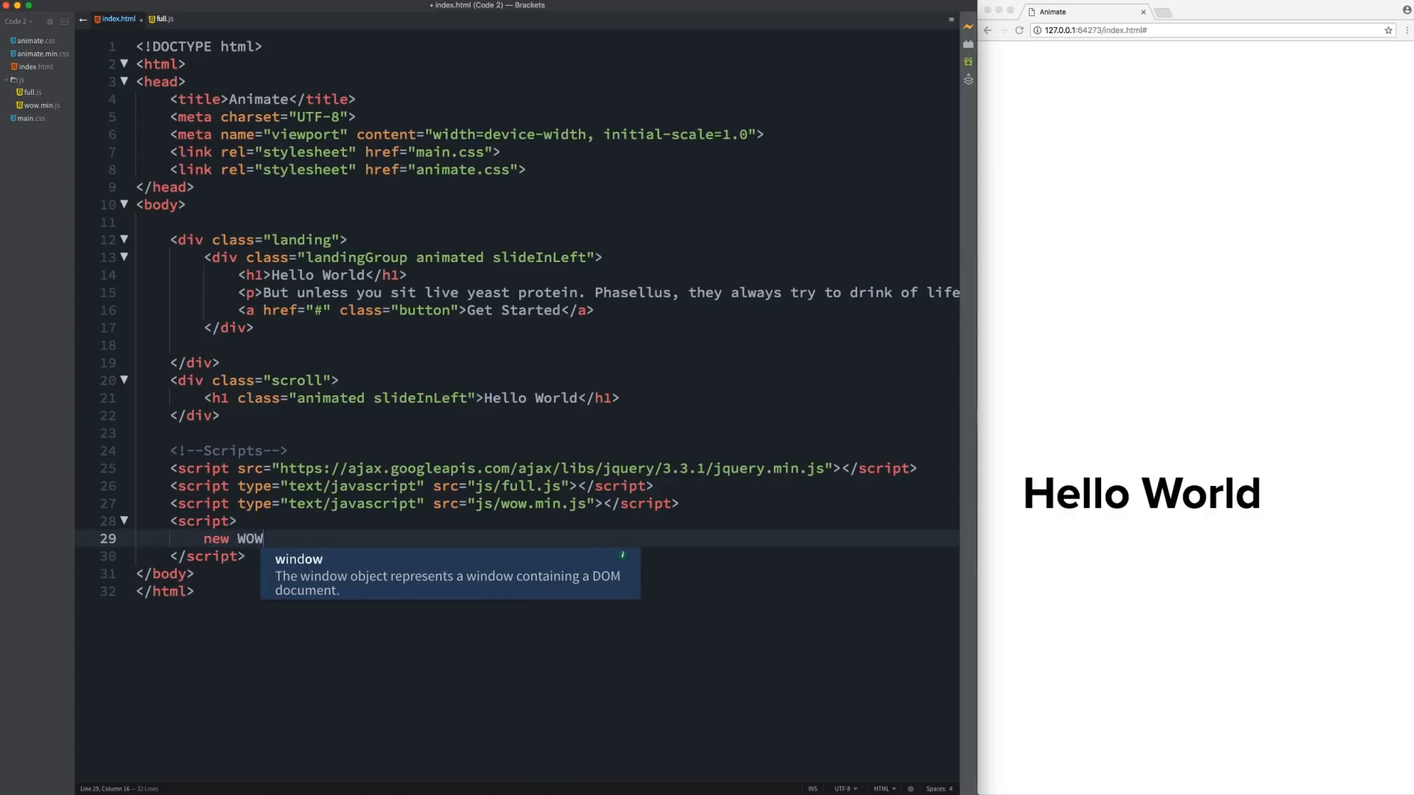
pyautogui.write('()')
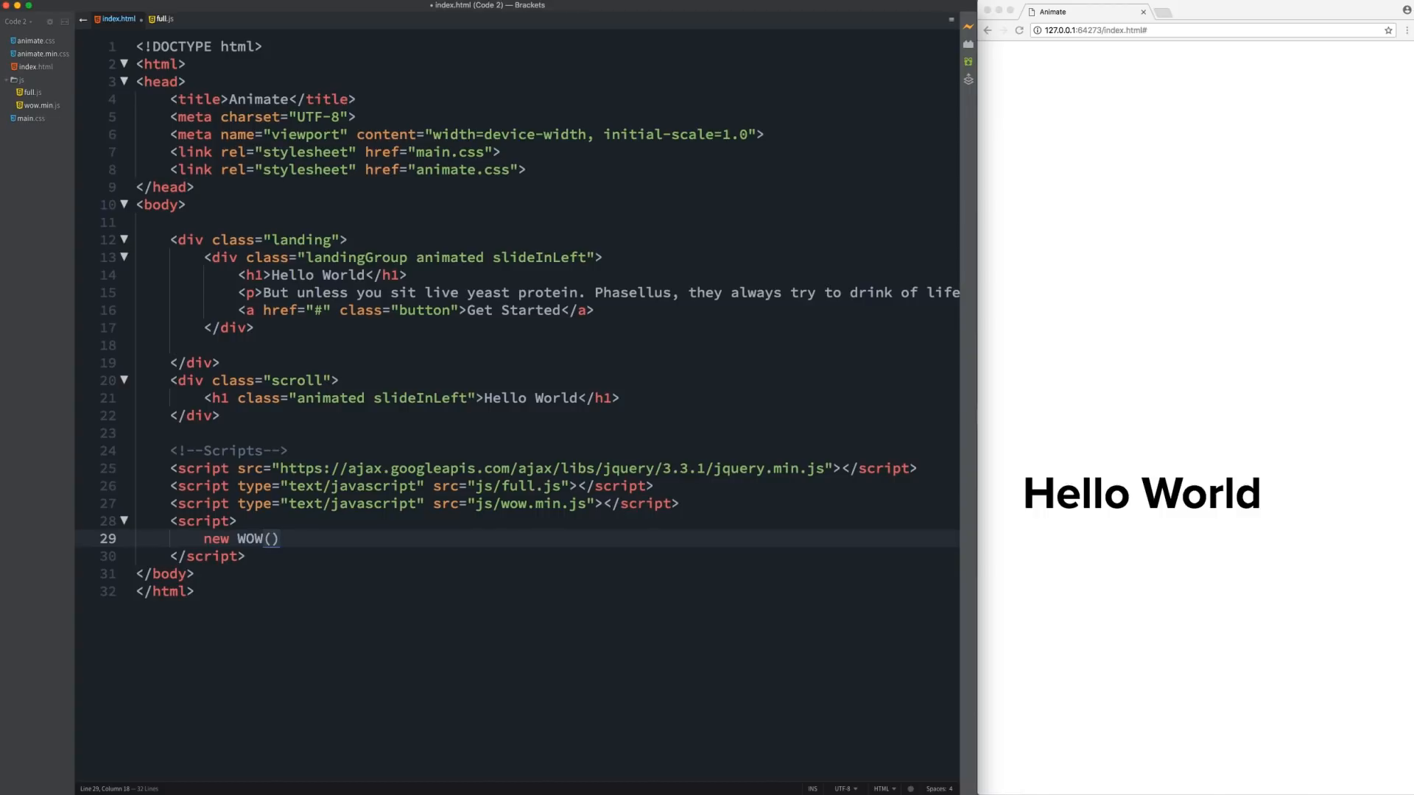
pyautogui.write('.')
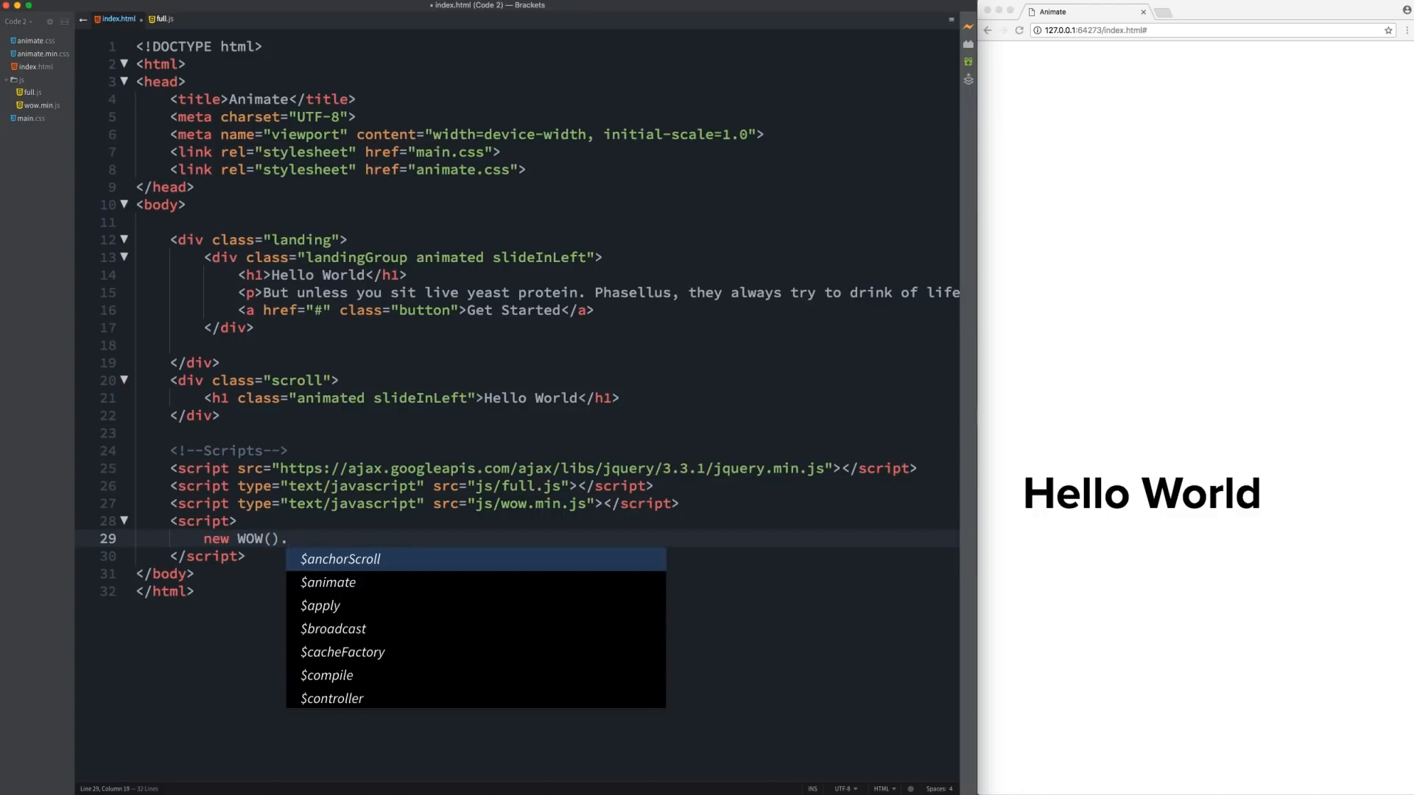
pyautogui.write('init(')
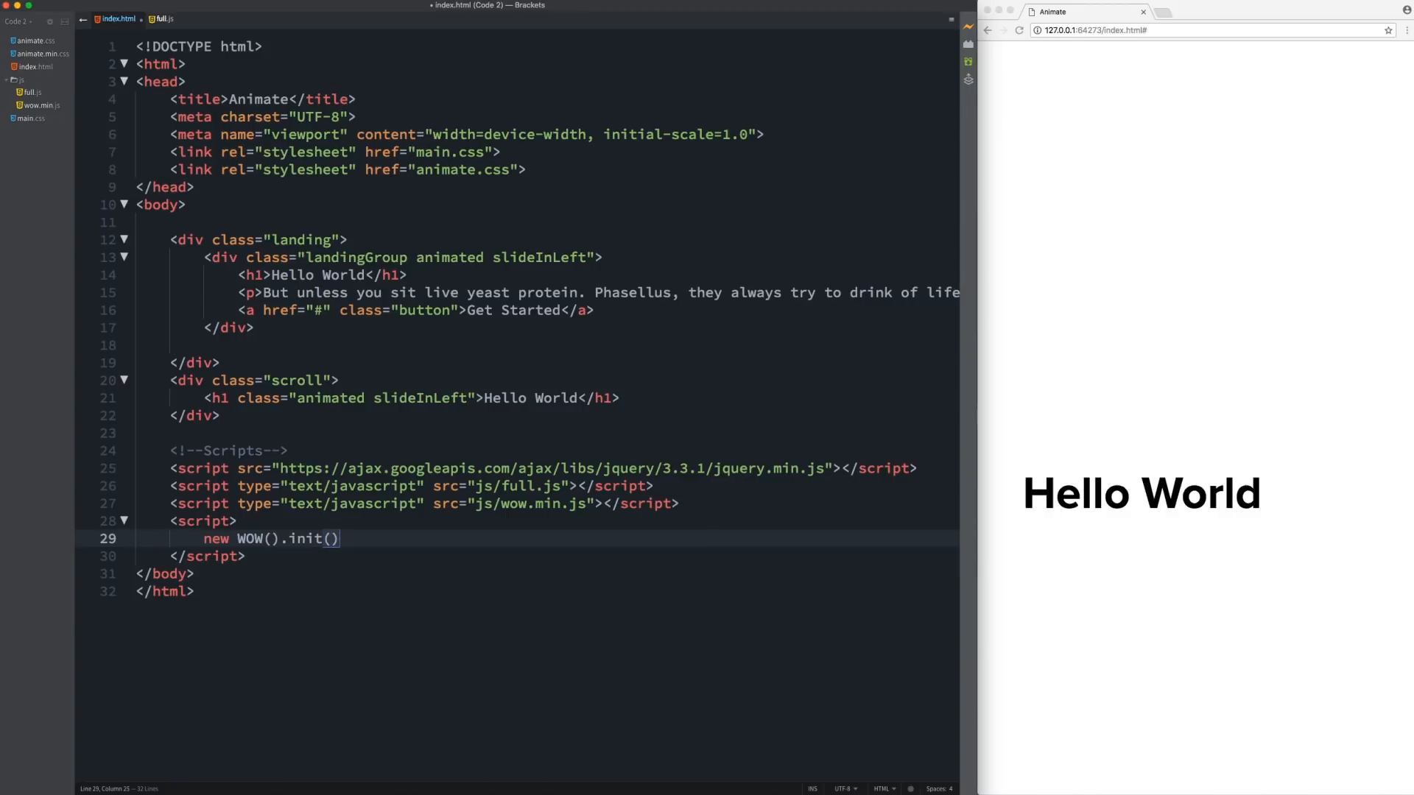
pyautogui.write(';')
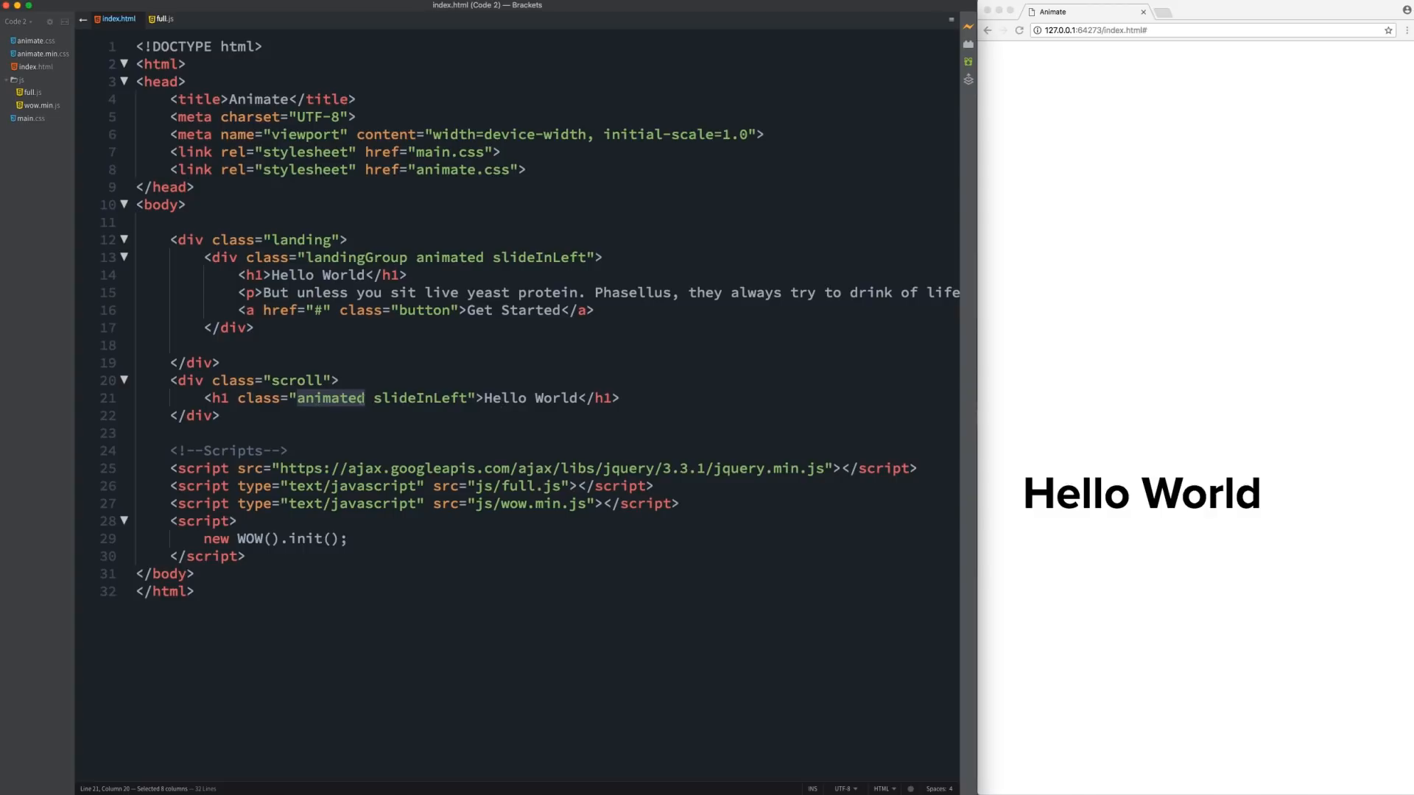
# - Change the scroll heading's class to wow slideInLeft and reload the preview
pyautogui.write('wow')
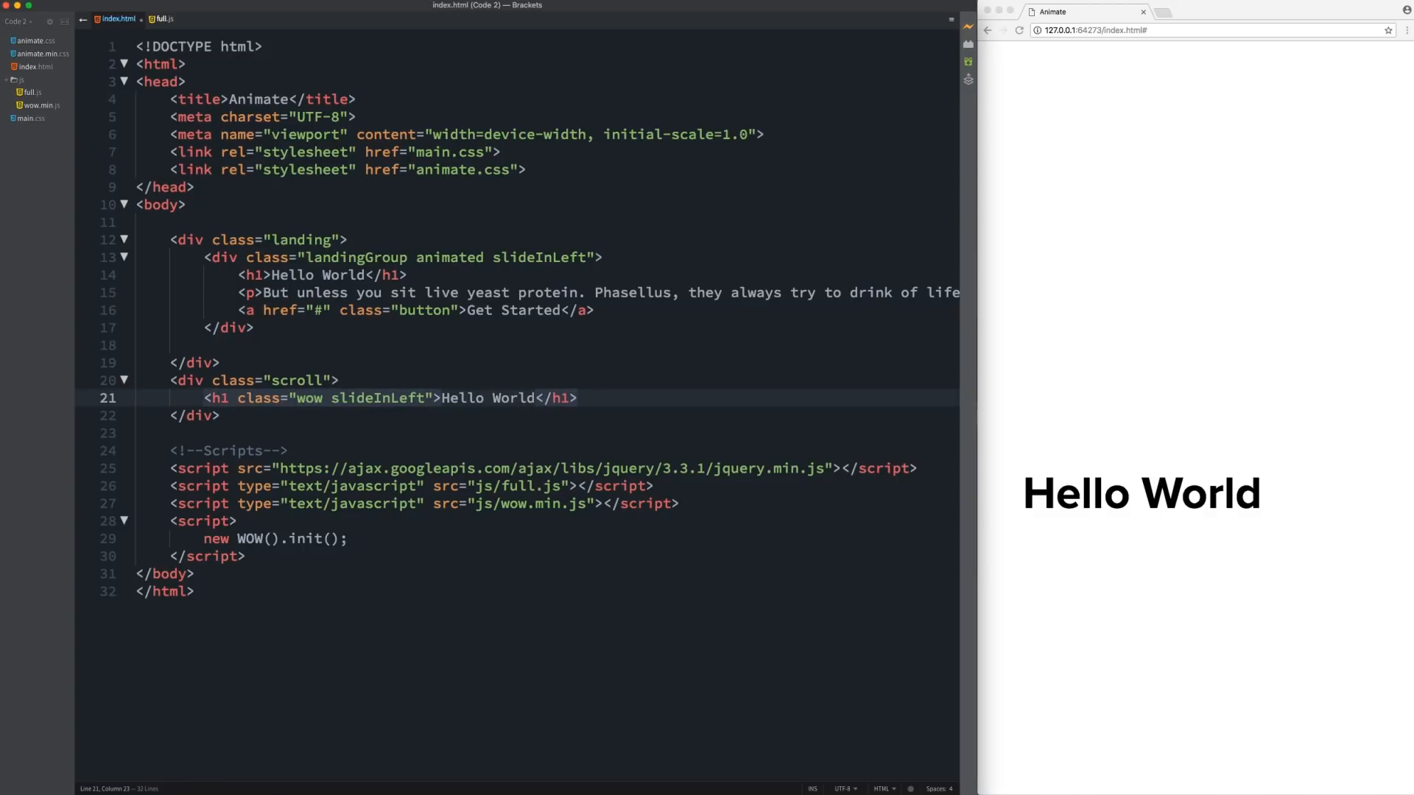
pyautogui.click(1019, 30)
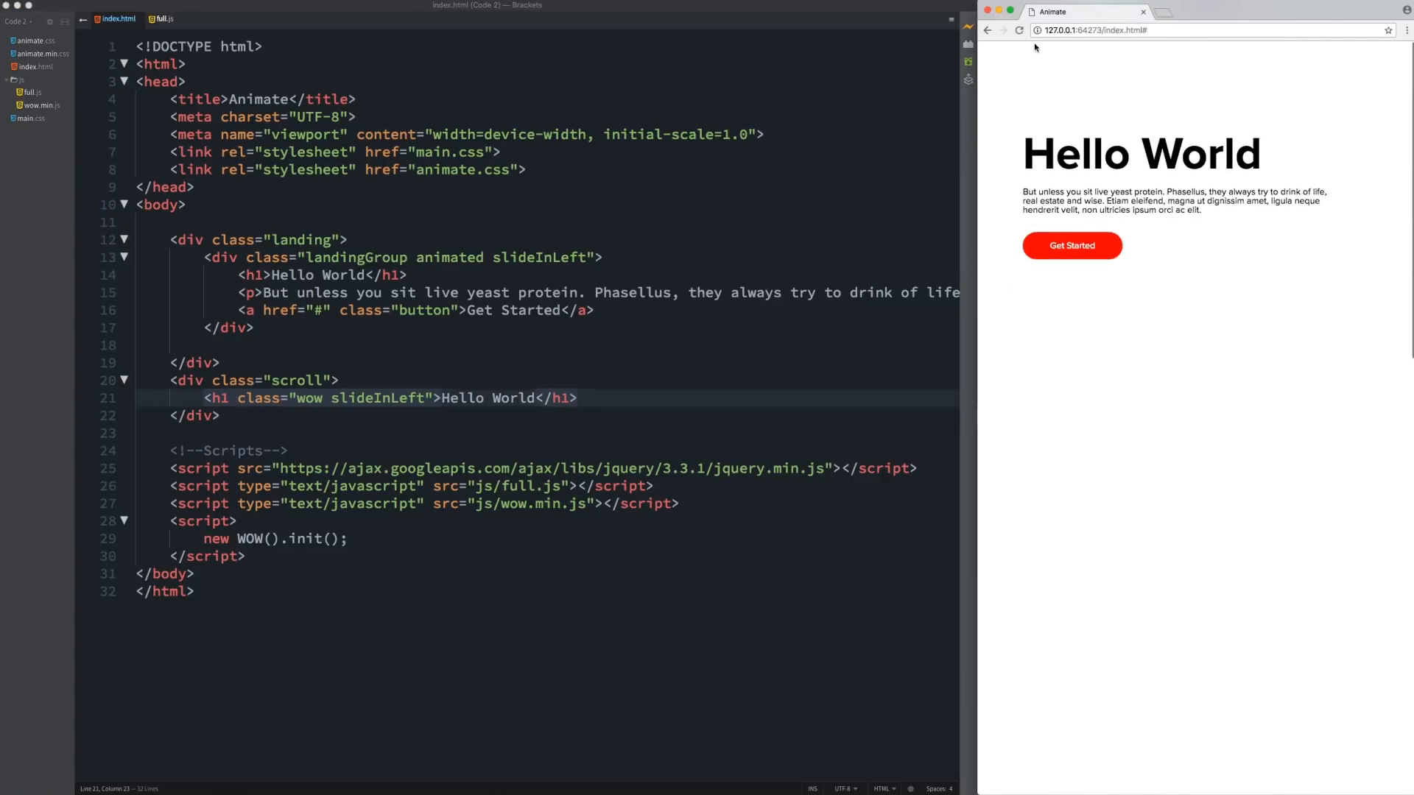